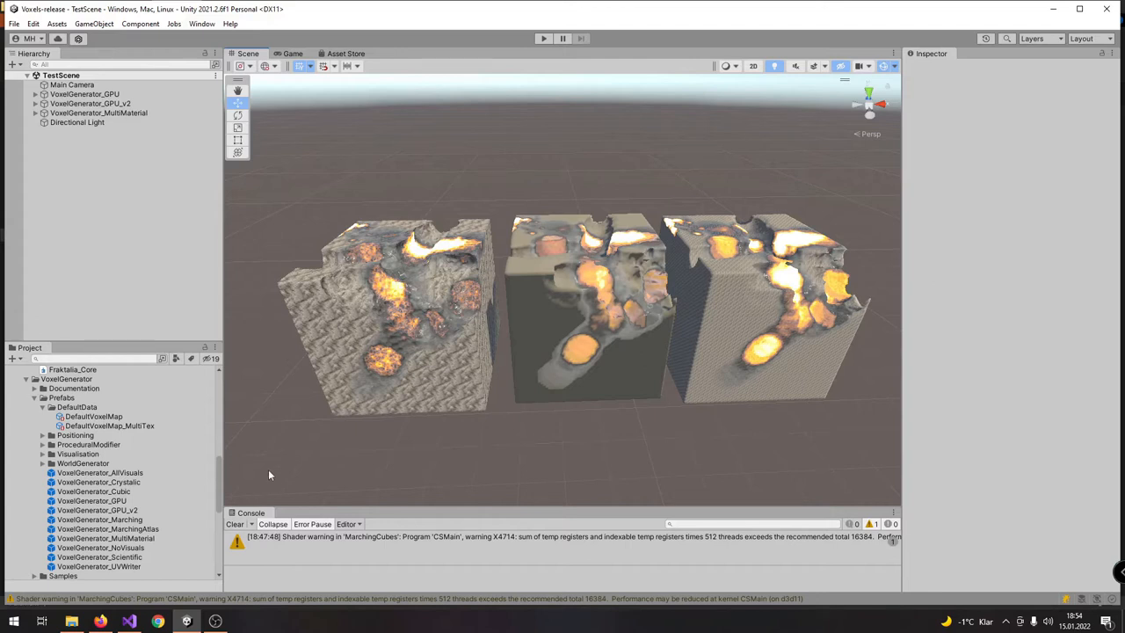
pyautogui.moveTo(299, 429)
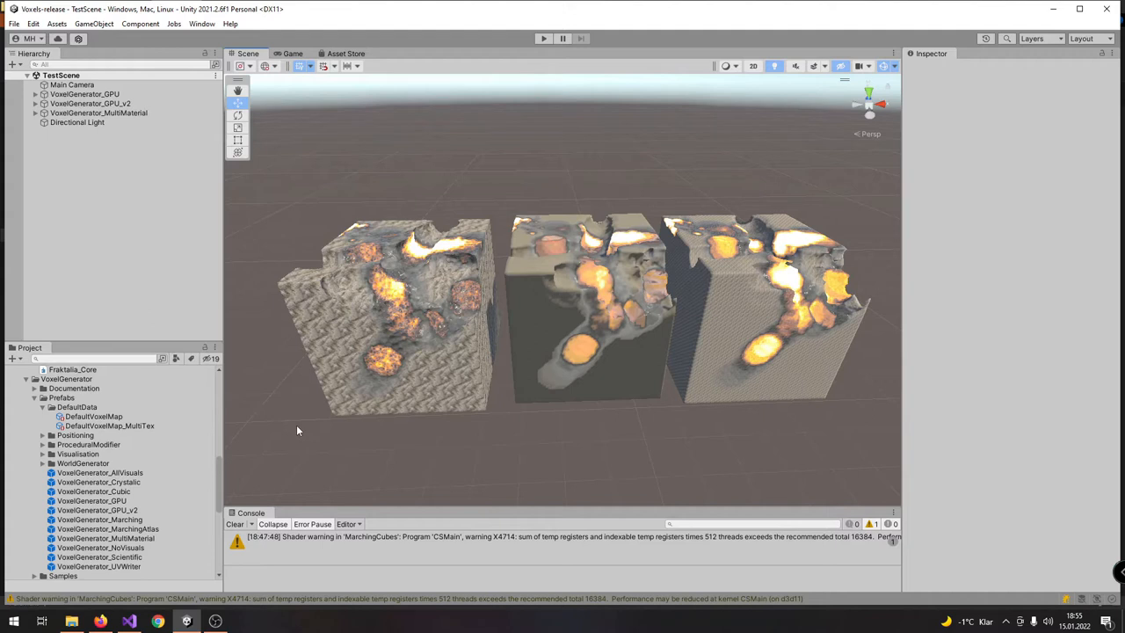
pyautogui.moveTo(344, 429)
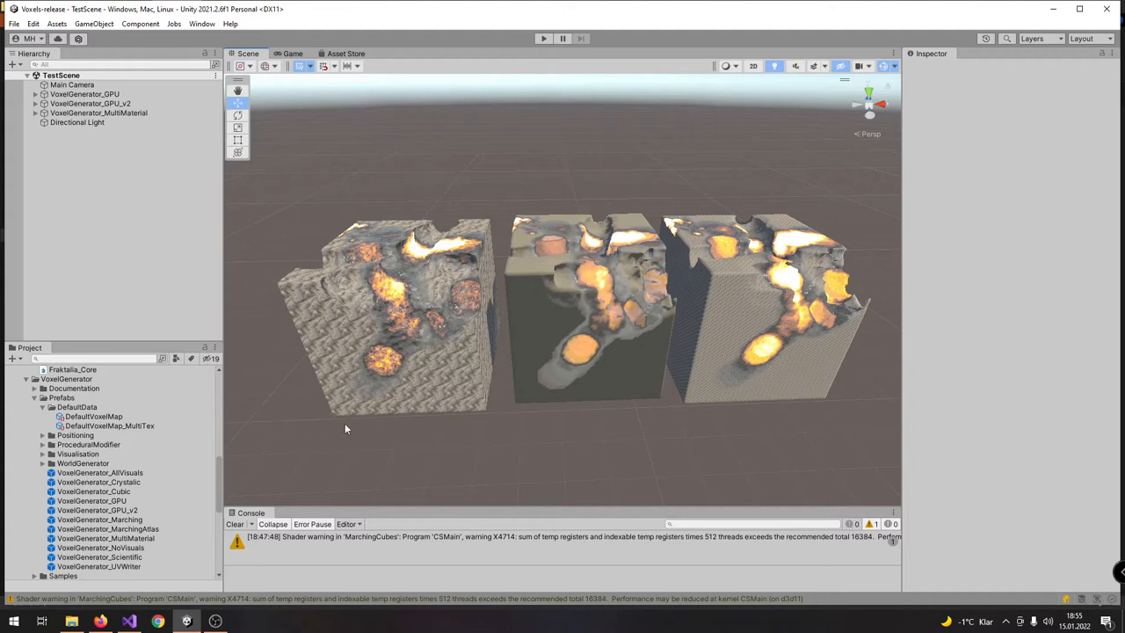
pyautogui.moveTo(772, 433)
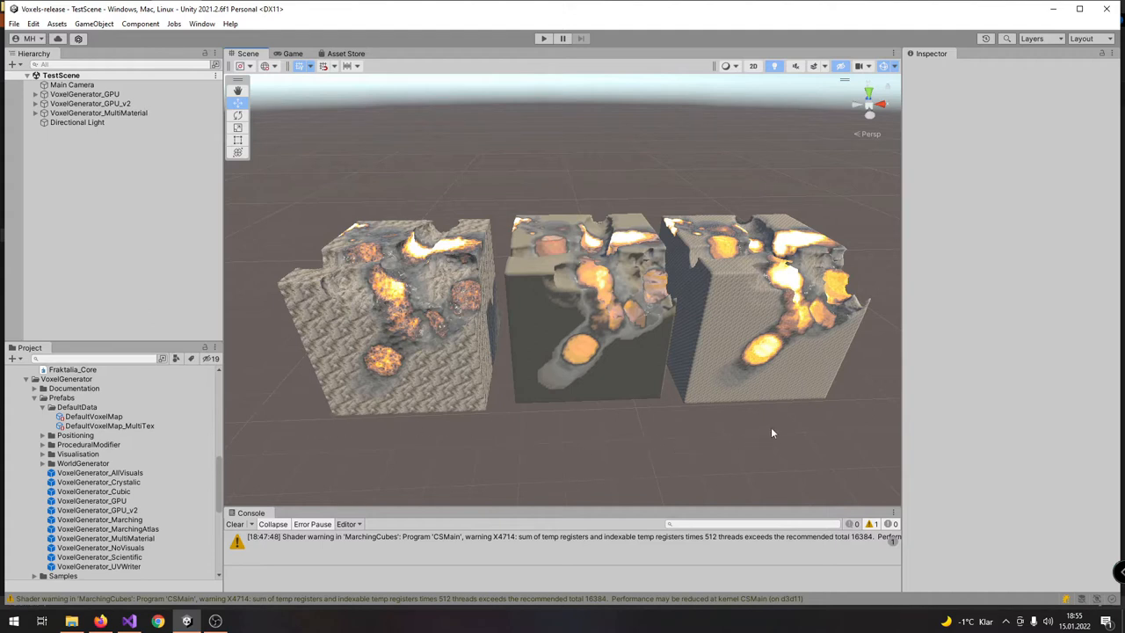
pyautogui.moveTo(812, 412)
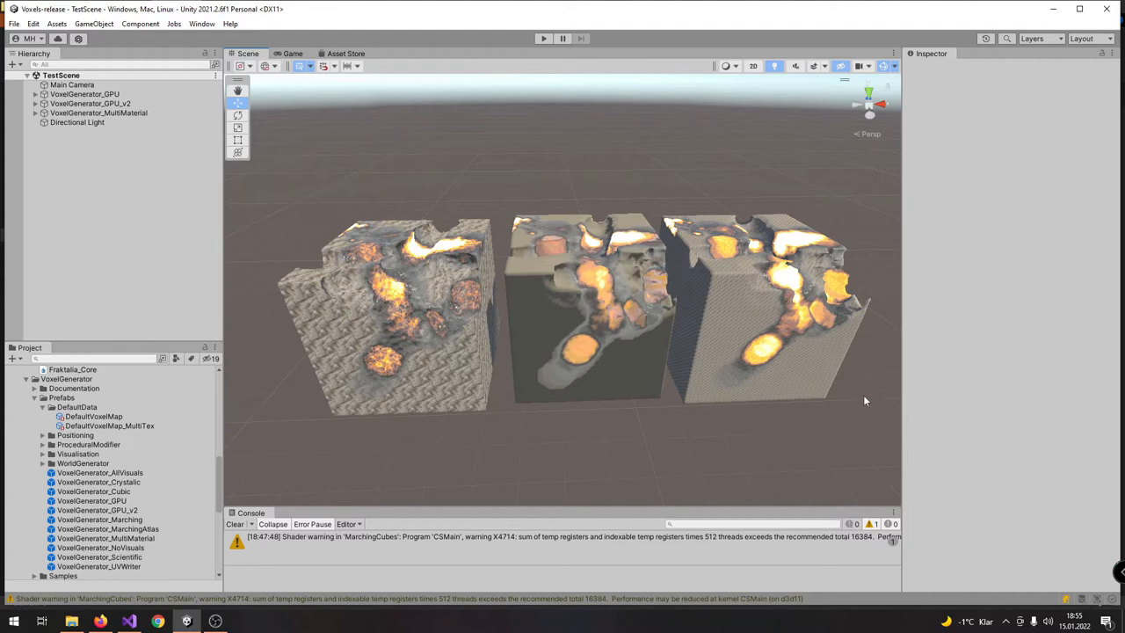
pyautogui.moveTo(608, 204)
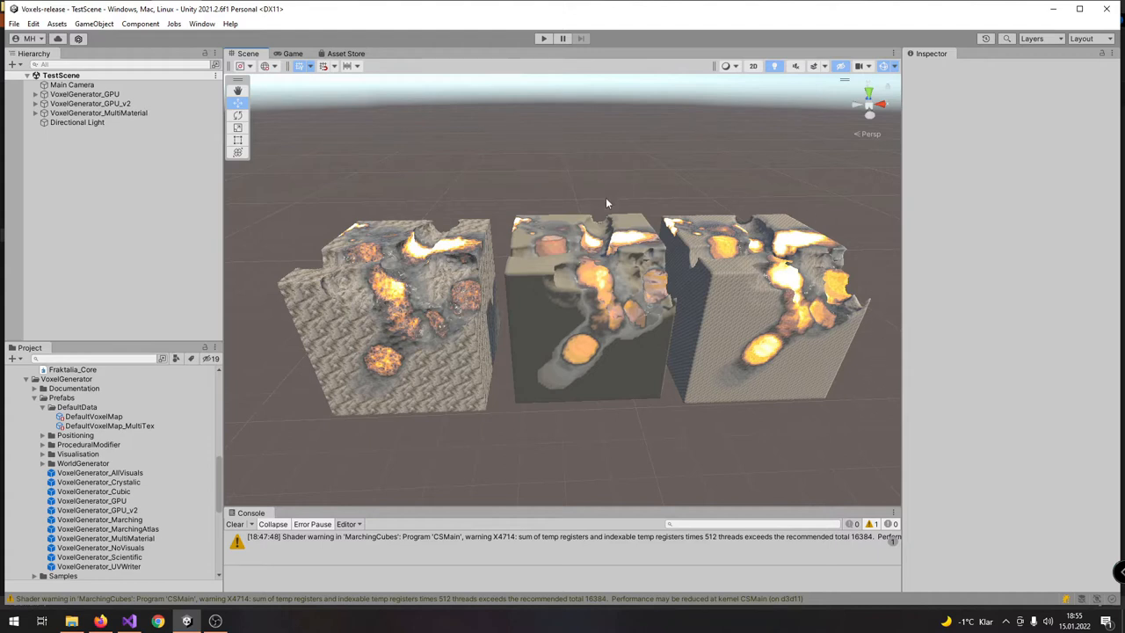
pyautogui.moveTo(366, 173)
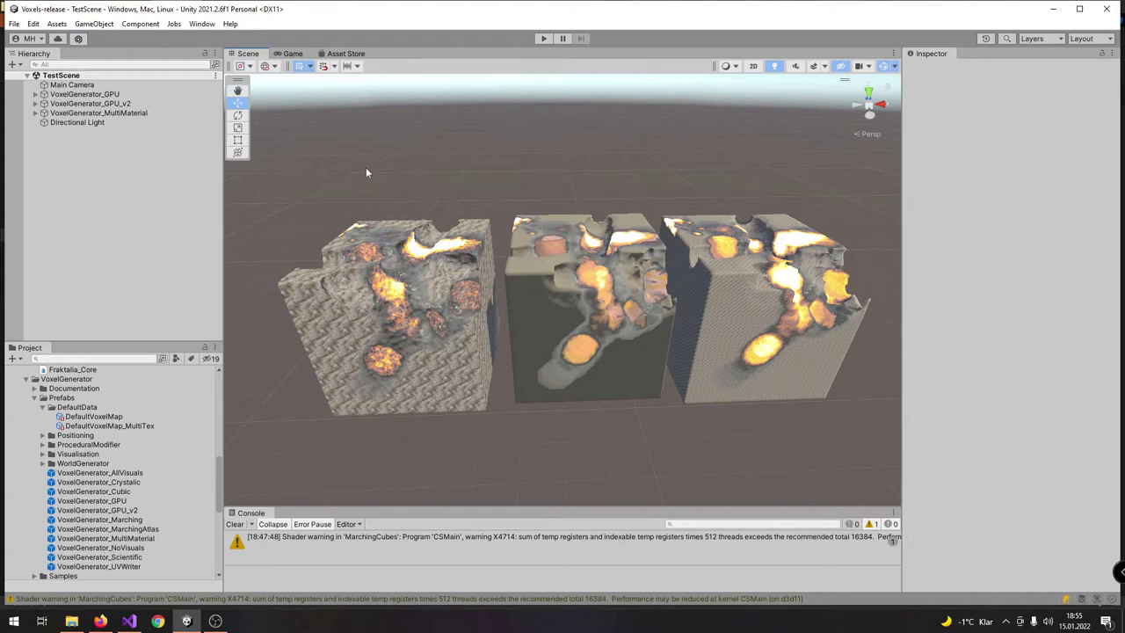
pyautogui.moveTo(257, 281)
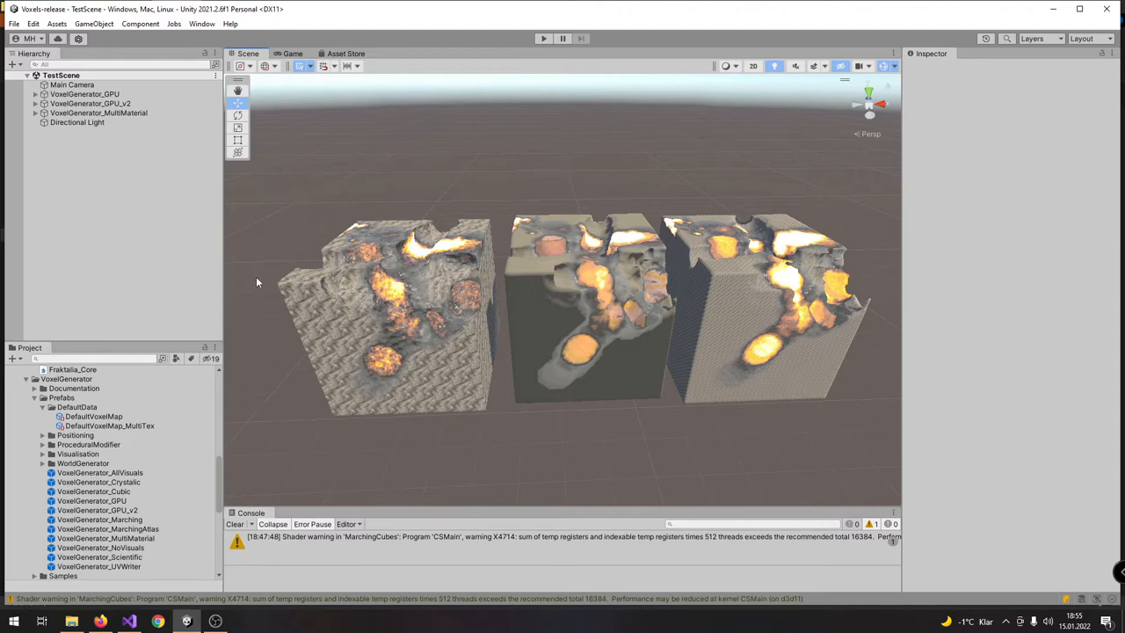
pyautogui.moveTo(443, 425)
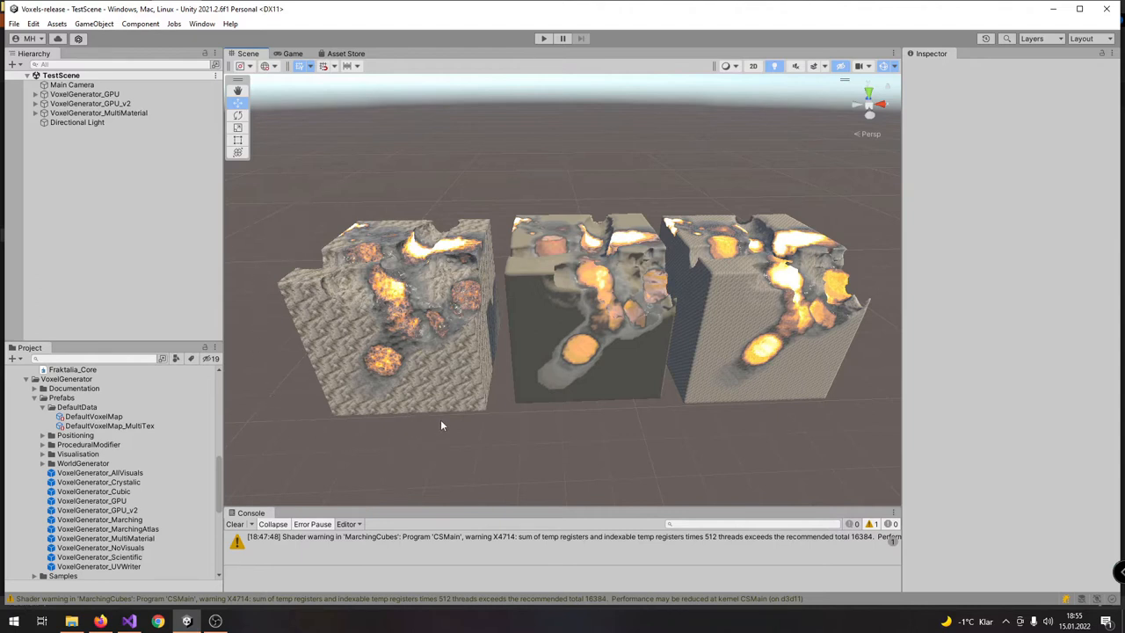
pyautogui.moveTo(408, 208)
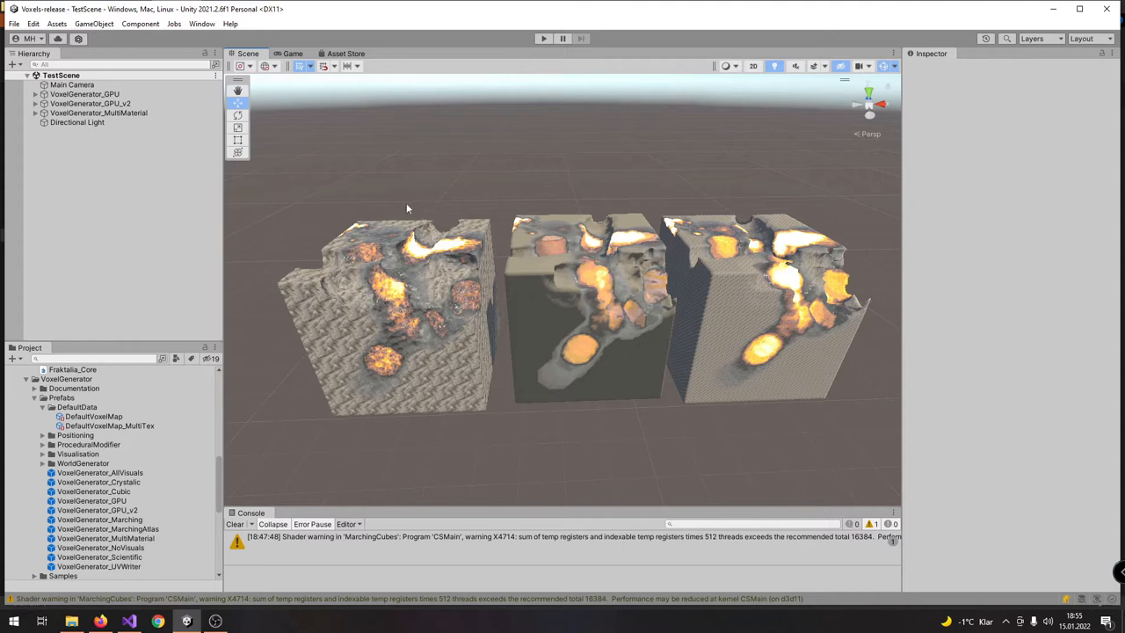
pyautogui.moveTo(407, 432)
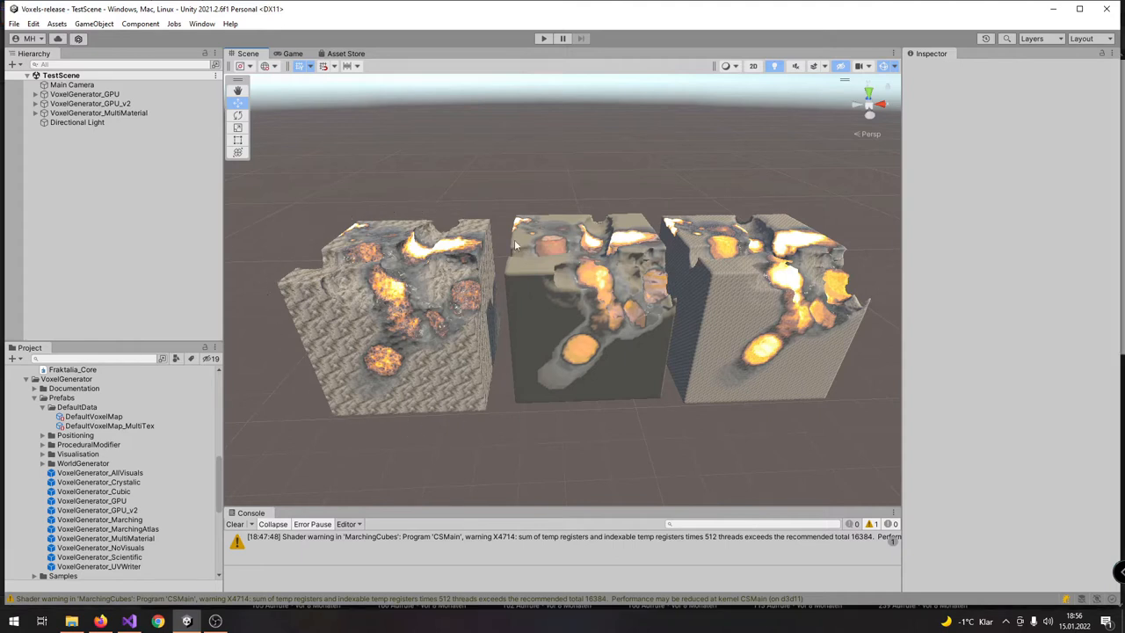
pyautogui.moveTo(502, 239)
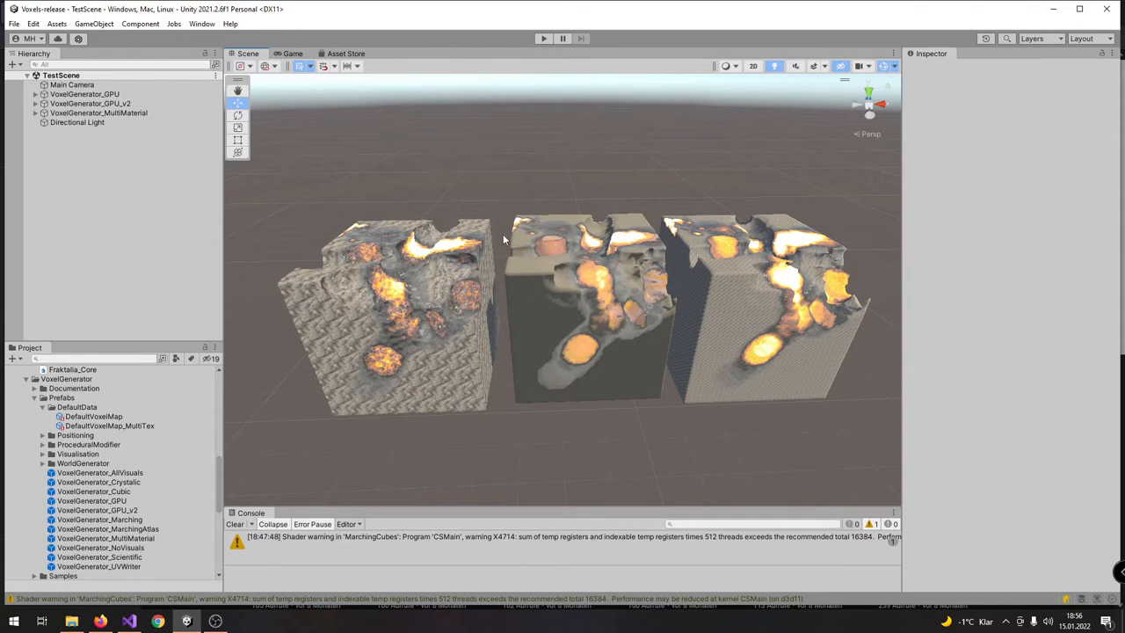
pyautogui.moveTo(450, 215)
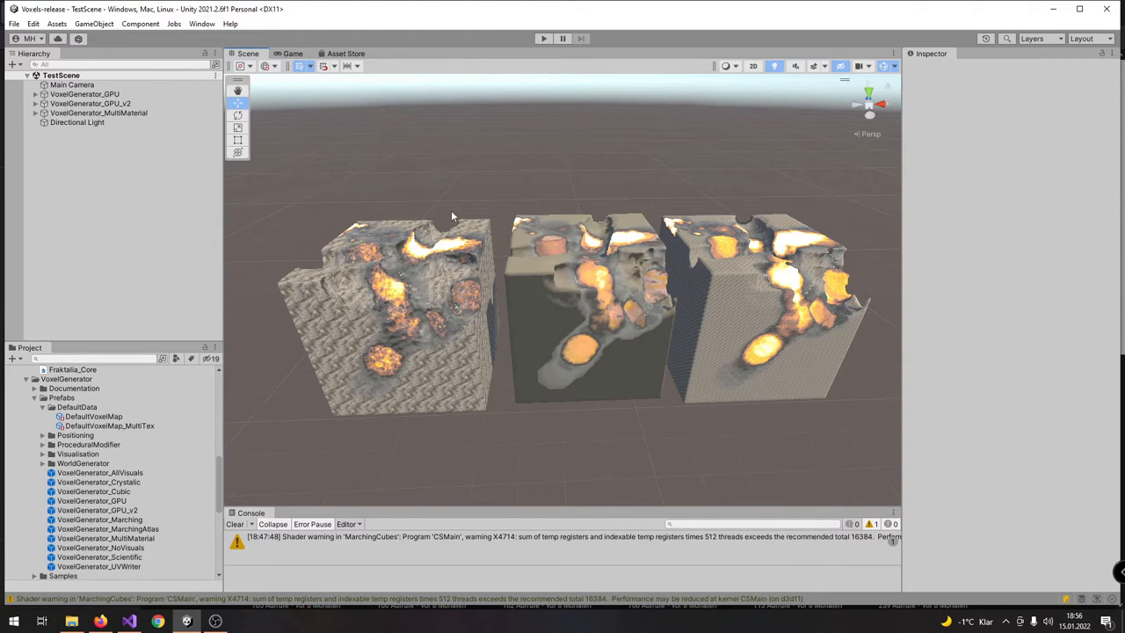
pyautogui.moveTo(415, 211)
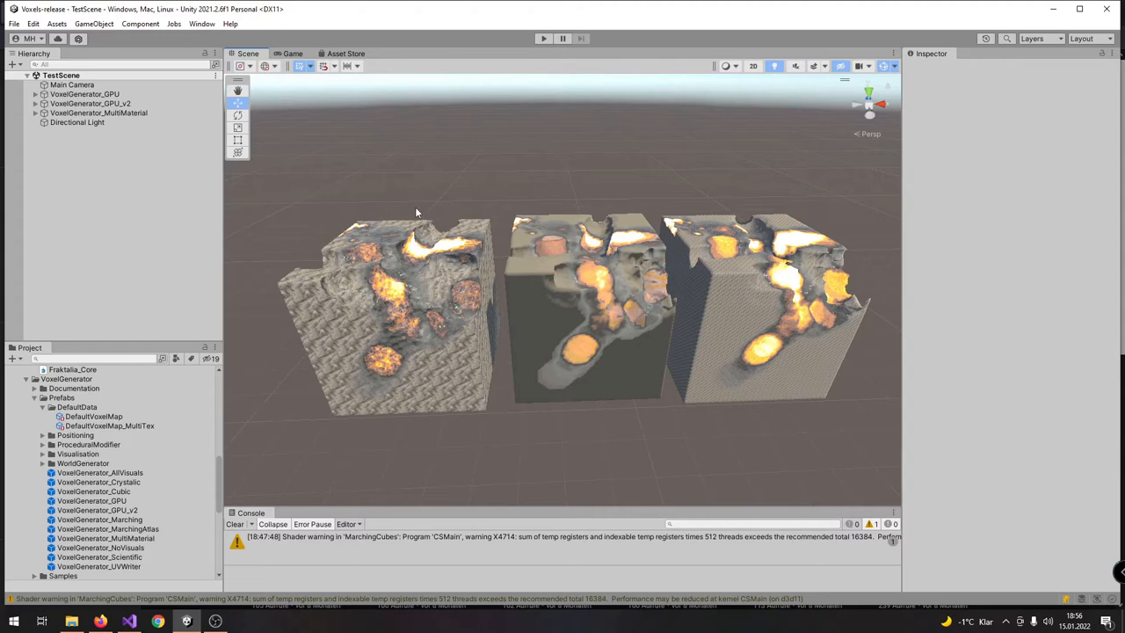
pyautogui.moveTo(382, 201)
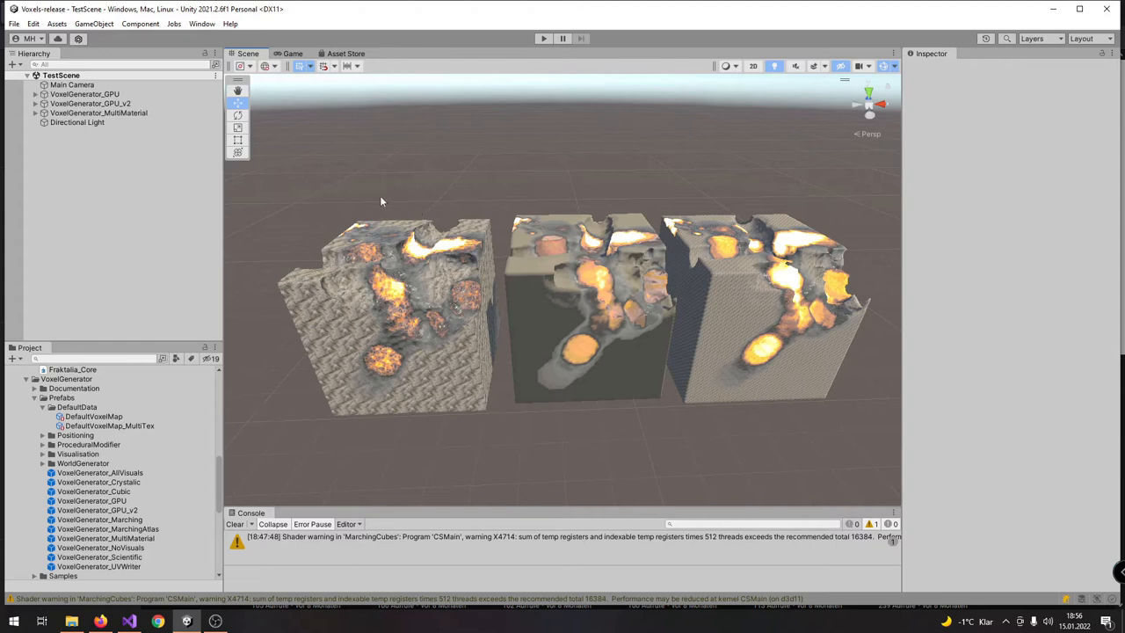
pyautogui.moveTo(339, 232)
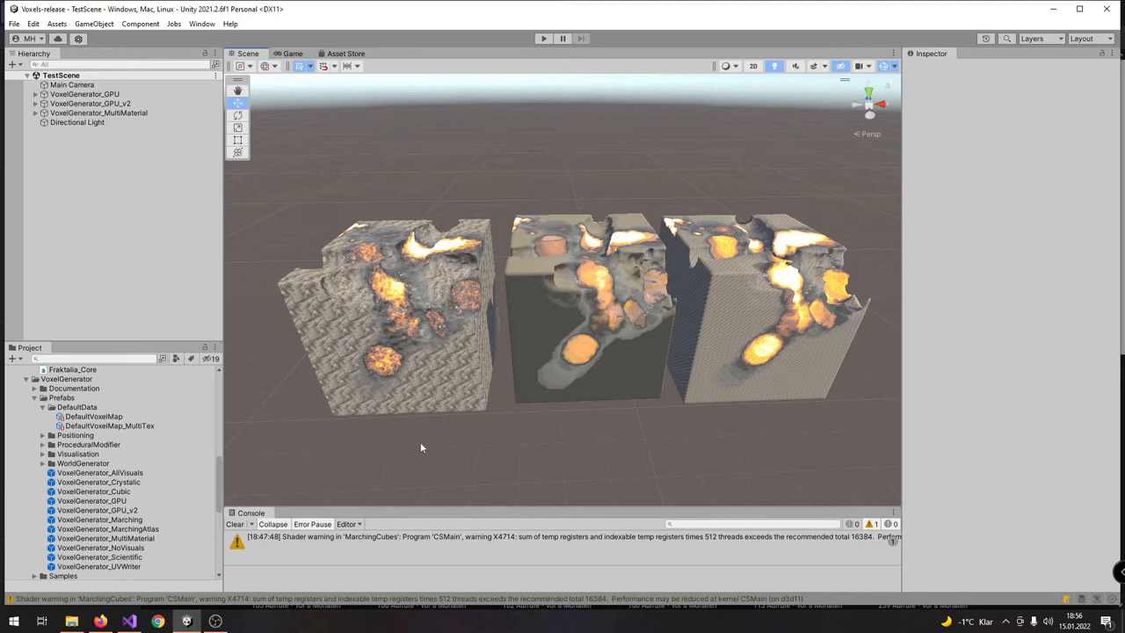
pyautogui.moveTo(410, 440)
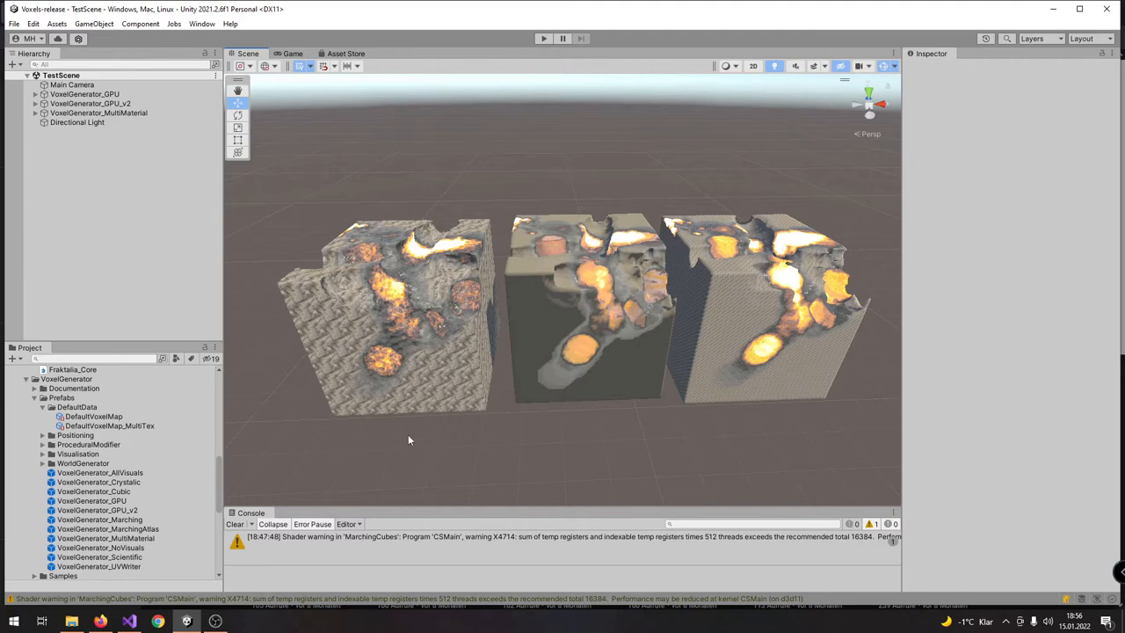
pyautogui.moveTo(851, 428)
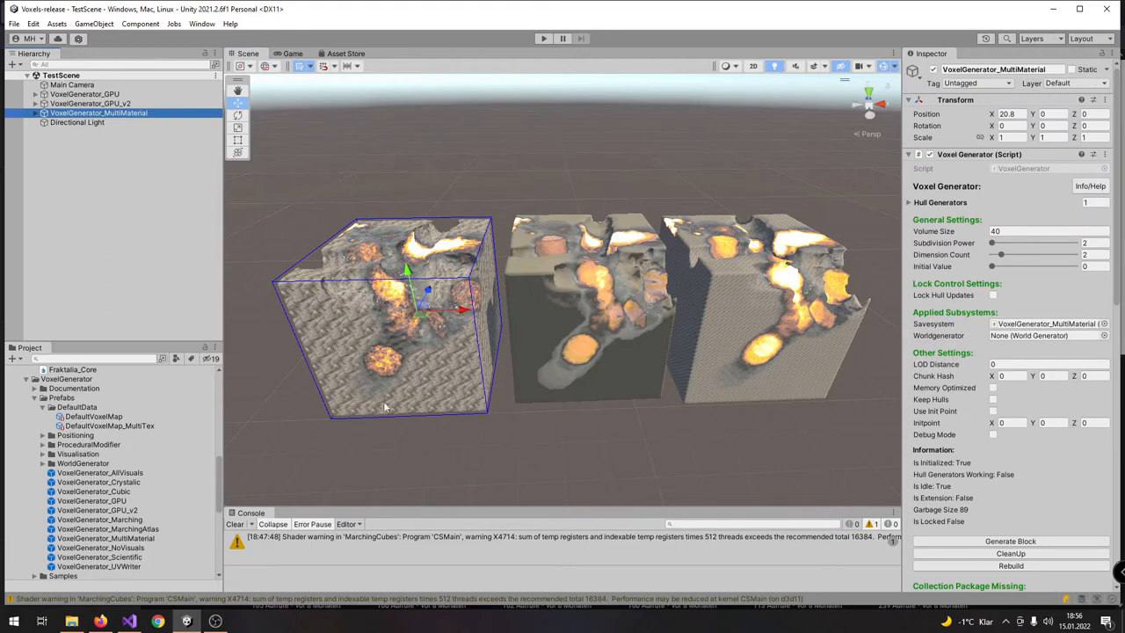
pyautogui.moveTo(327, 253)
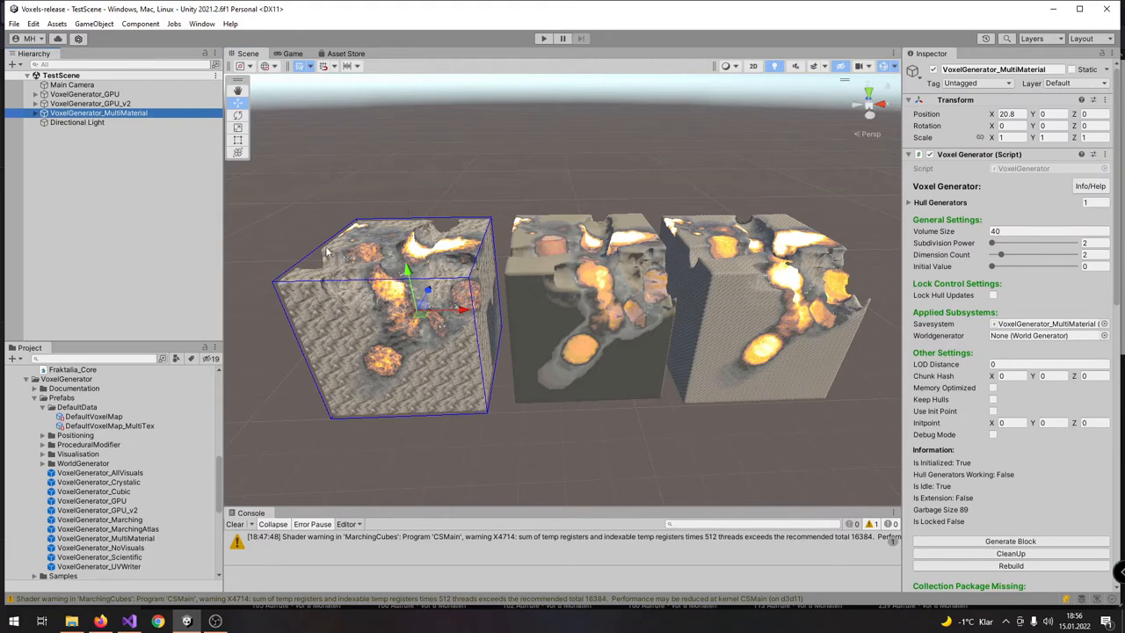
# Show VoxelGenerator_MultiMaterial's settings and move in close to the left terrain cube.
pyautogui.click(91, 102)
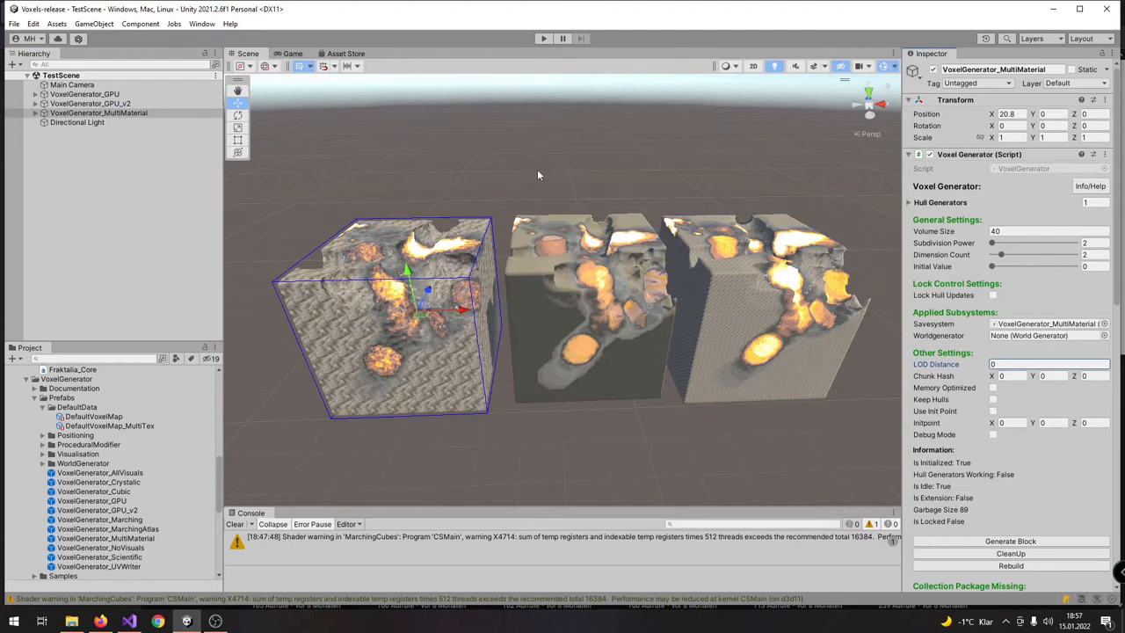
pyautogui.moveTo(538, 176); pyautogui.dragTo(431, 153)
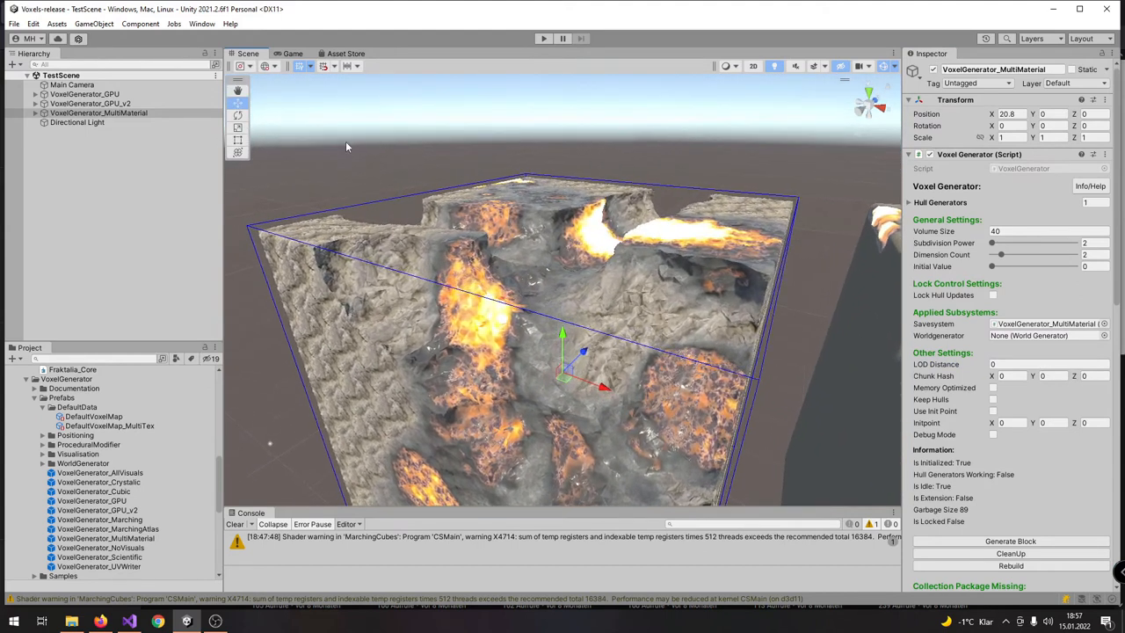
# Show MultiGenerator_Marching's marching-cubes settings and inspect the lava-streaked terrain top closely.
pyautogui.click(95, 123)
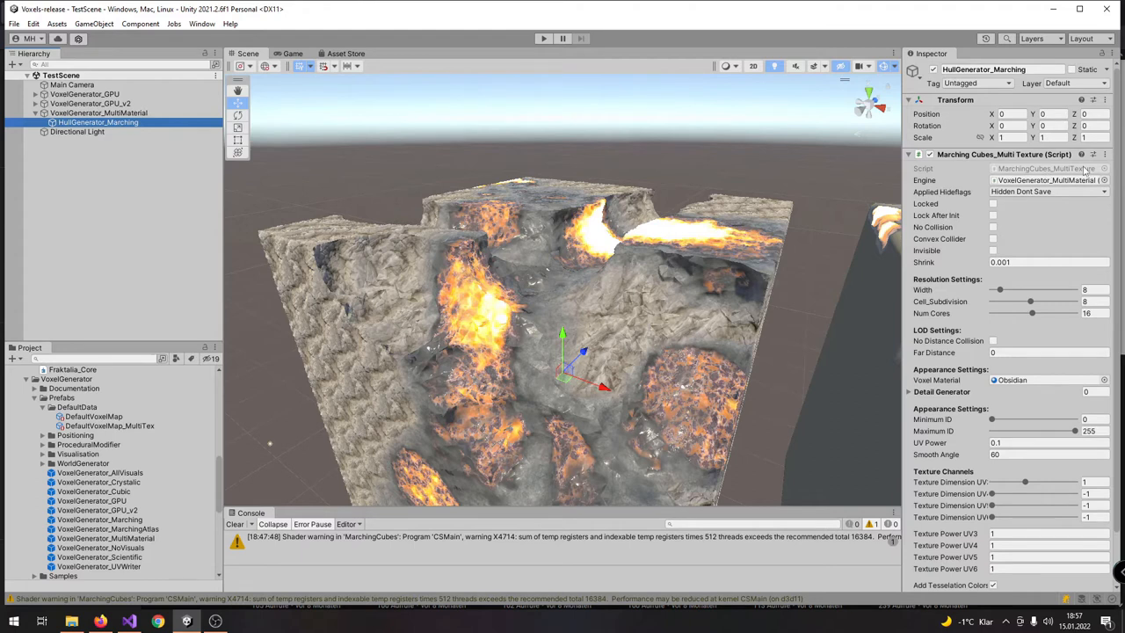
pyautogui.scroll(-3)
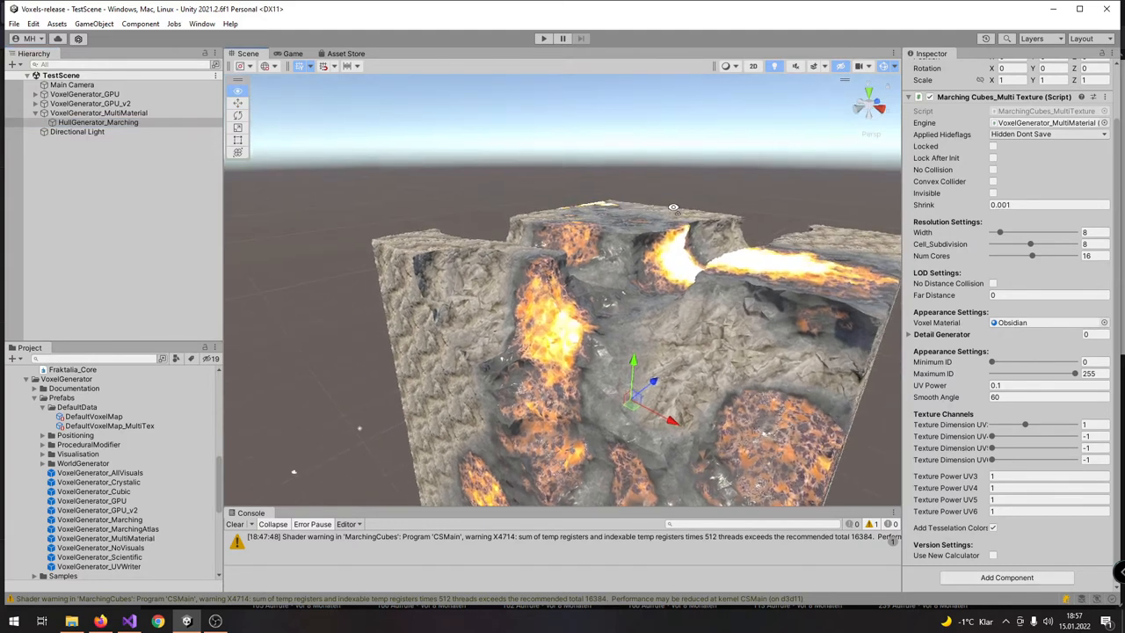
pyautogui.moveTo(674, 209); pyautogui.dragTo(622, 368)
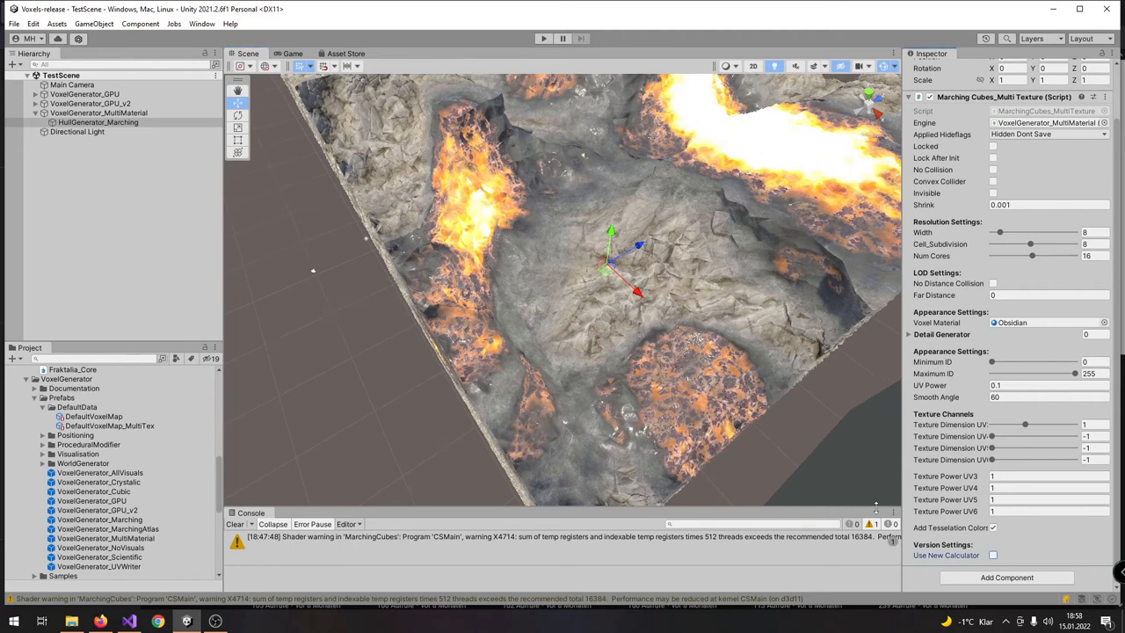
pyautogui.moveTo(946, 556)
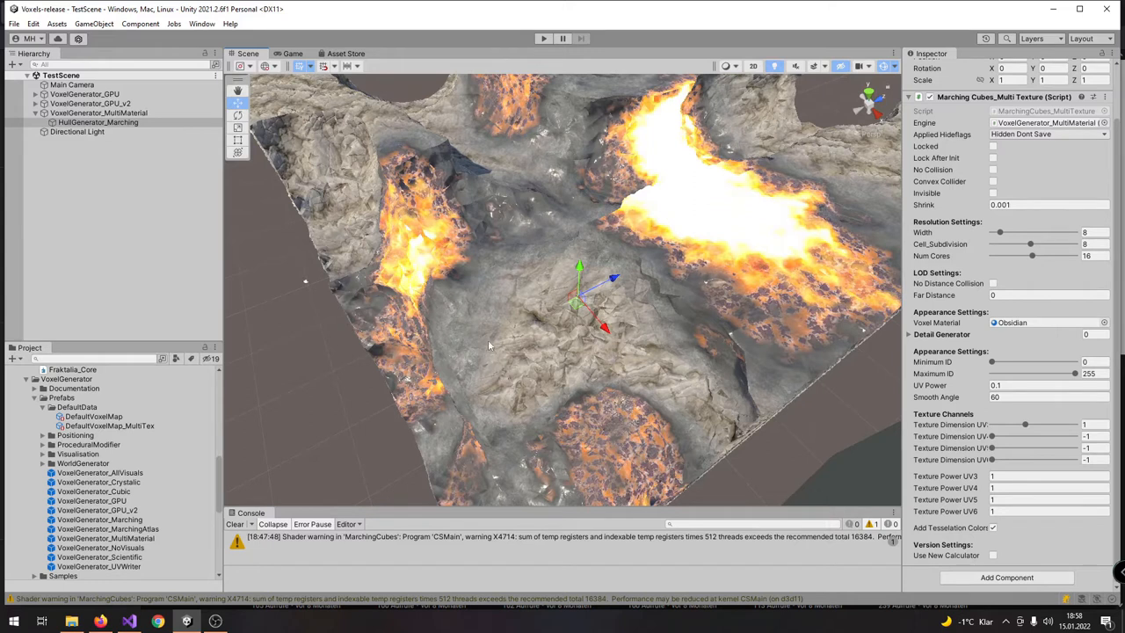
pyautogui.moveTo(450, 358)
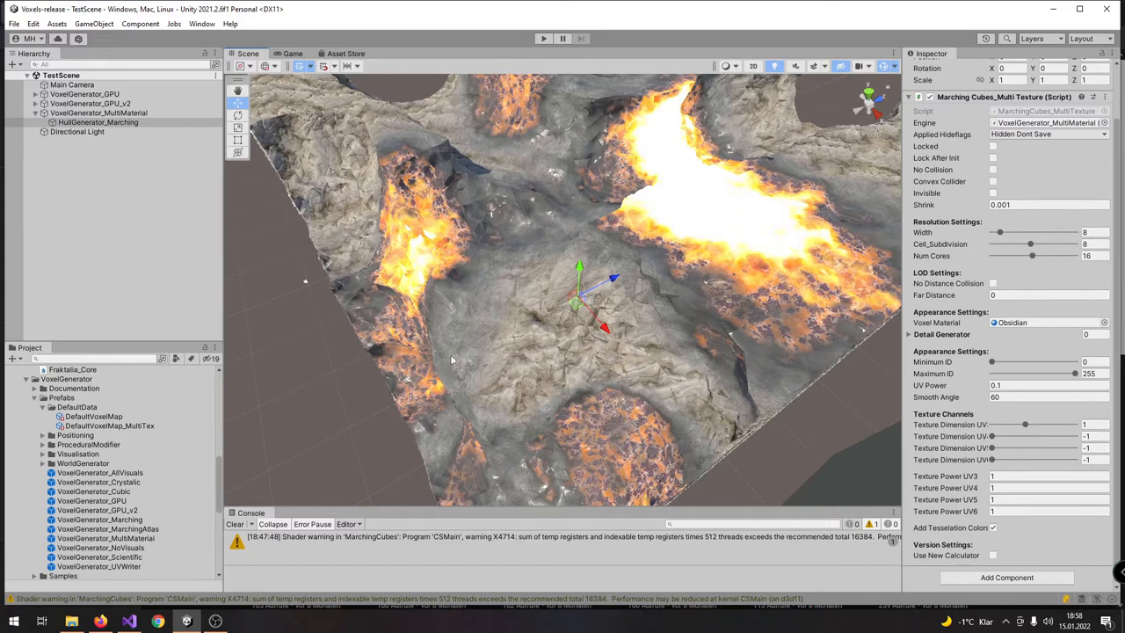
pyautogui.moveTo(499, 401)
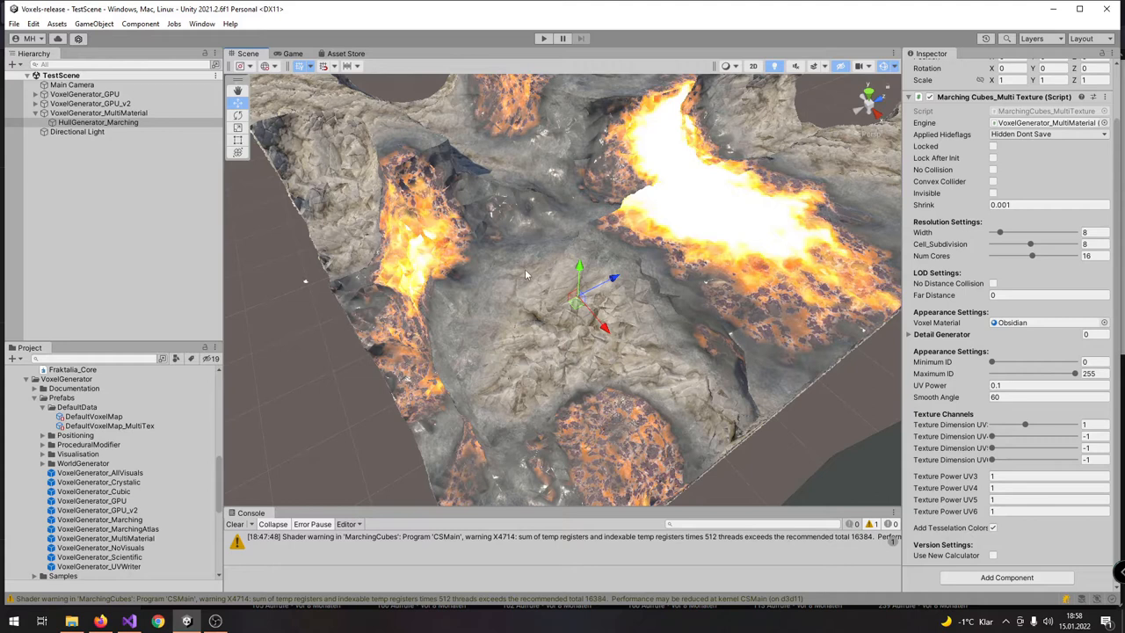
pyautogui.moveTo(503, 288)
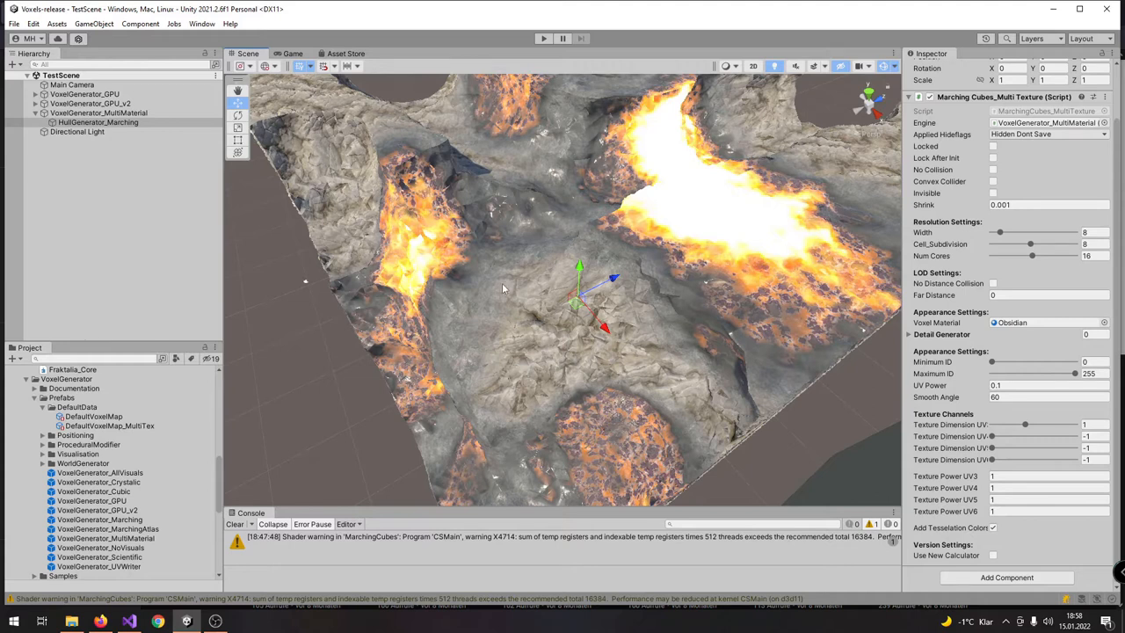
pyautogui.moveTo(666, 299)
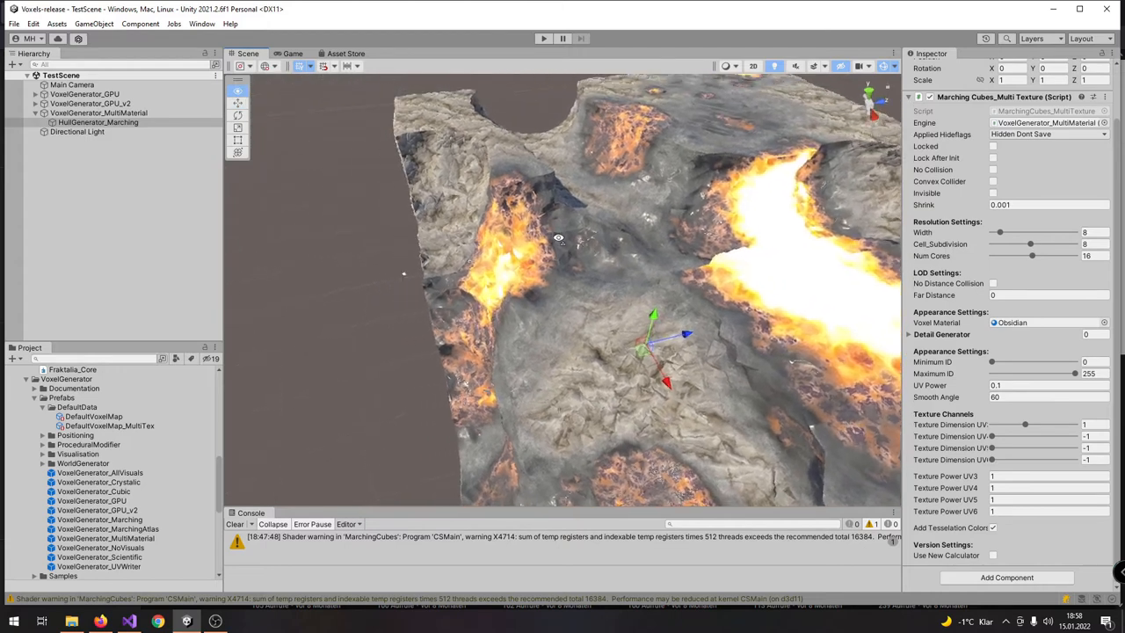
pyautogui.moveTo(559, 237); pyautogui.dragTo(538, 181)
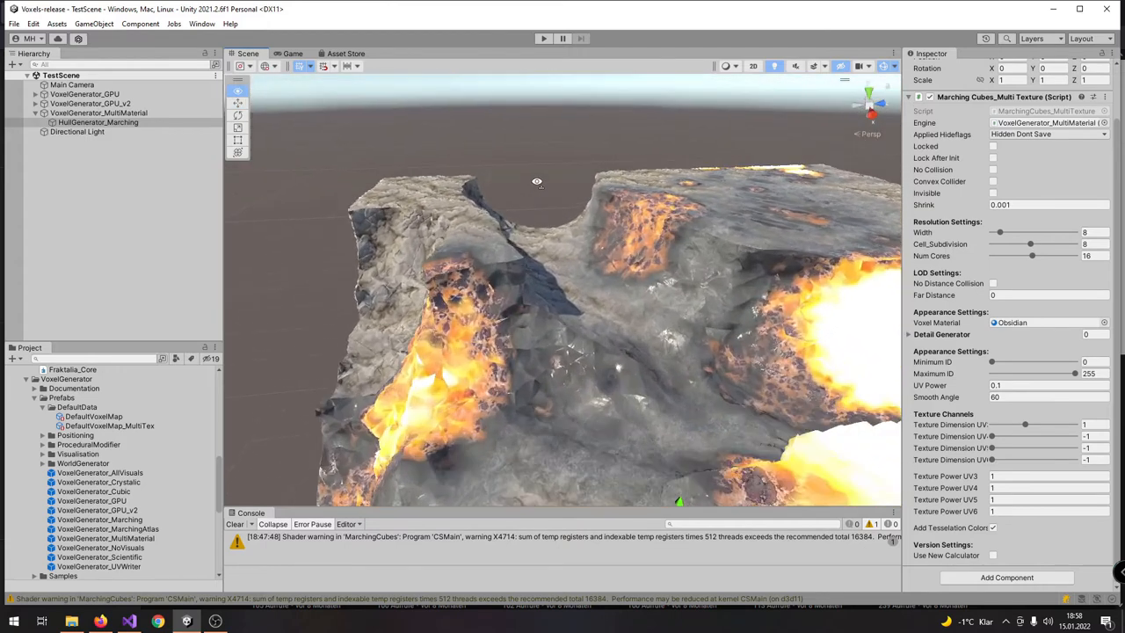
pyautogui.moveTo(538, 181); pyautogui.dragTo(511, 228)
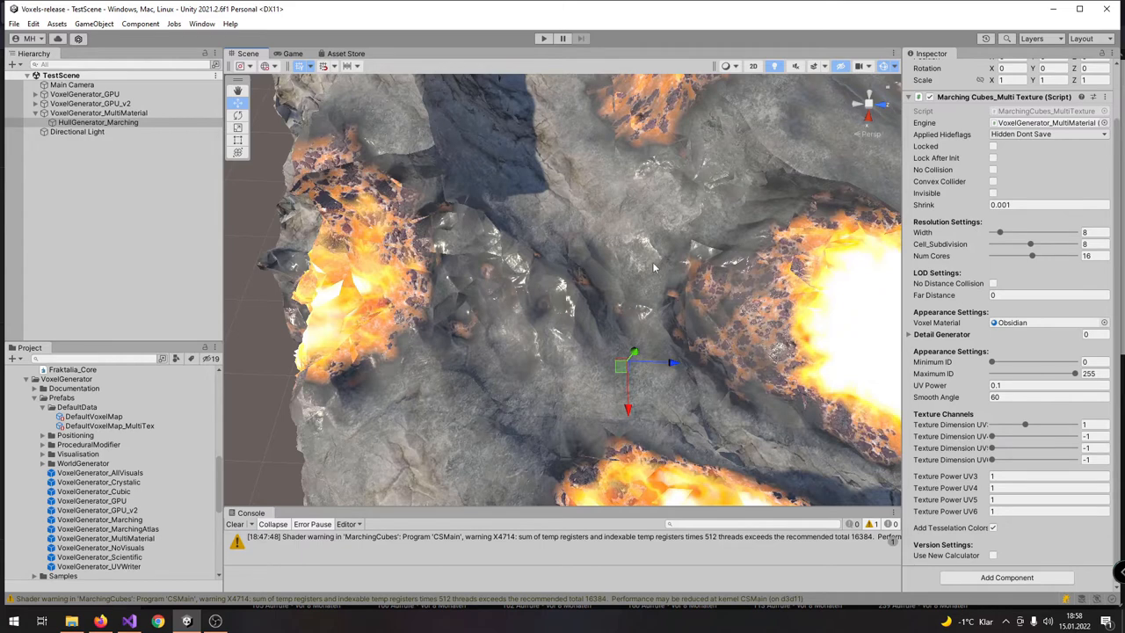
pyautogui.moveTo(559, 401)
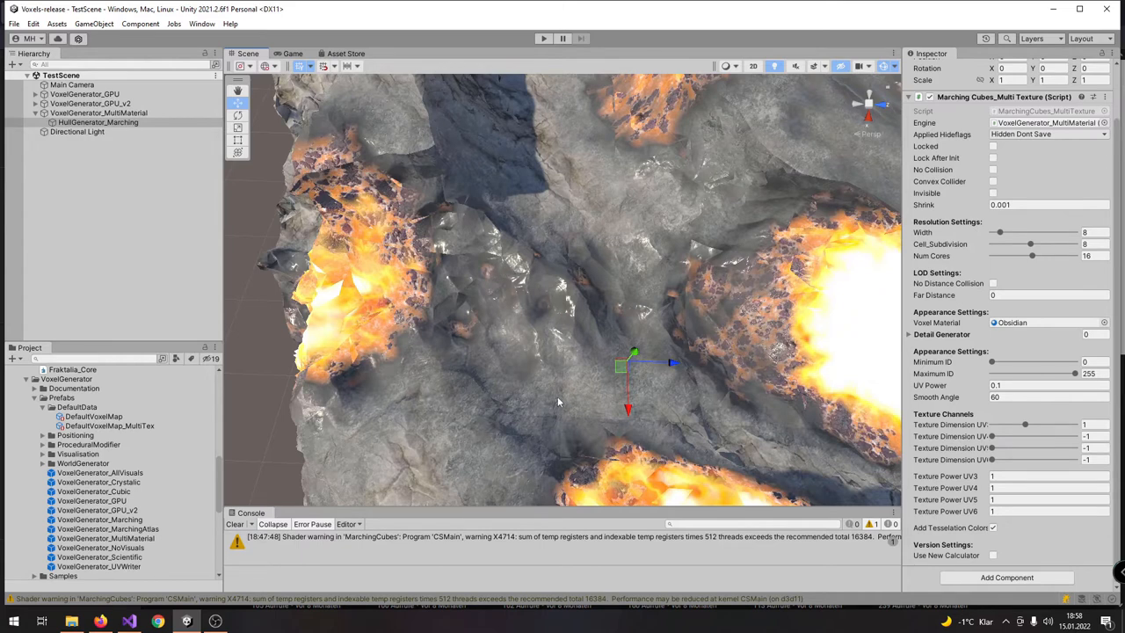
pyautogui.moveTo(559, 476)
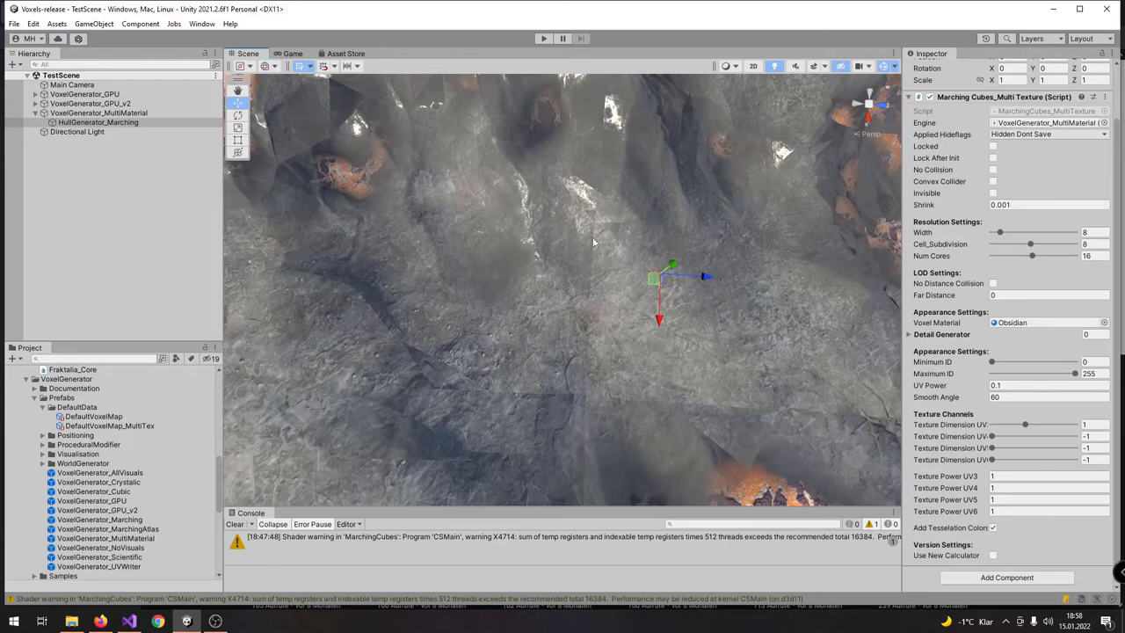
pyautogui.moveTo(748, 401)
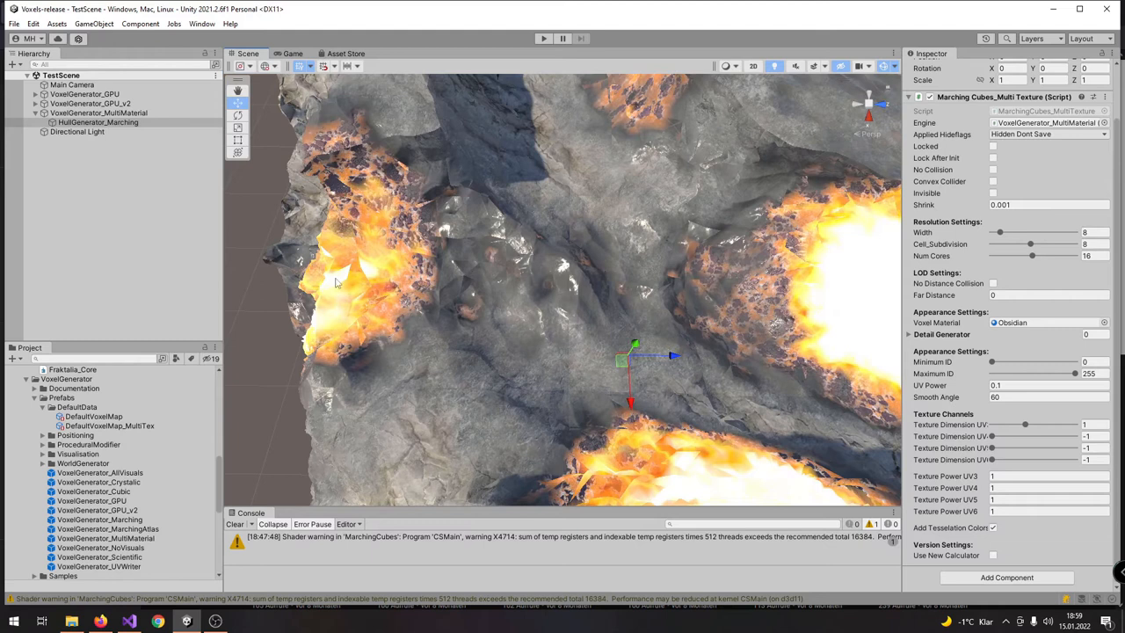
pyautogui.moveTo(471, 334)
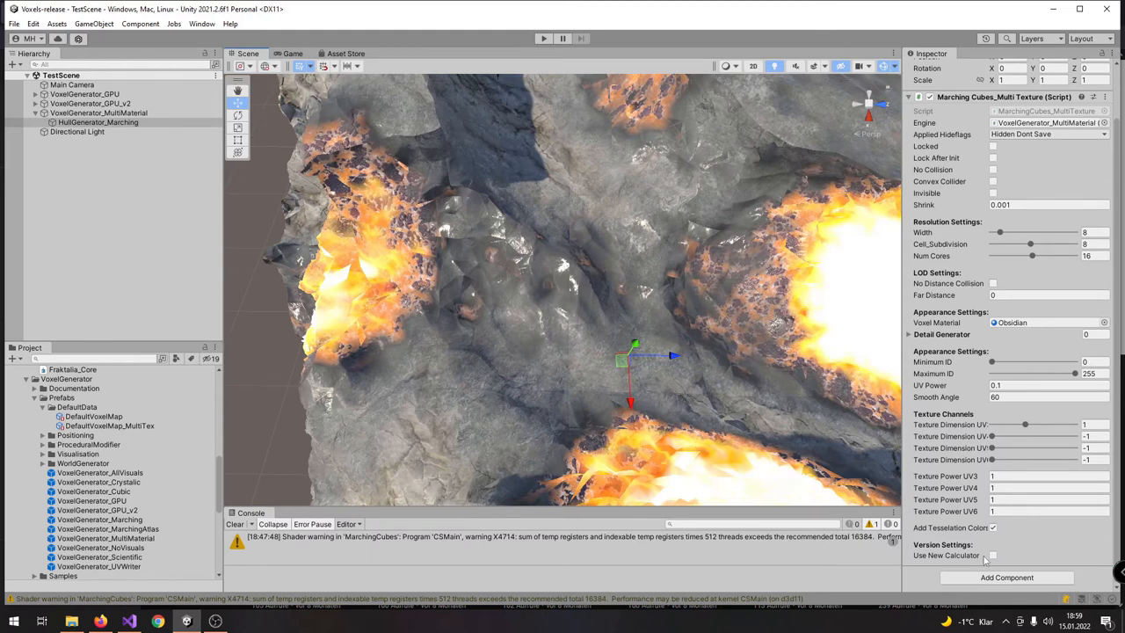
# Parent HullGenerator_Marching under VoxelGenerator_MultiMaterial and orbit the rebuilt blocky terrain from side and above.
pyautogui.click(1006, 555)
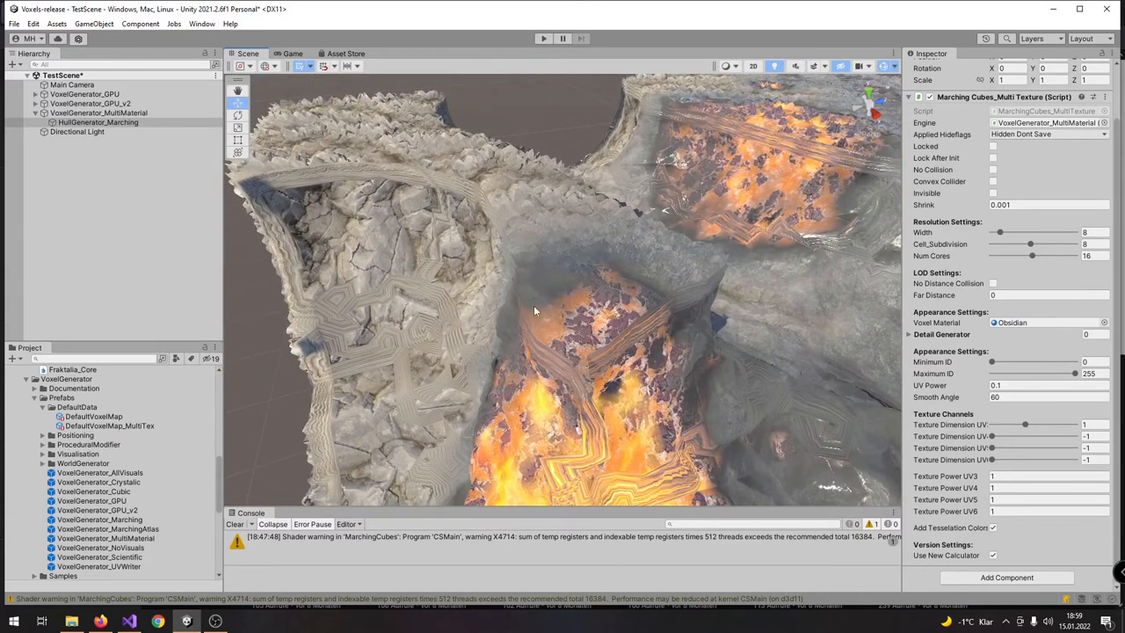
pyautogui.moveTo(534, 309); pyautogui.dragTo(540, 343)
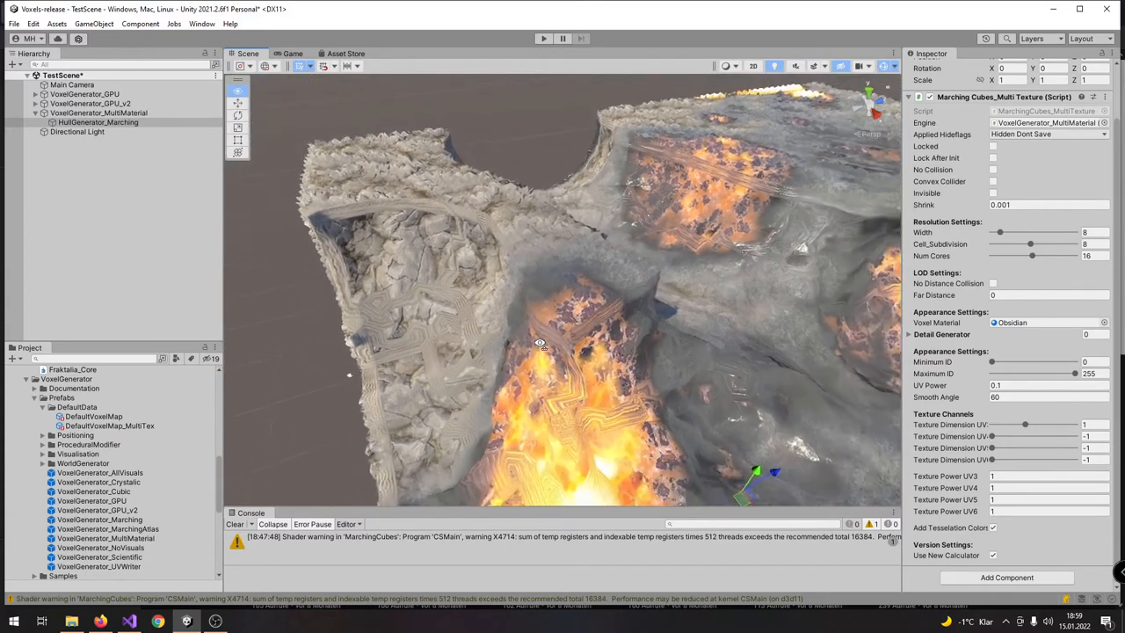
pyautogui.moveTo(541, 343); pyautogui.dragTo(573, 362)
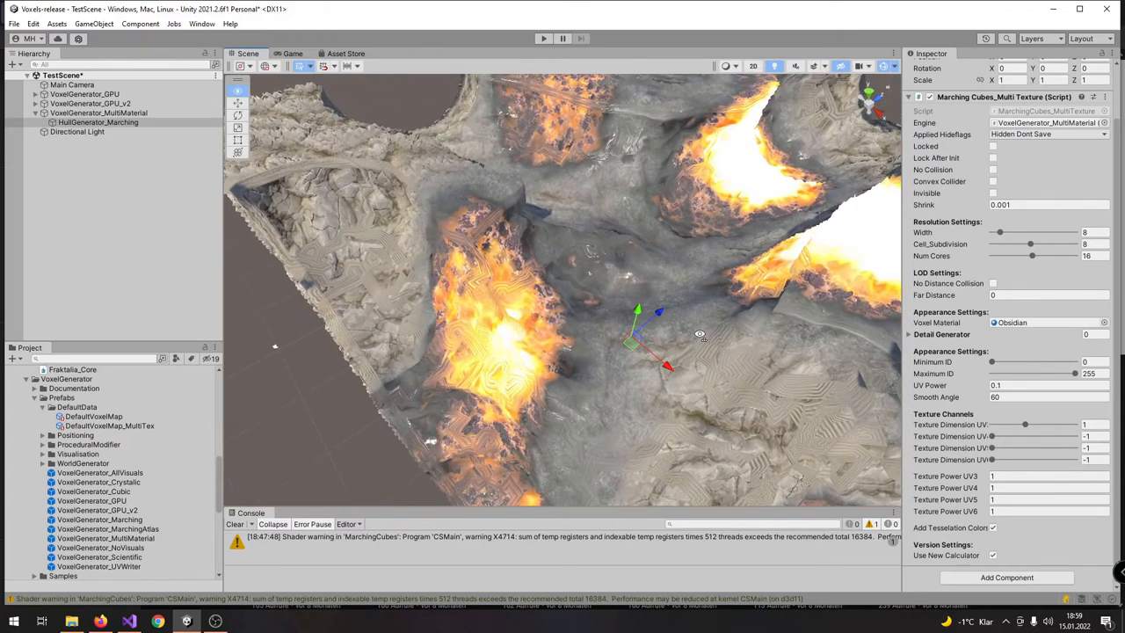
pyautogui.moveTo(699, 334); pyautogui.dragTo(704, 329)
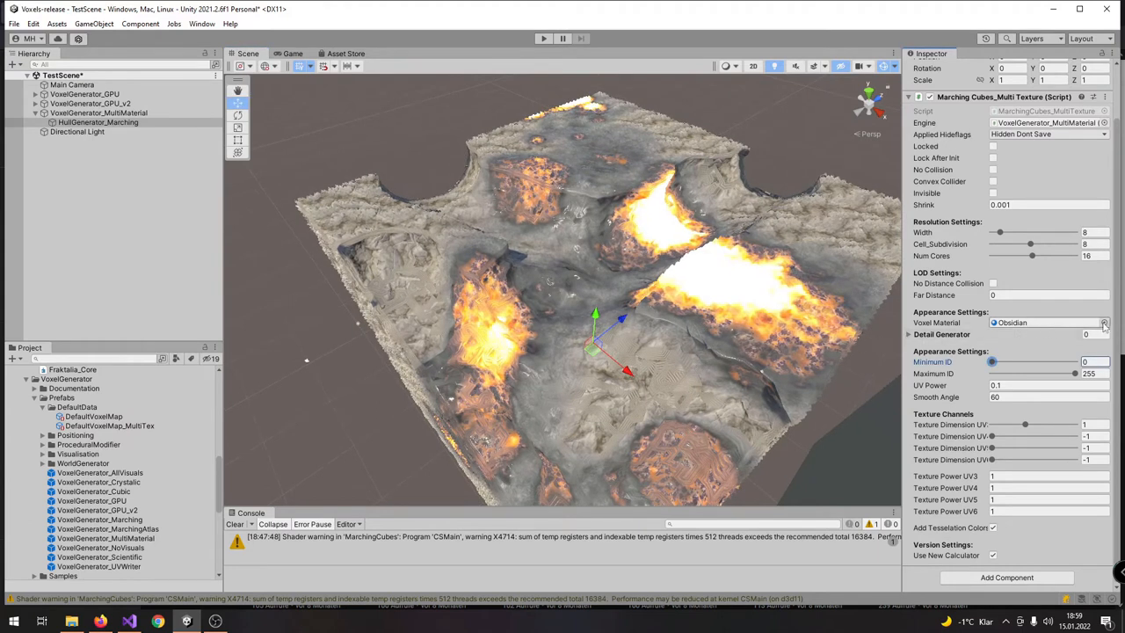
# Assign Obsidian_Triplanar_Inverted as the hull's Voxel Material and rebuild the multi-material terrain.
pyautogui.click(1104, 321)
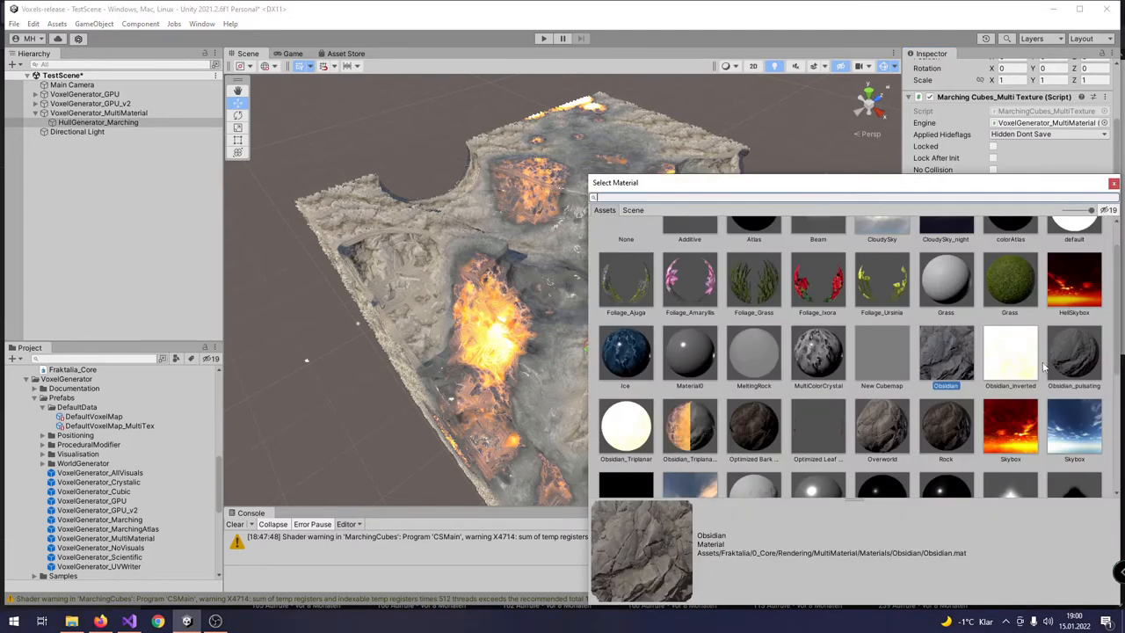
pyautogui.click(689, 427)
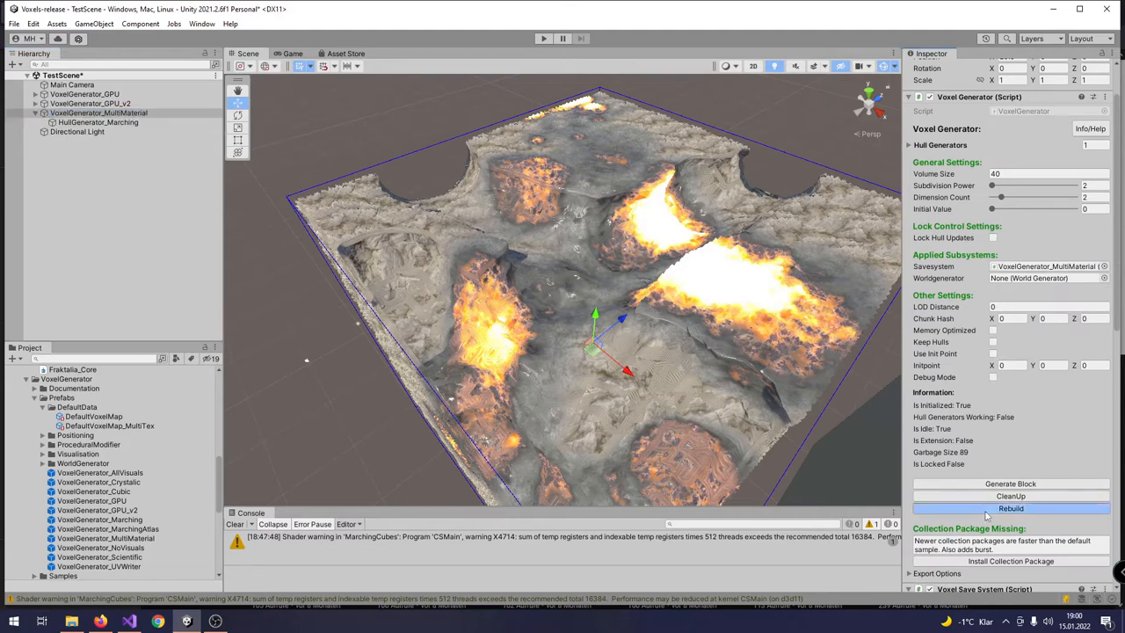
pyautogui.click(1011, 508)
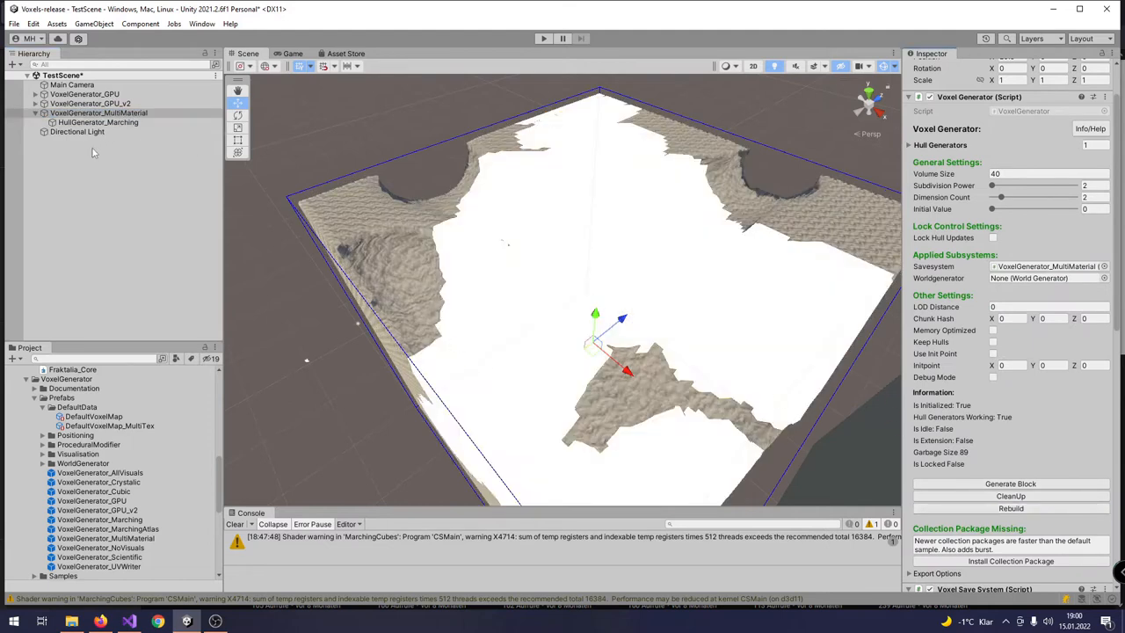
pyautogui.click(97, 123)
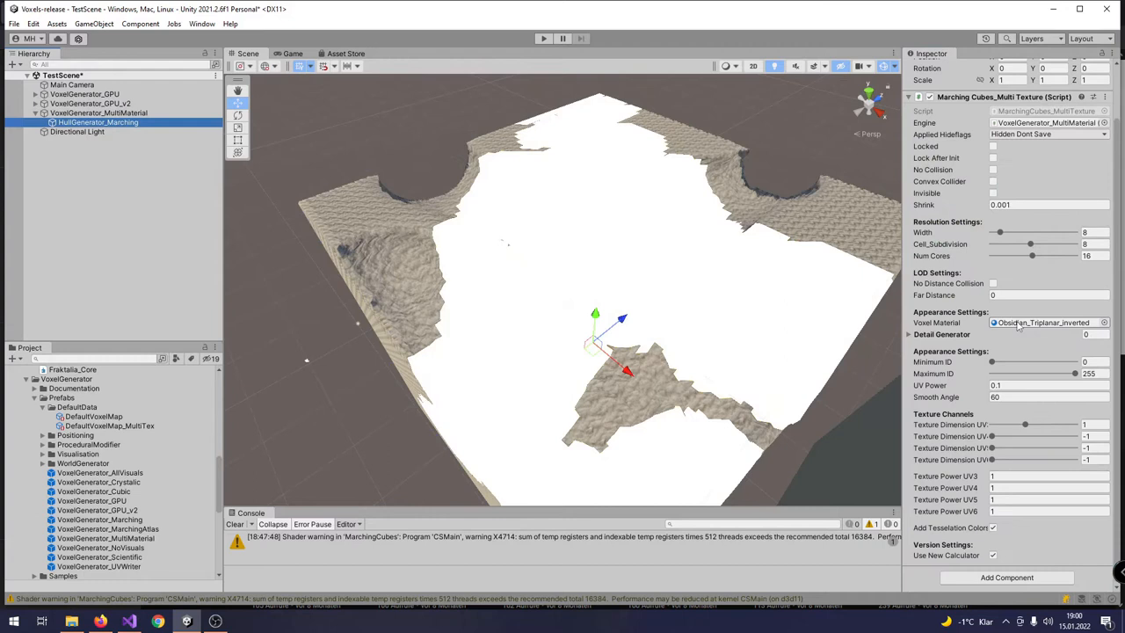
# Show the Obsidian_Triplanar_Inverted material's settings and orbit over the newly textured terrain.
pyautogui.click(1044, 321)
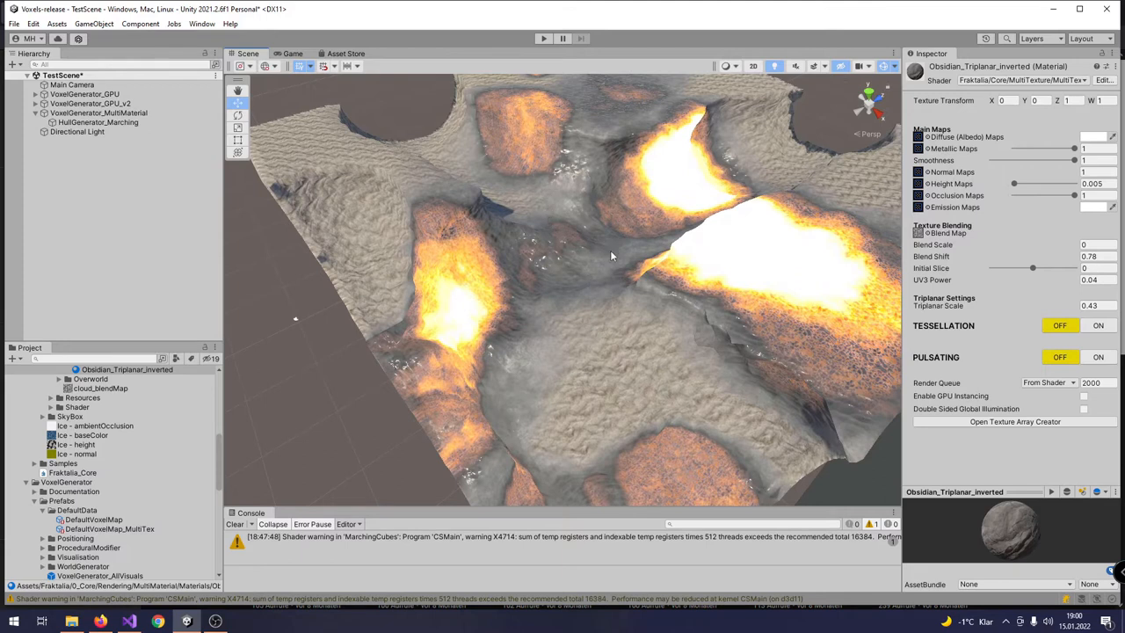
pyautogui.moveTo(534, 348)
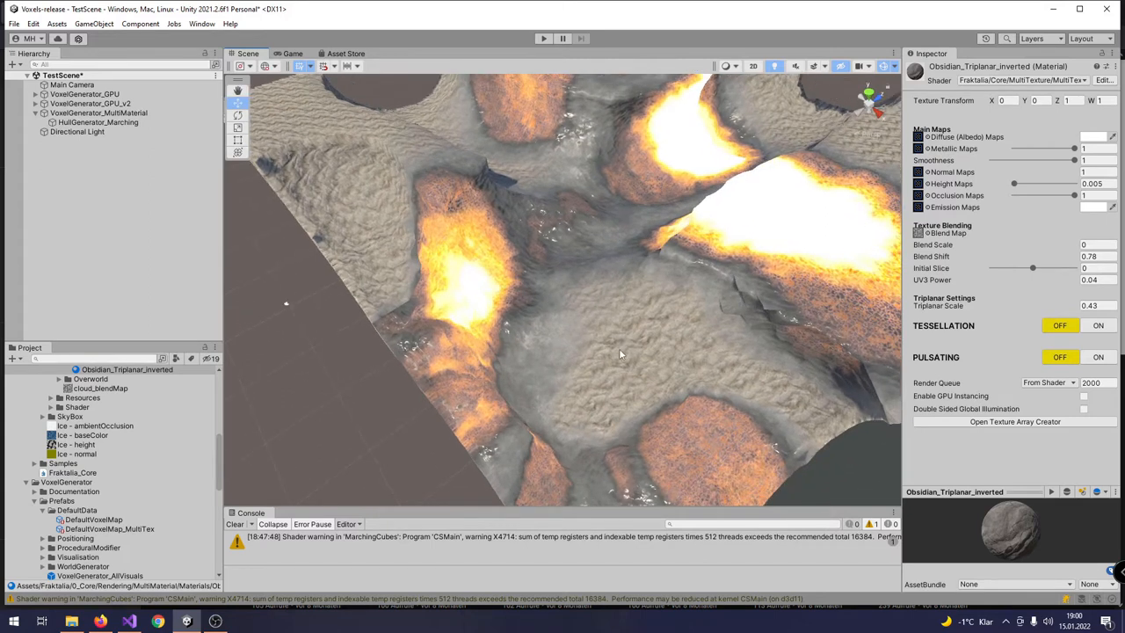
pyautogui.moveTo(619, 355); pyautogui.dragTo(678, 329)
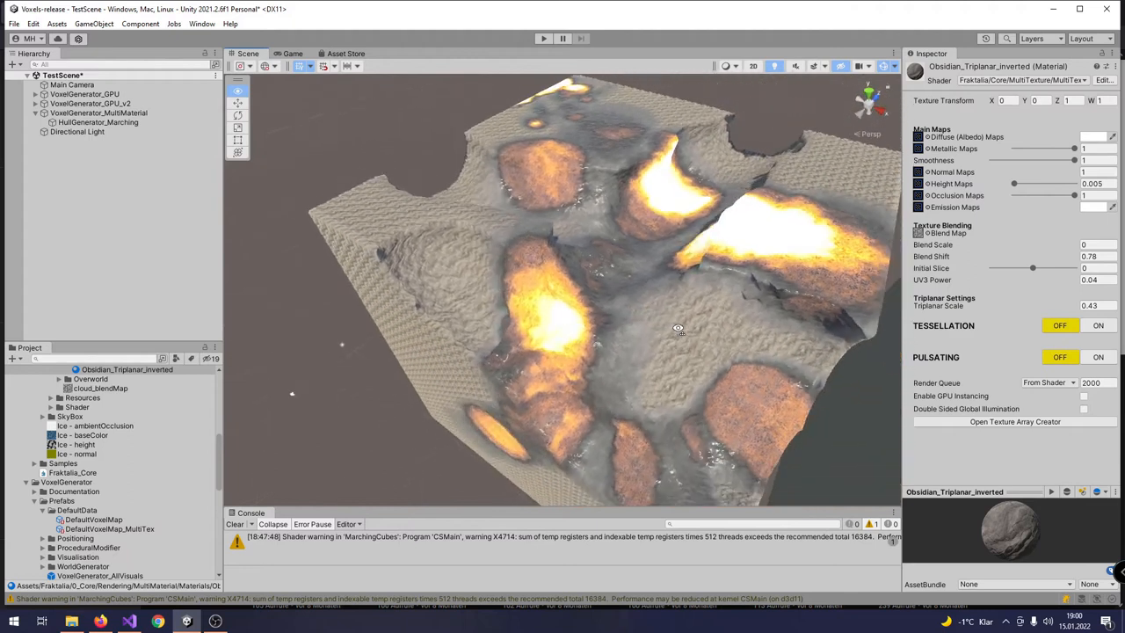
pyautogui.moveTo(678, 328); pyautogui.dragTo(570, 271)
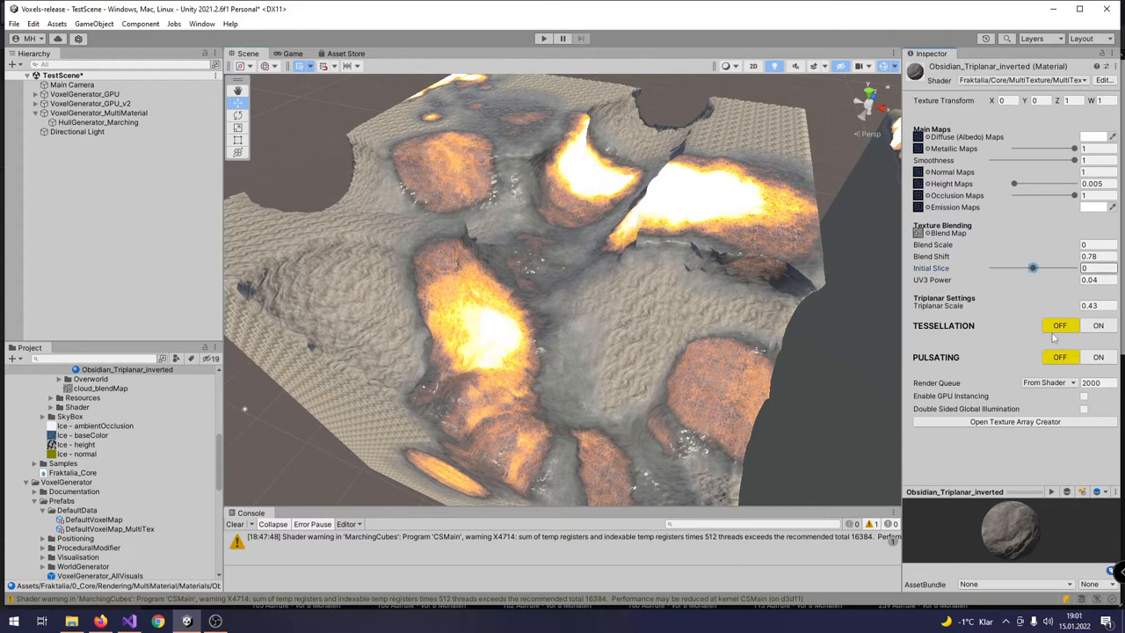
# Switch Tessellation ON for the material and inspect the displaced cliff wall up close.
pyautogui.click(1097, 325)
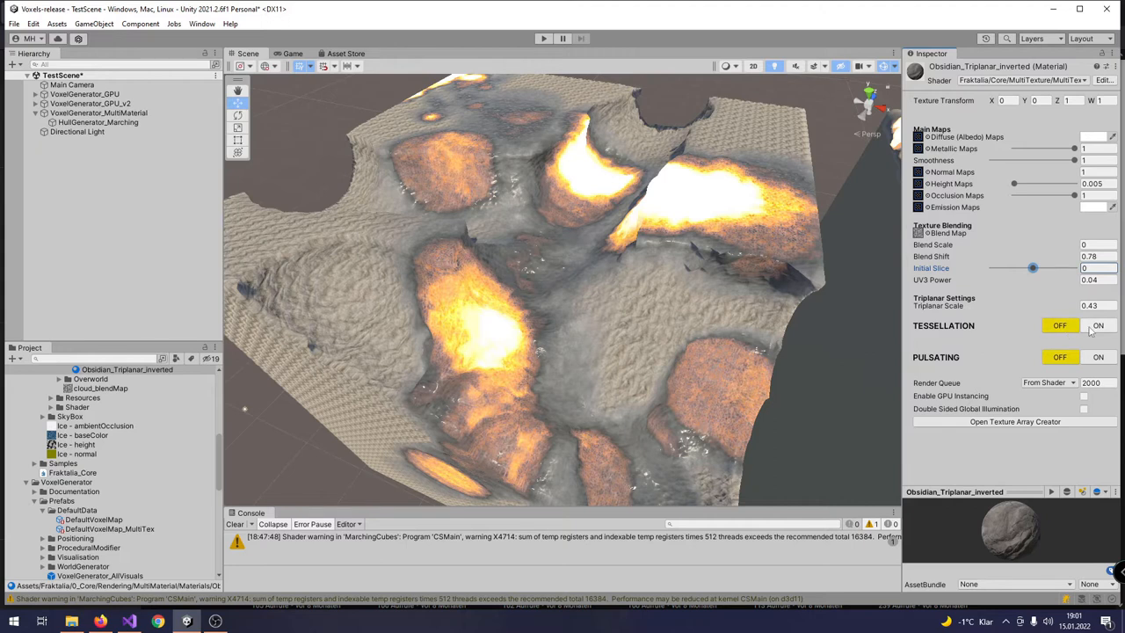
pyautogui.click(1097, 325)
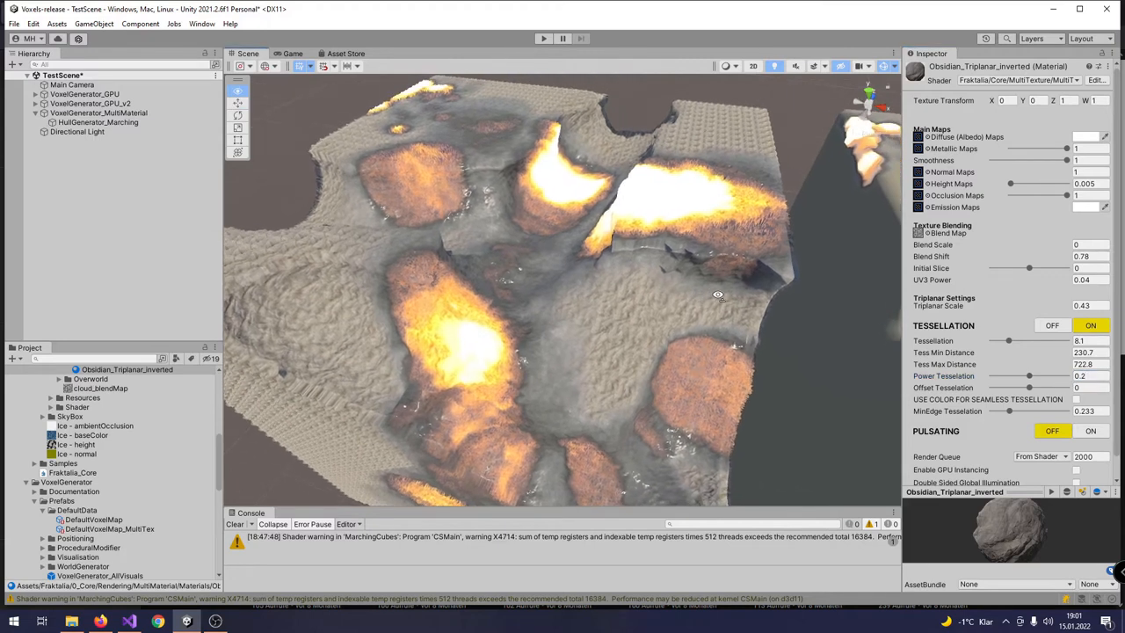
pyautogui.moveTo(717, 295); pyautogui.dragTo(612, 316)
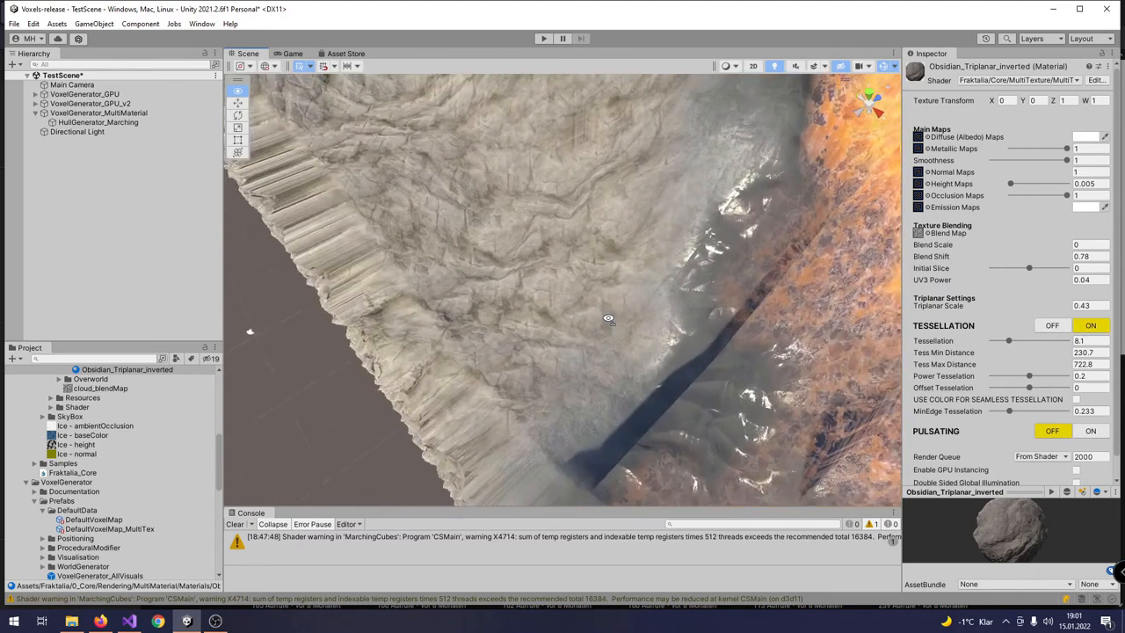
pyautogui.moveTo(609, 318); pyautogui.dragTo(517, 253)
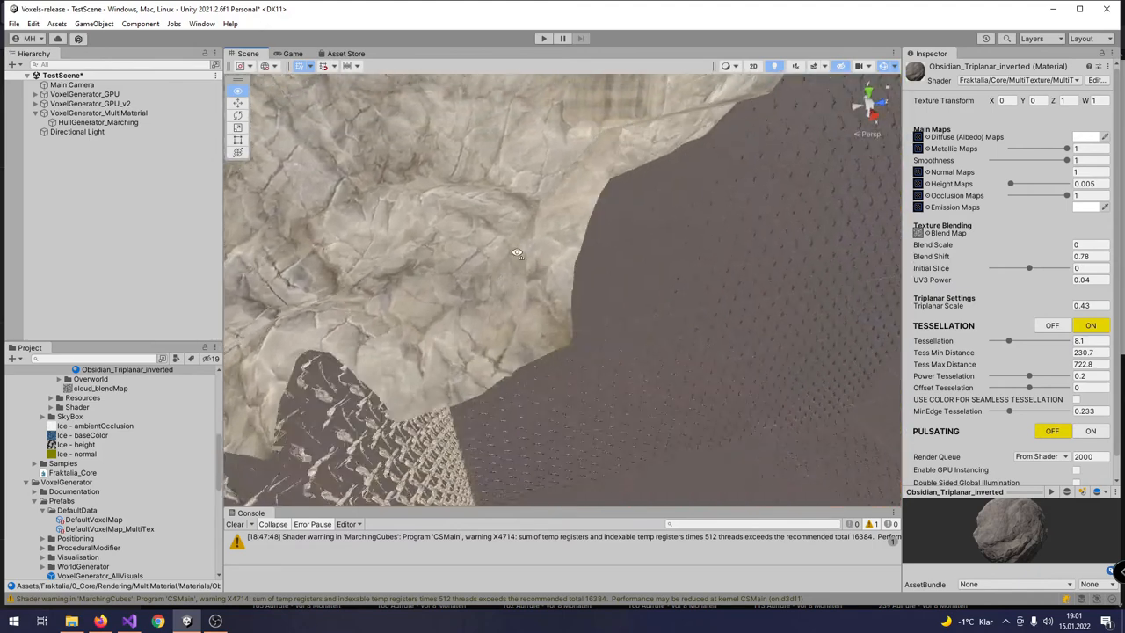
pyautogui.moveTo(517, 253); pyautogui.dragTo(549, 229)
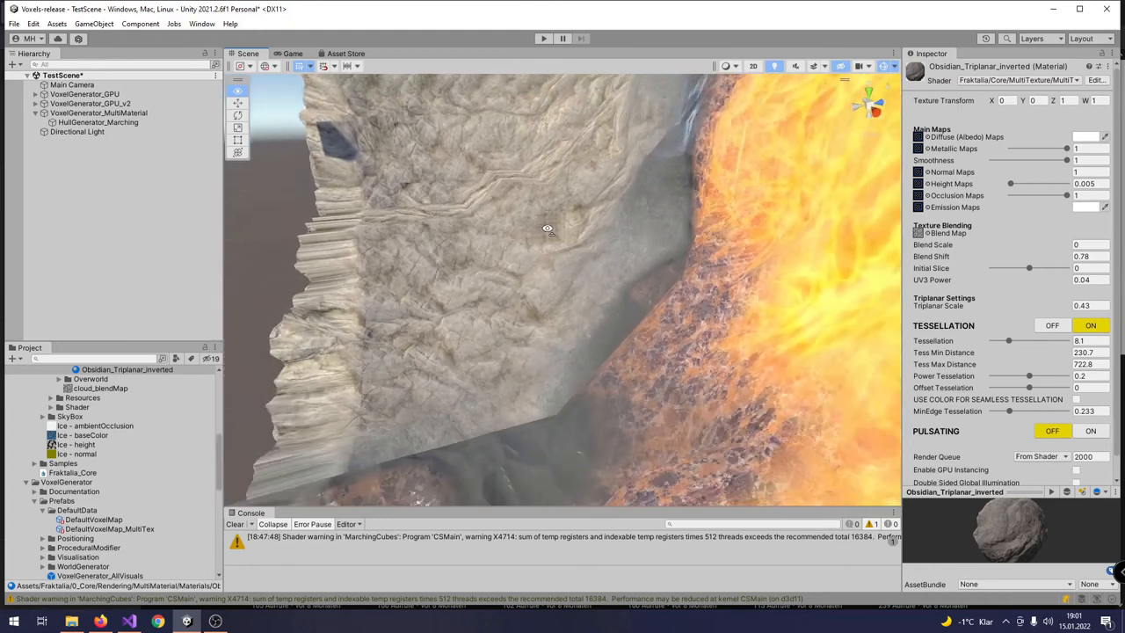
pyautogui.moveTo(548, 228); pyautogui.dragTo(671, 285)
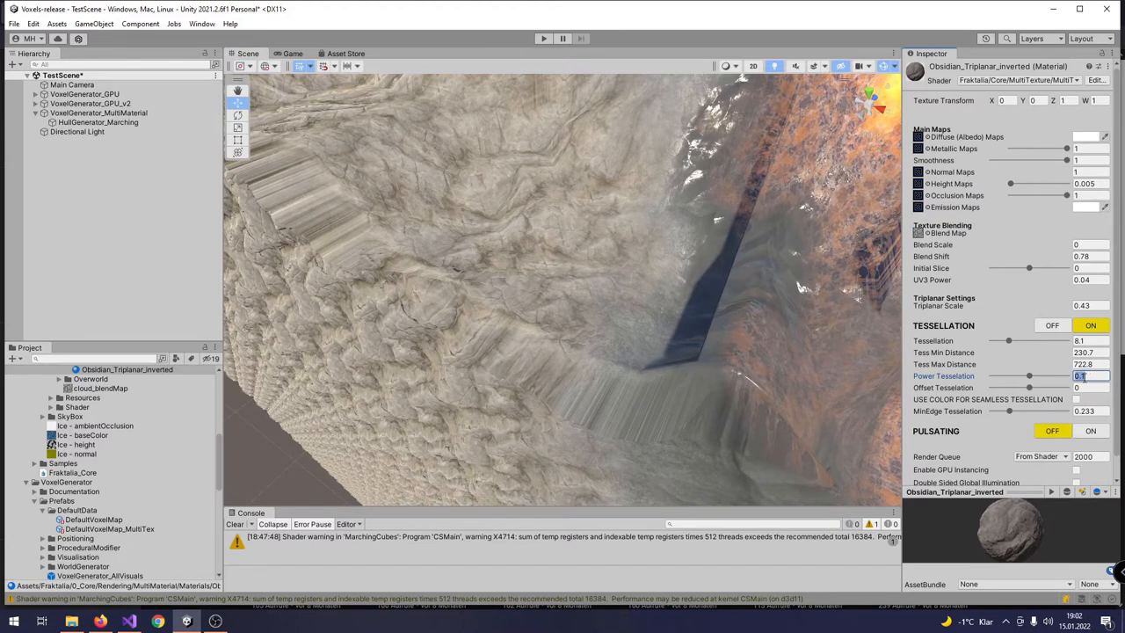
# Set Power Tessellation to 0.01 and Offset Tessellation to 0.
pyautogui.write('0.01')
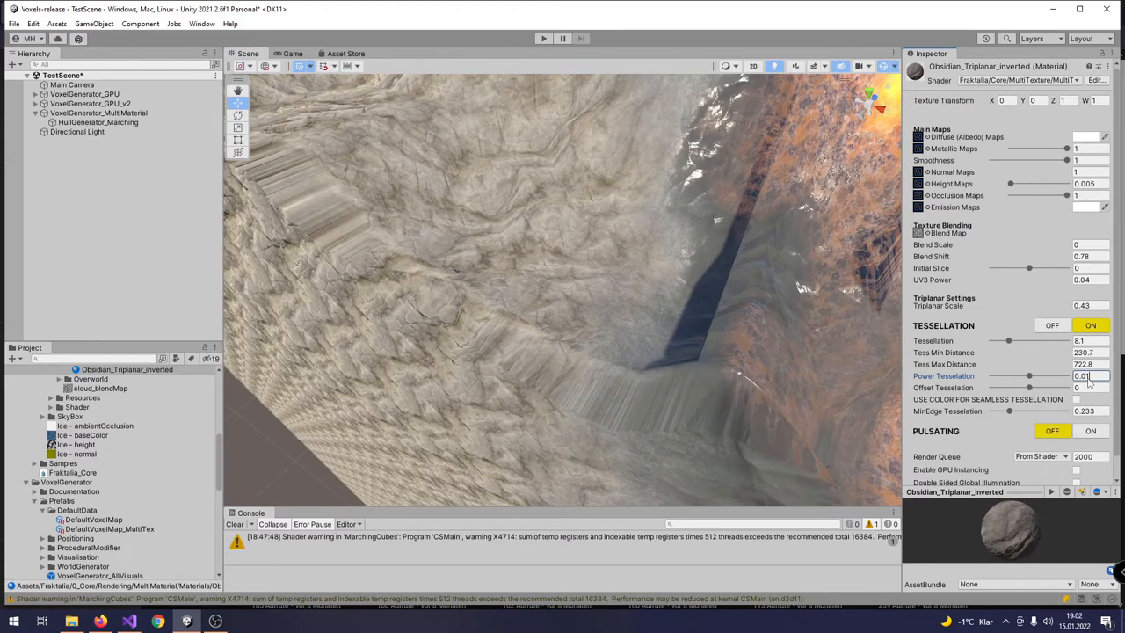
pyautogui.write('0')
pyautogui.write('0.3')
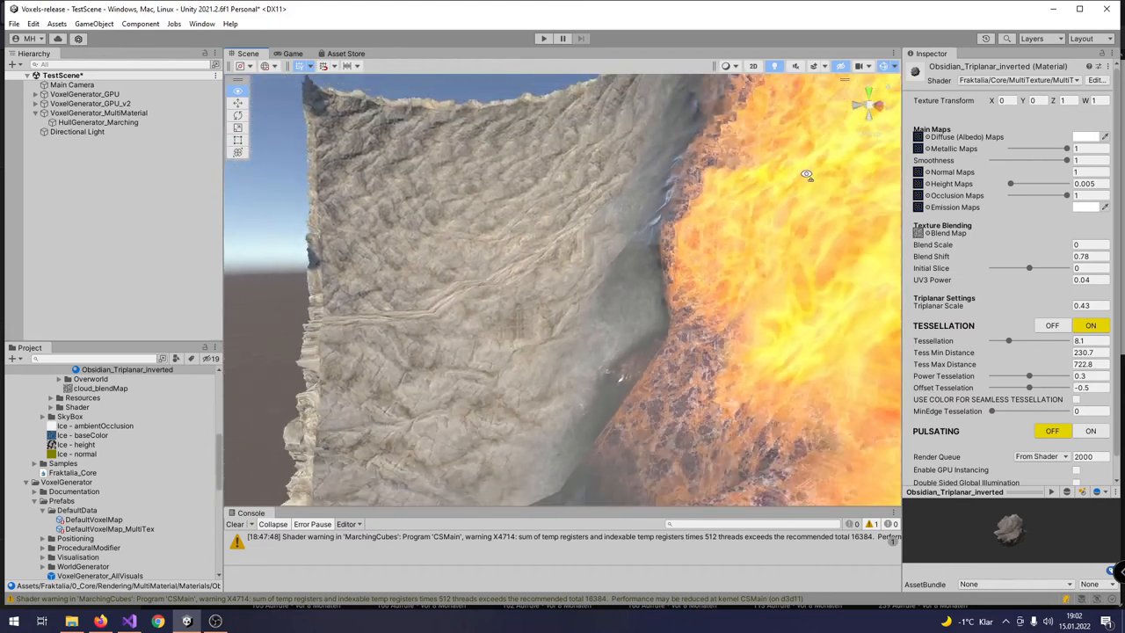
# Lower the MinEdge Tessellation for denser cliff detail, inspect it, then view the whole terrain.
pyautogui.moveTo(806, 174); pyautogui.dragTo(777, 105)
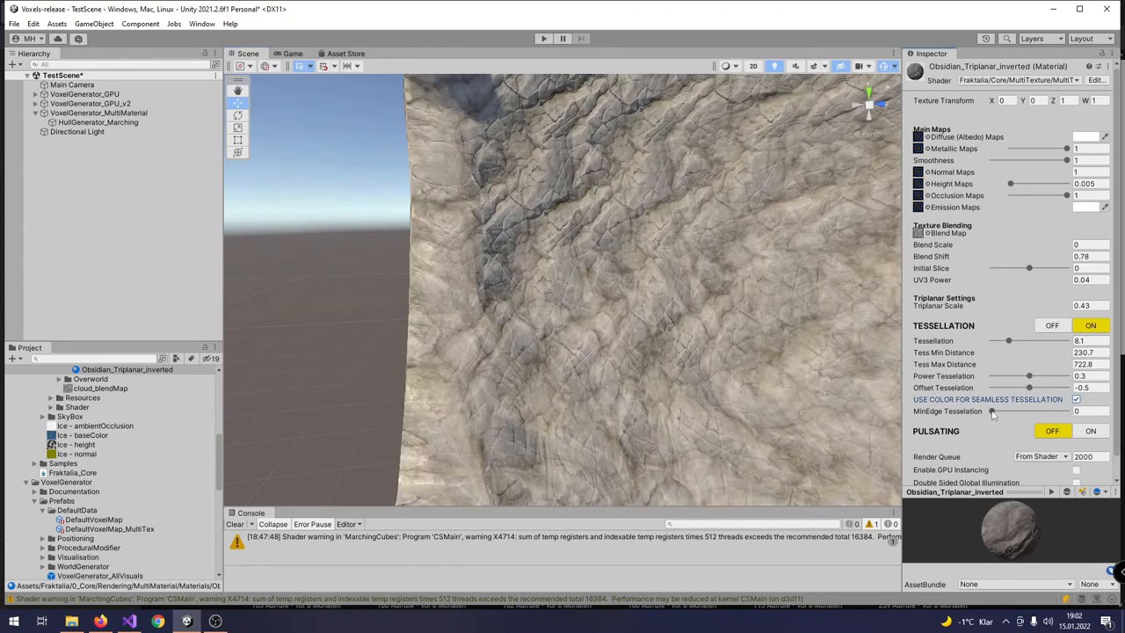
pyautogui.moveTo(992, 411); pyautogui.dragTo(1006, 411)
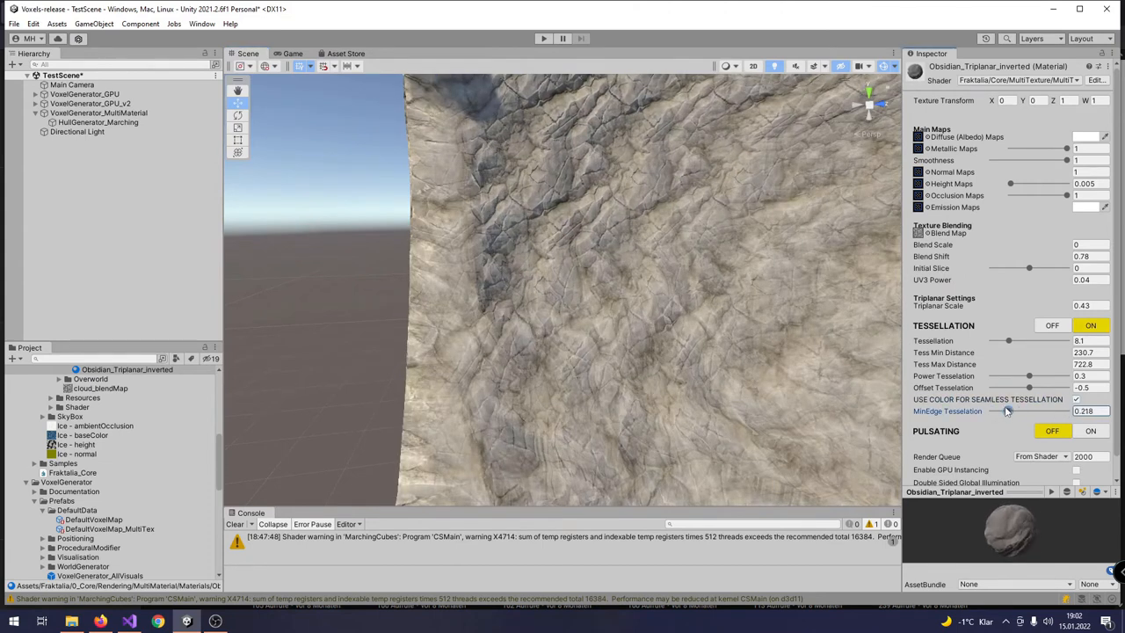
pyautogui.moveTo(1005, 411); pyautogui.dragTo(995, 412)
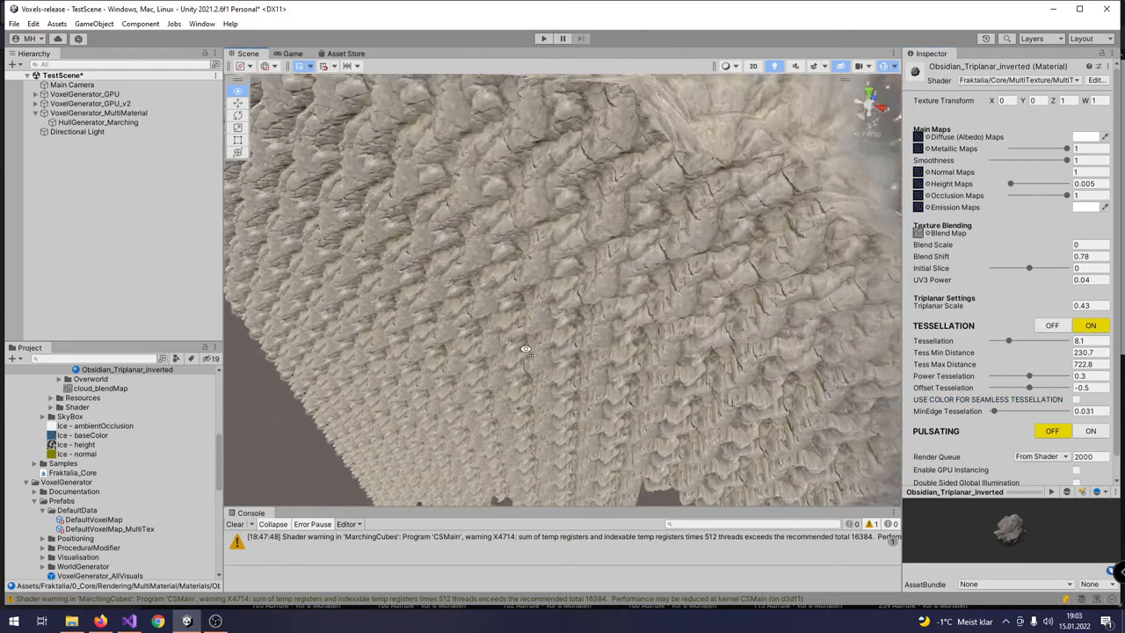
pyautogui.moveTo(525, 350); pyautogui.dragTo(598, 218)
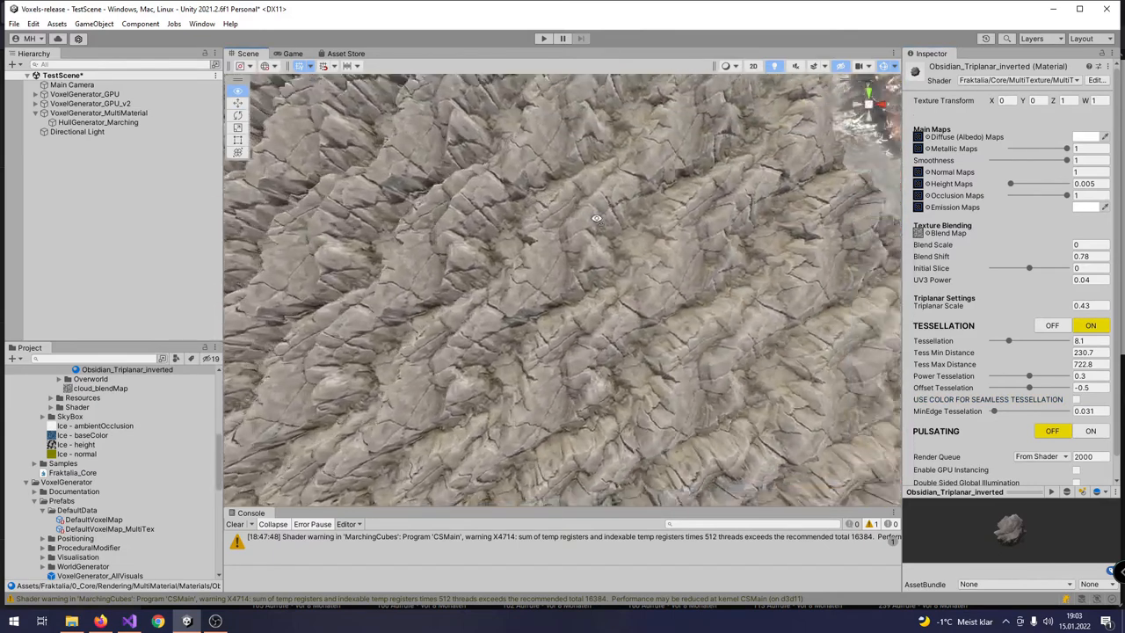
pyautogui.moveTo(597, 218); pyautogui.dragTo(710, 261)
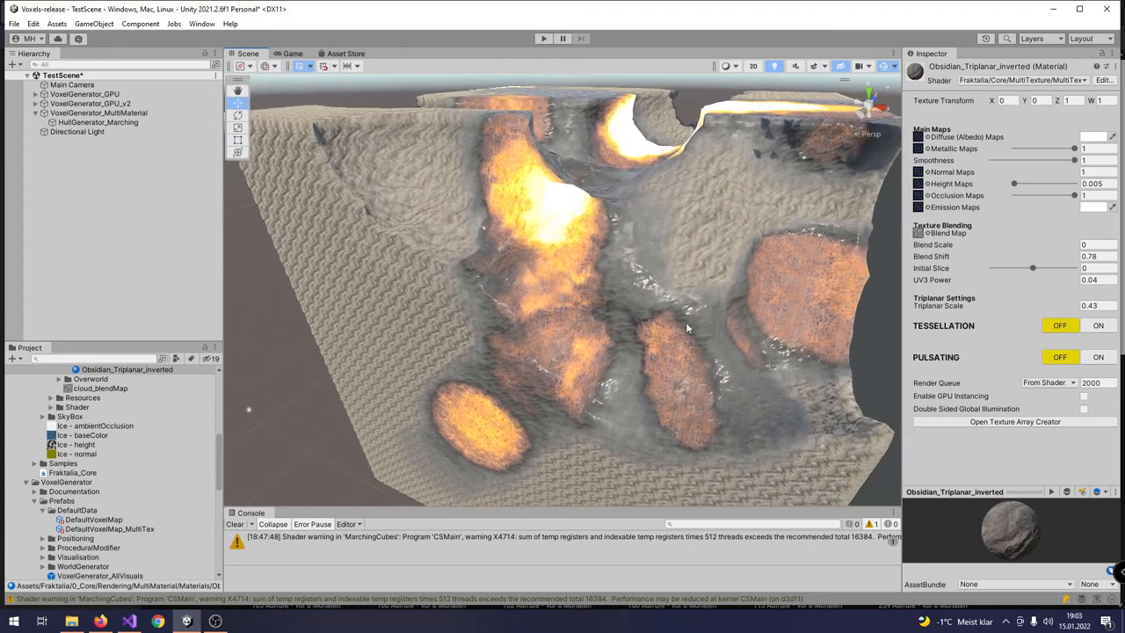
# Reduce the material's Tessellation amount from about 6.1 down to 2.5.
pyautogui.click(1090, 323)
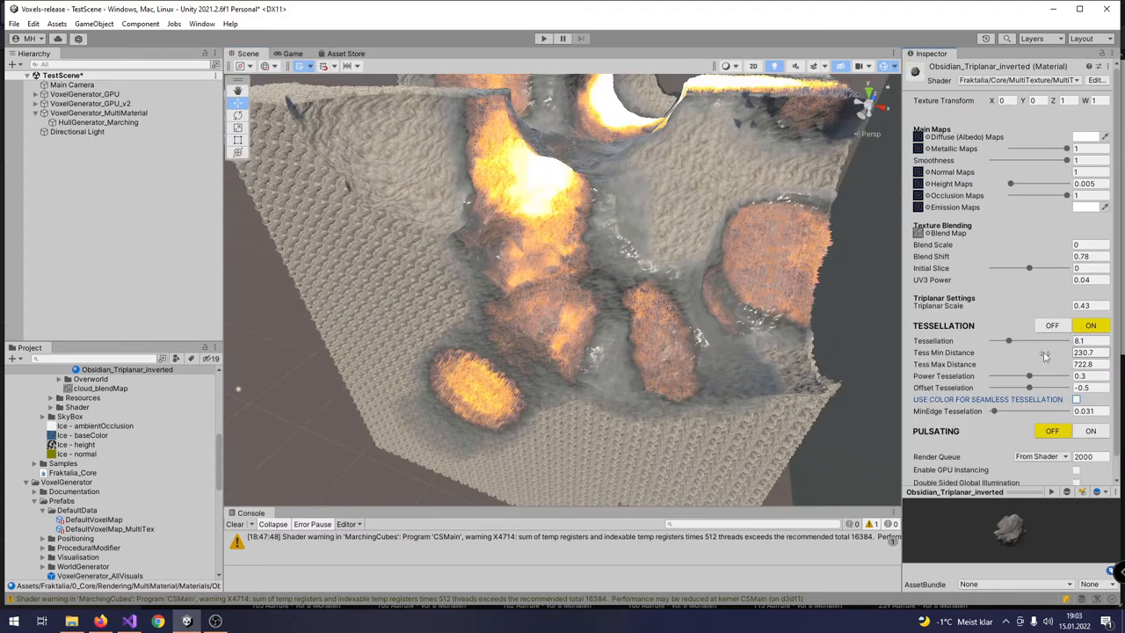
pyautogui.moveTo(1009, 341); pyautogui.dragTo(991, 341)
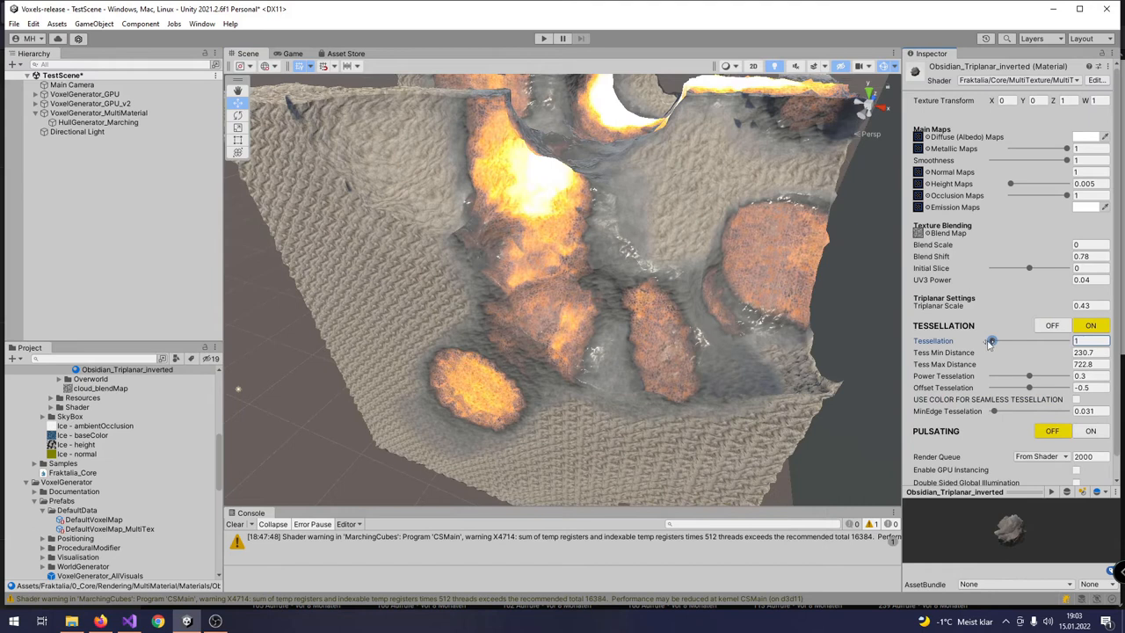
pyautogui.moveTo(991, 341); pyautogui.dragTo(995, 341)
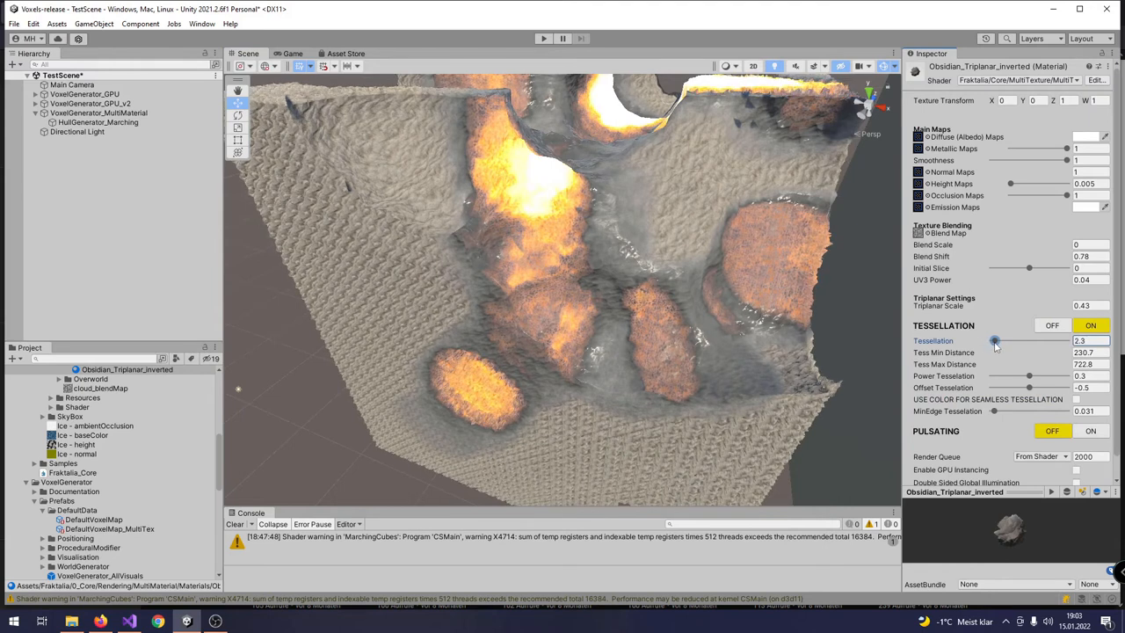
pyautogui.moveTo(995, 341); pyautogui.dragTo(999, 341)
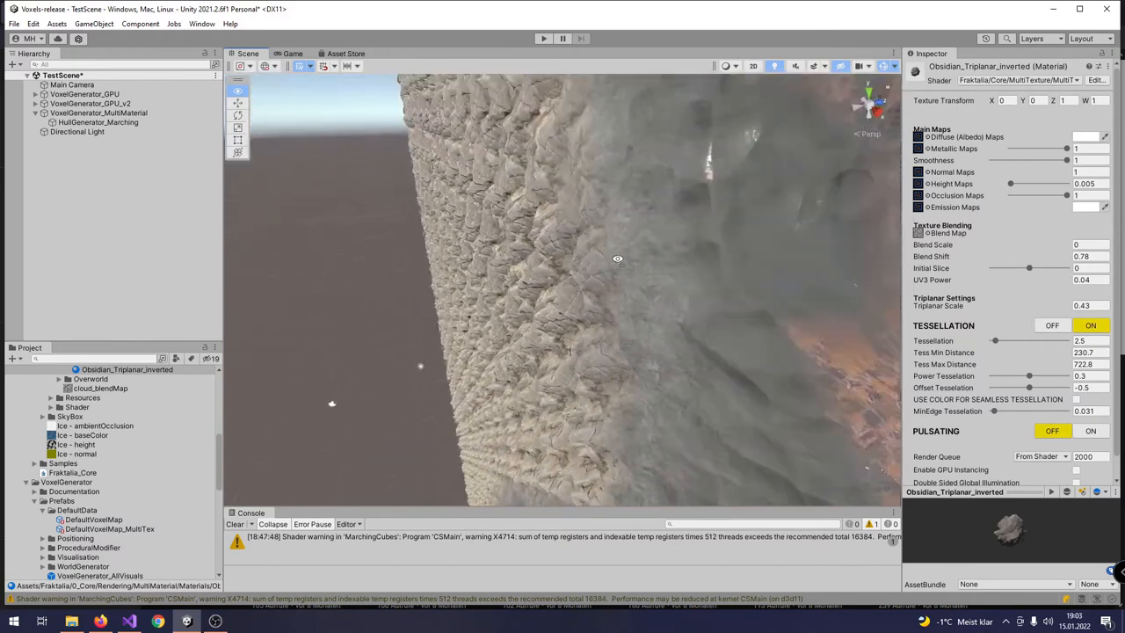
# Orbit over the terrain to check the softer, rounded rocky relief.
pyautogui.moveTo(619, 258); pyautogui.dragTo(622, 97)
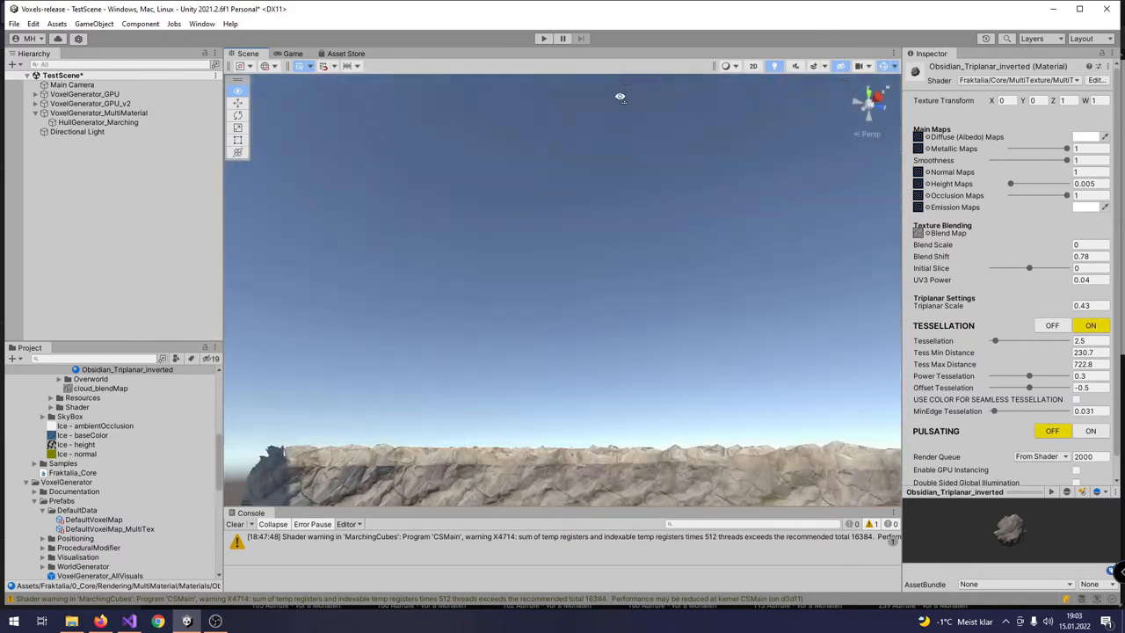
pyautogui.moveTo(623, 97); pyautogui.dragTo(557, 209)
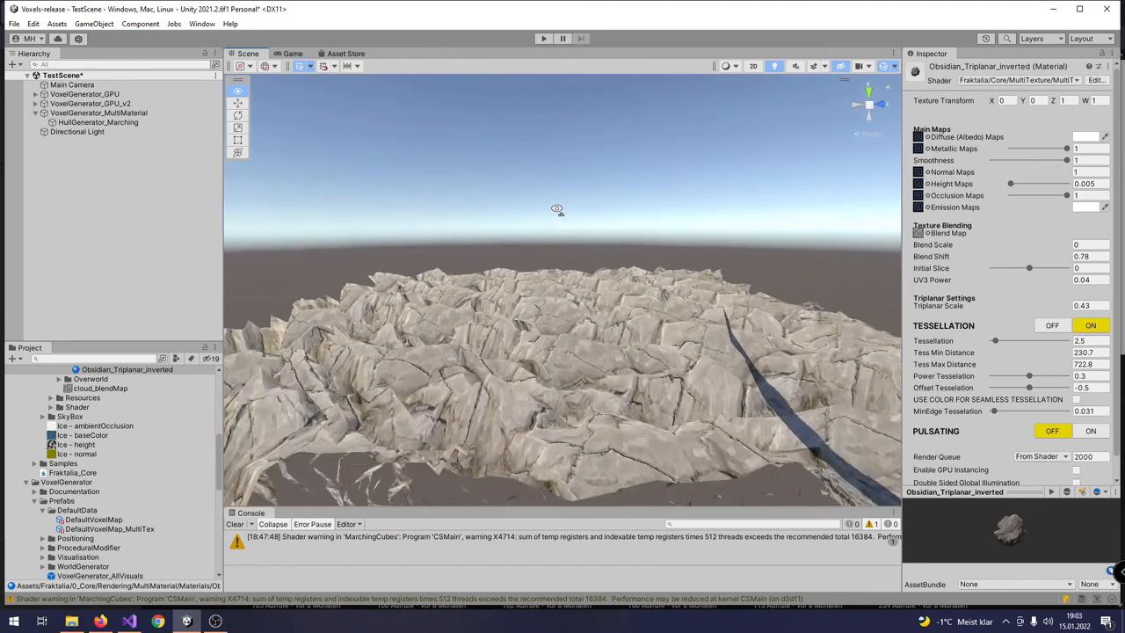
pyautogui.moveTo(555, 209); pyautogui.dragTo(536, 246)
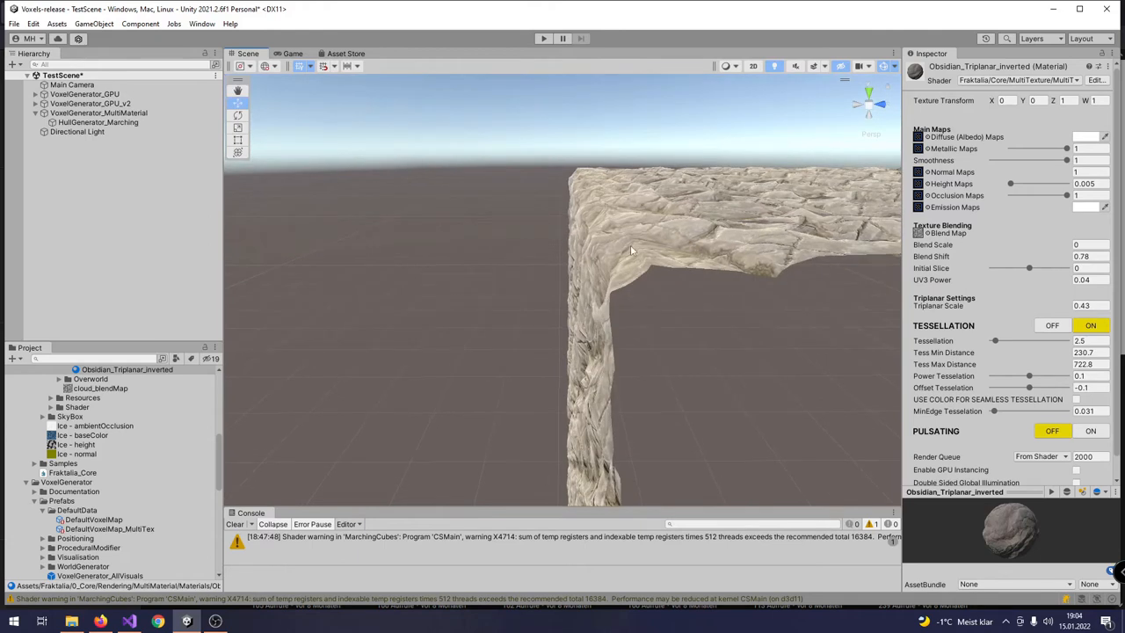
pyautogui.moveTo(643, 266)
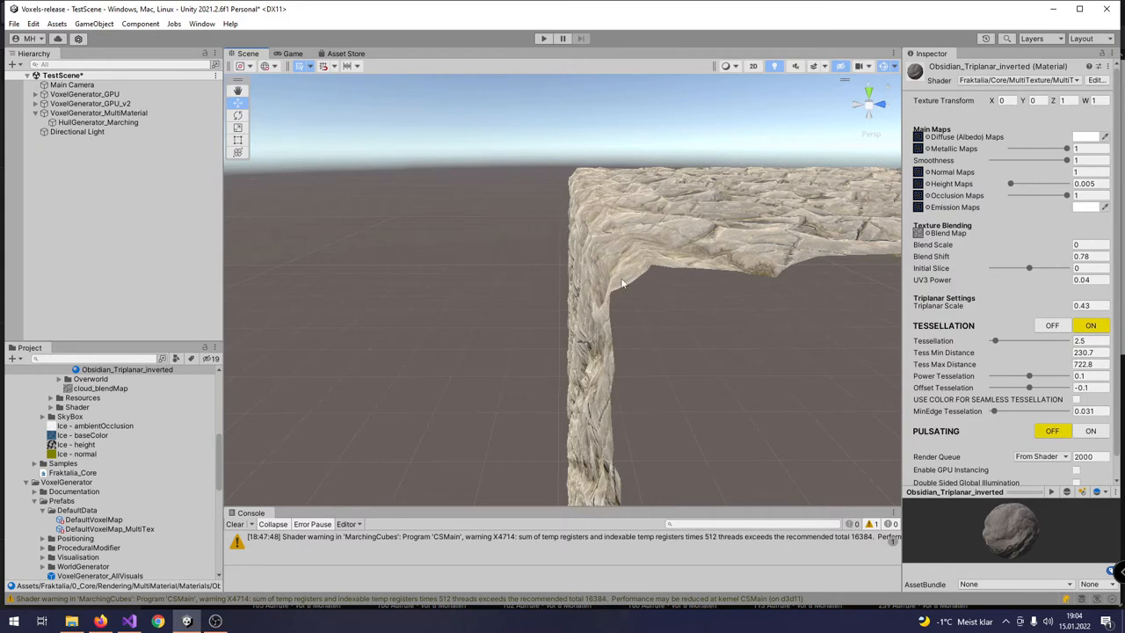
pyautogui.moveTo(645, 278)
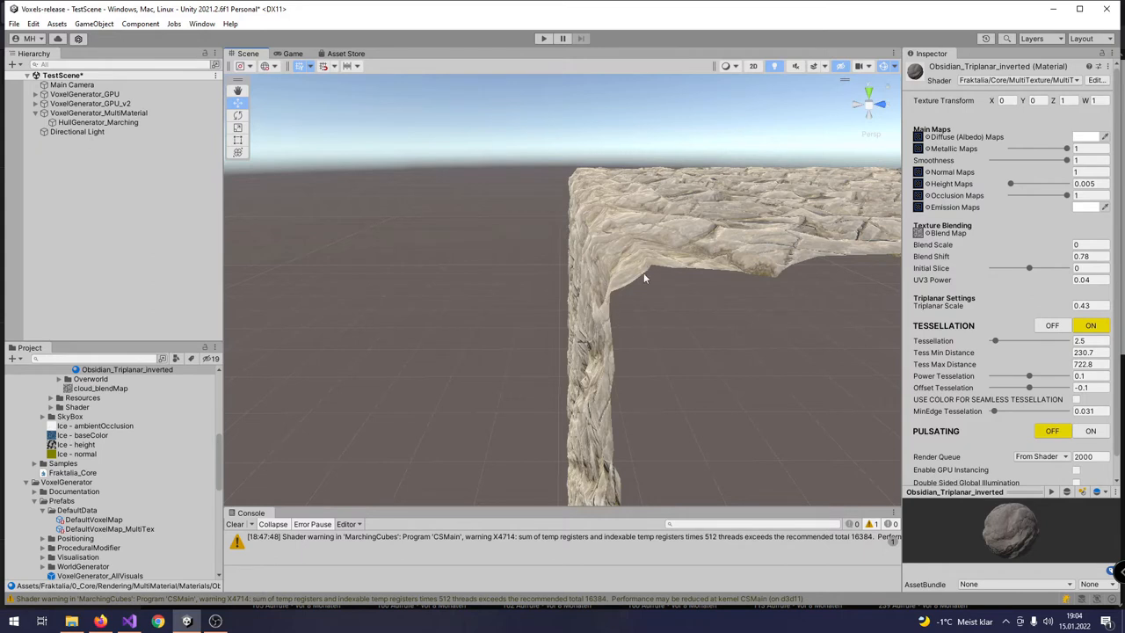
pyautogui.moveTo(643, 278); pyautogui.dragTo(697, 232)
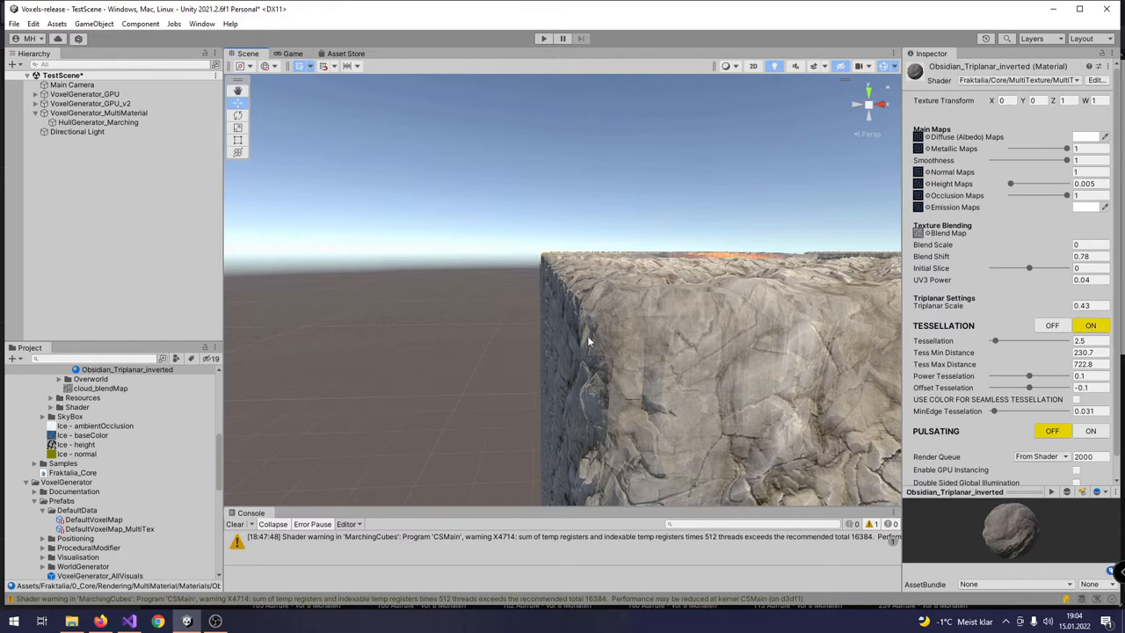
pyautogui.moveTo(589, 342); pyautogui.dragTo(625, 334)
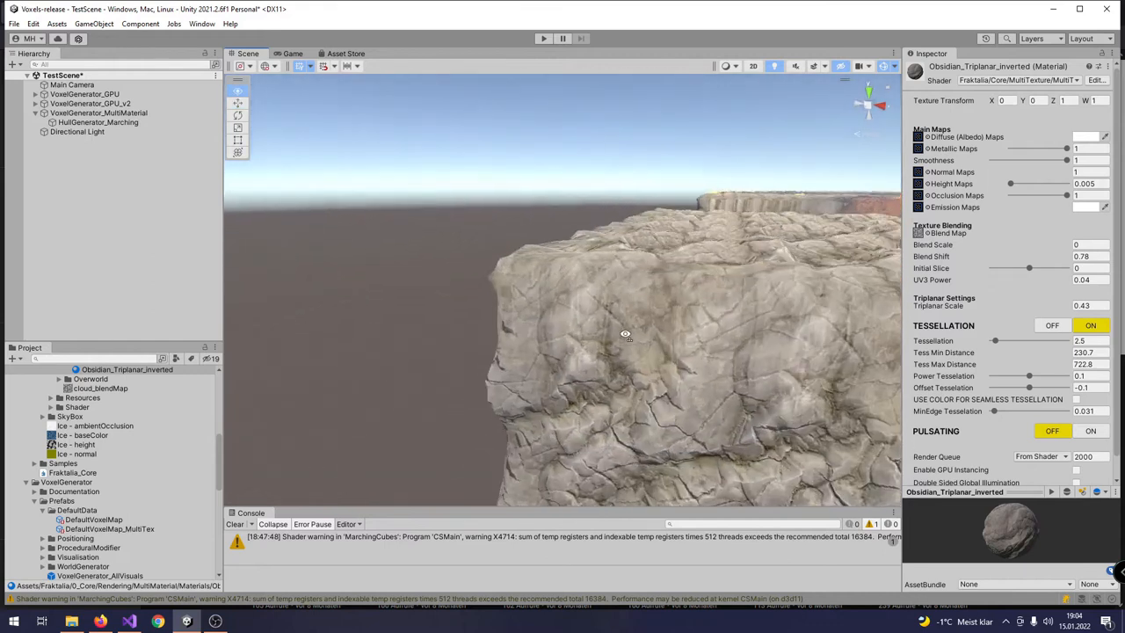
pyautogui.moveTo(626, 334); pyautogui.dragTo(632, 281)
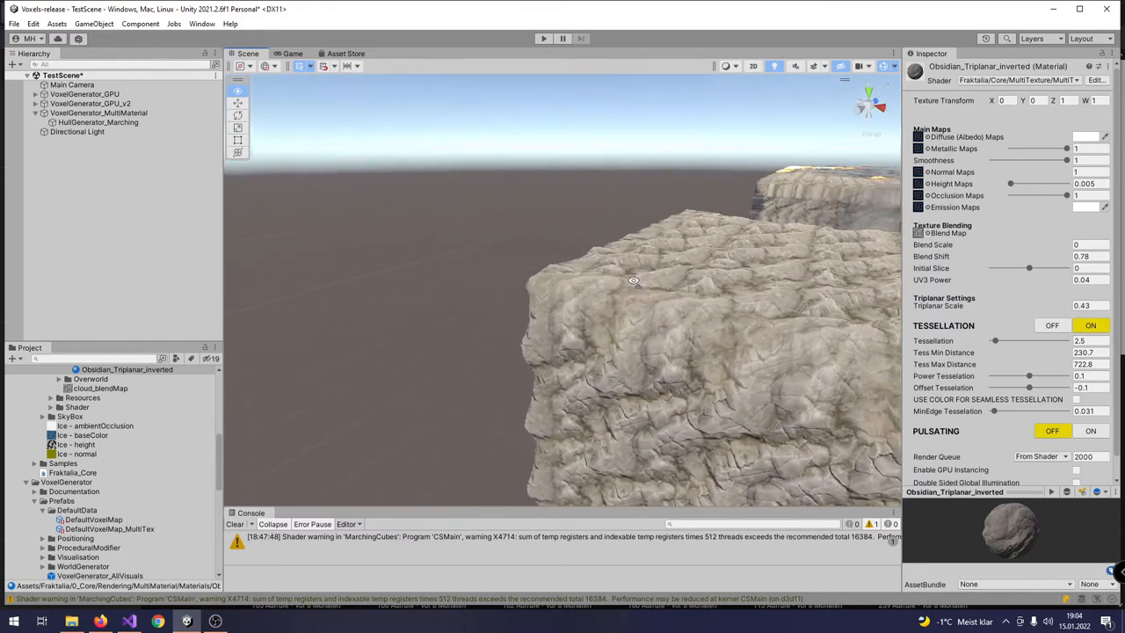
pyautogui.moveTo(633, 281); pyautogui.dragTo(710, 288)
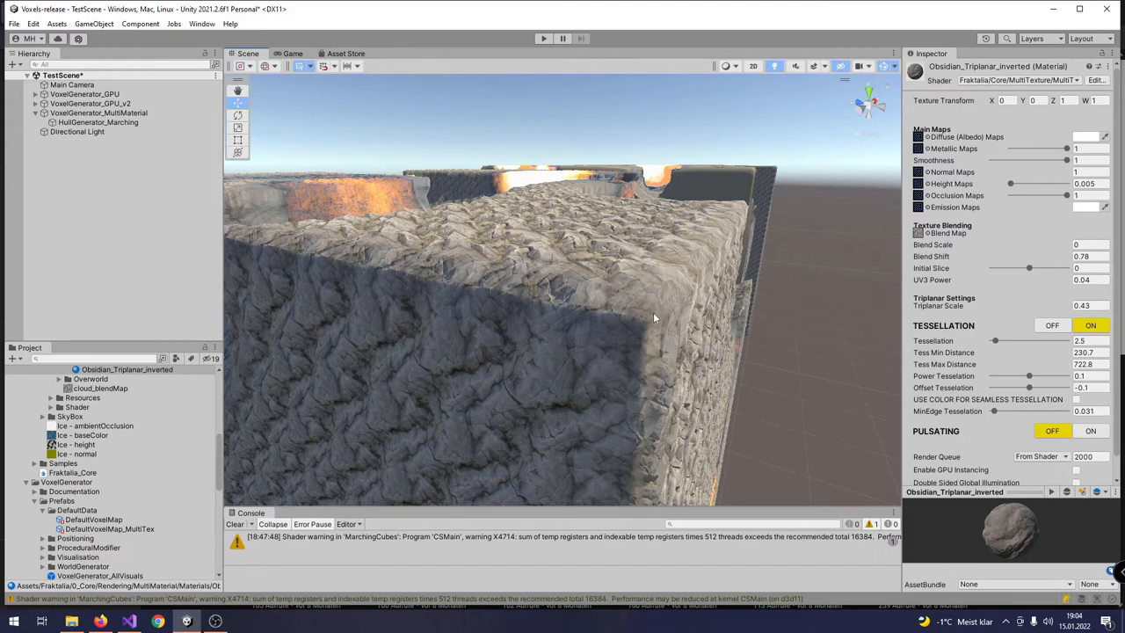
pyautogui.moveTo(650, 325)
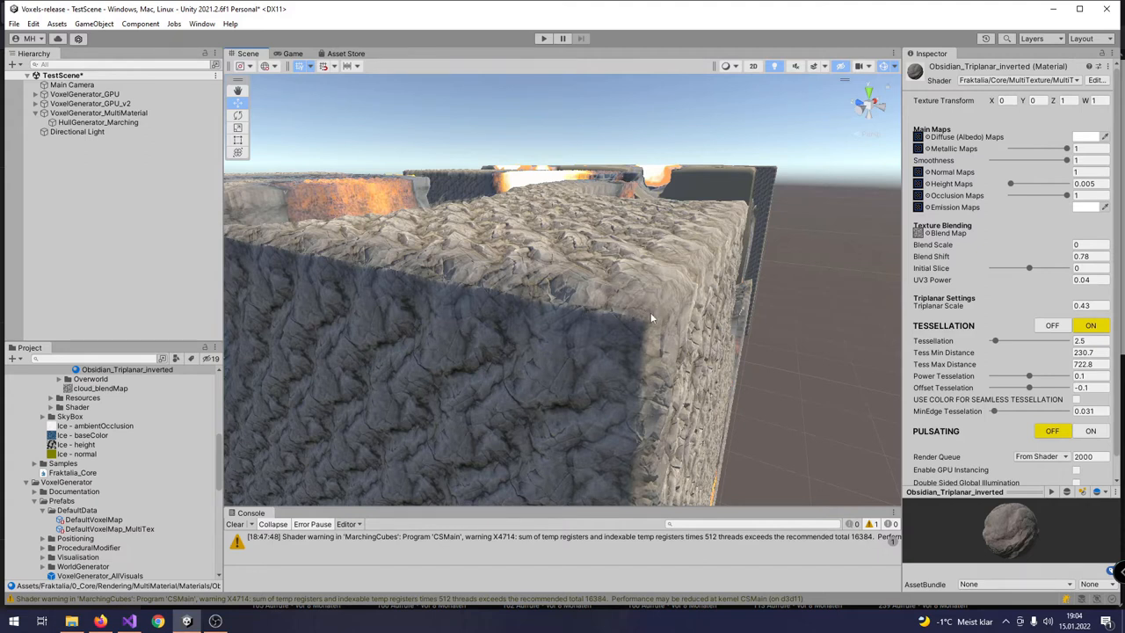
pyautogui.moveTo(651, 317); pyautogui.dragTo(562, 320)
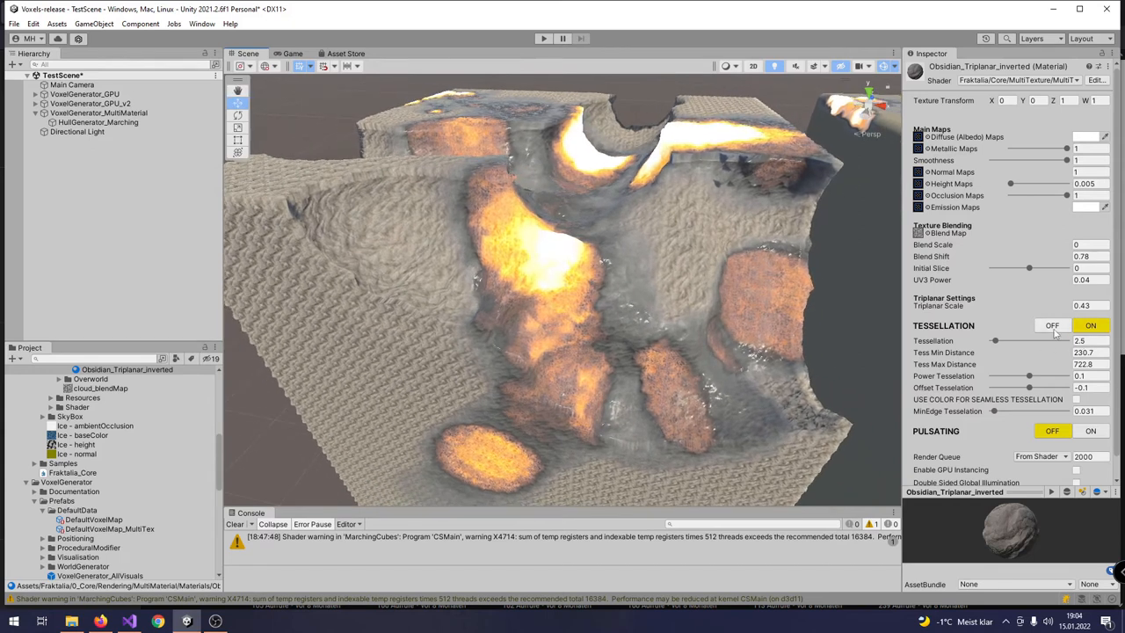
# Switch Tessellation OFF for the material and orbit in to view the undisplaced terrain.
pyautogui.click(1072, 325)
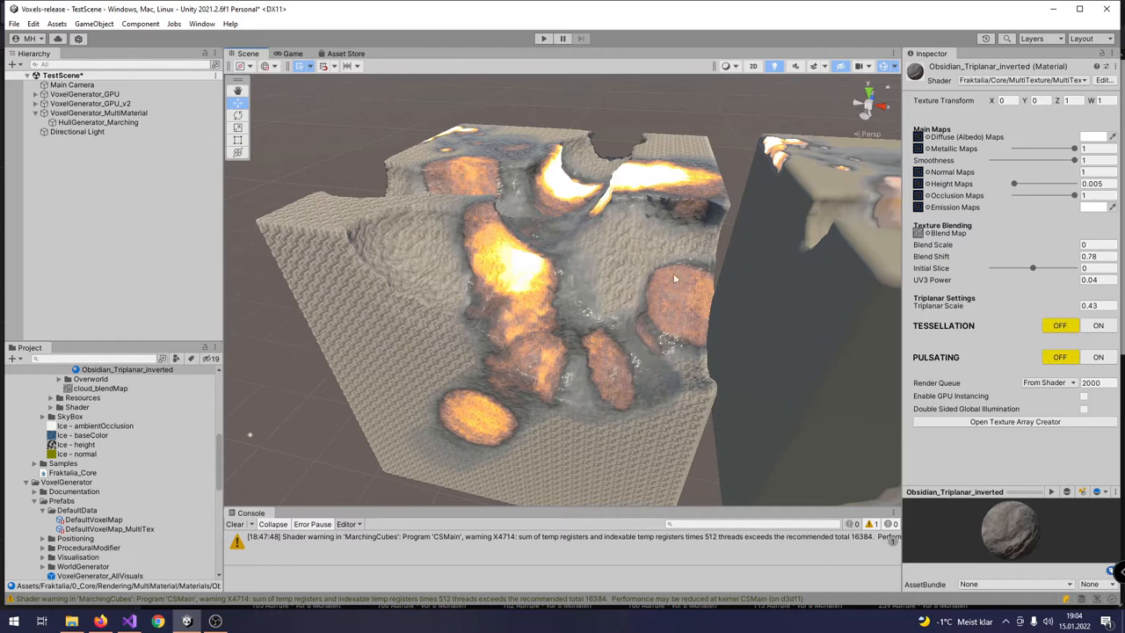
pyautogui.moveTo(632, 282)
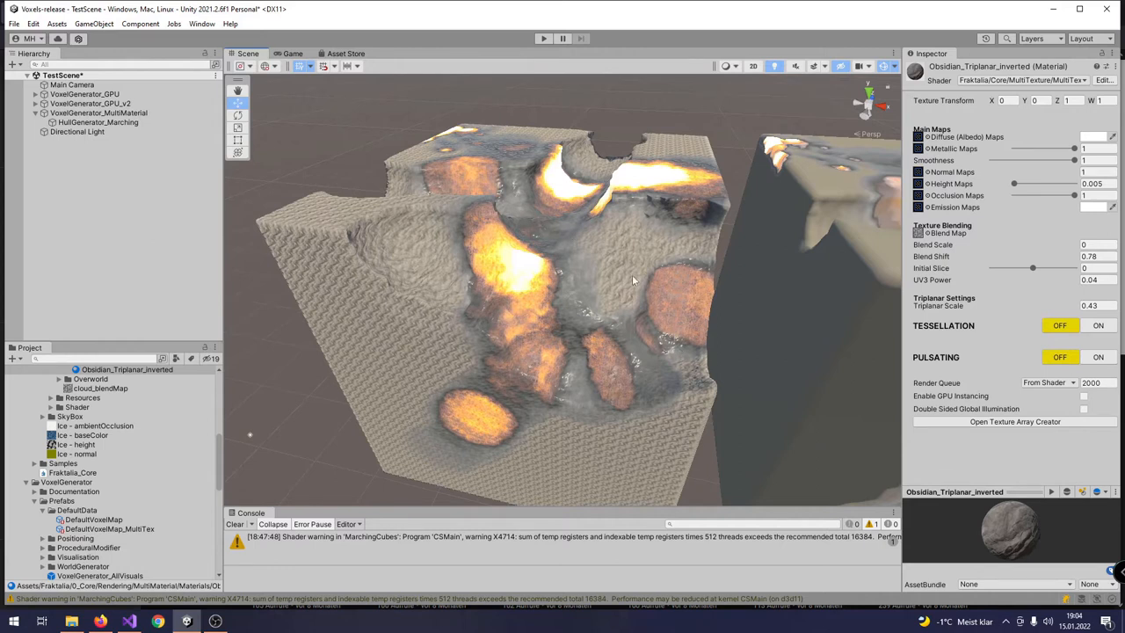
pyautogui.moveTo(633, 281); pyautogui.dragTo(488, 263)
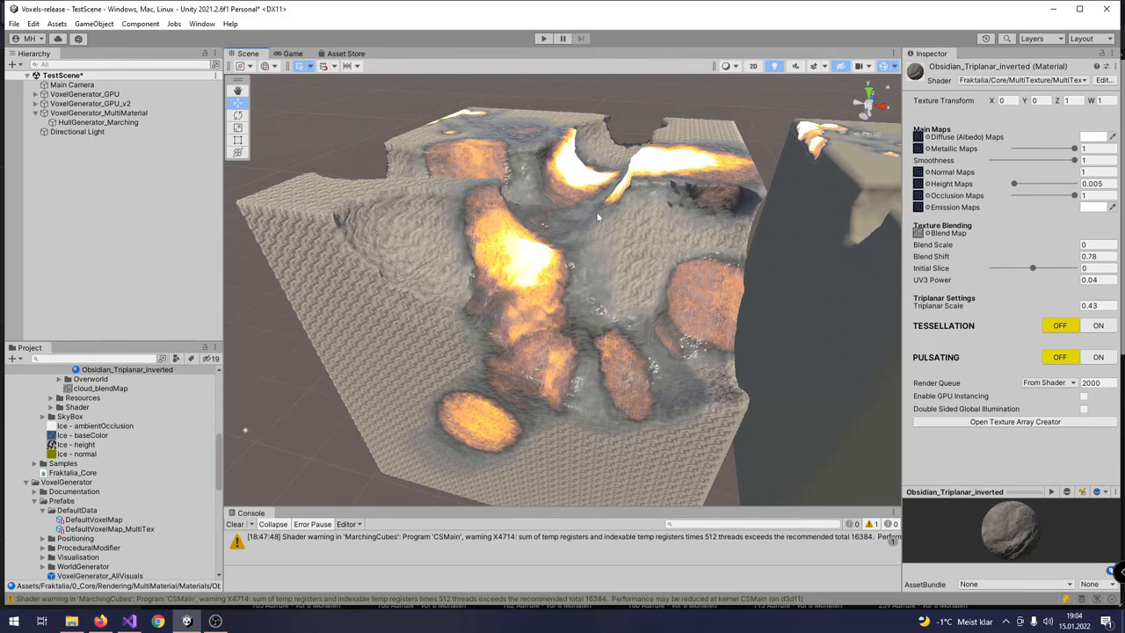
pyautogui.moveTo(563, 352)
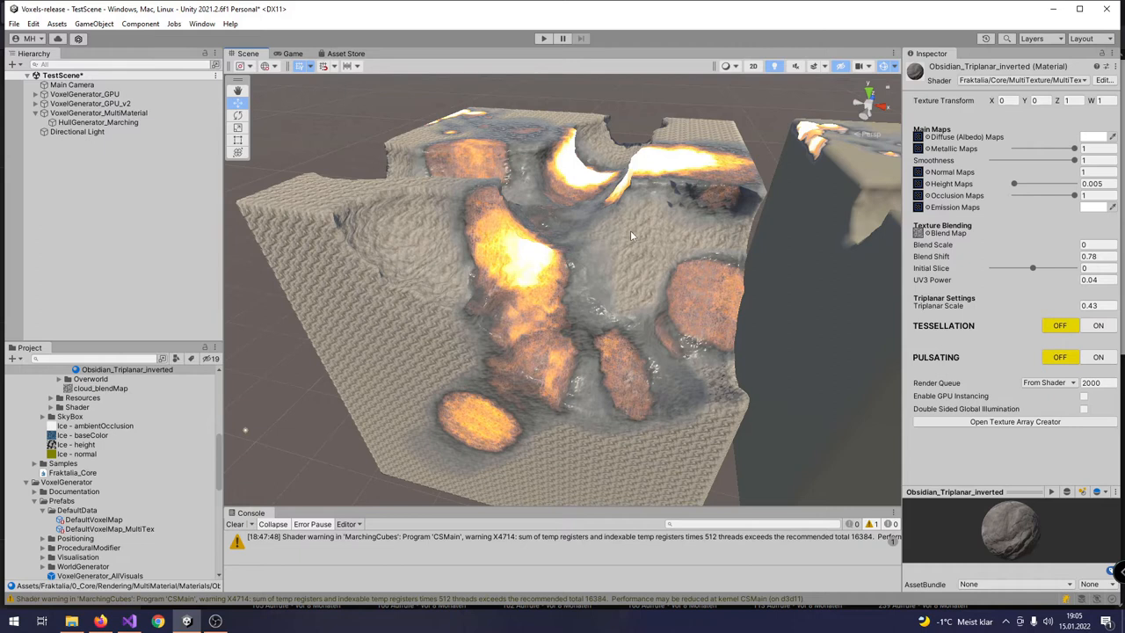
pyautogui.moveTo(637, 289)
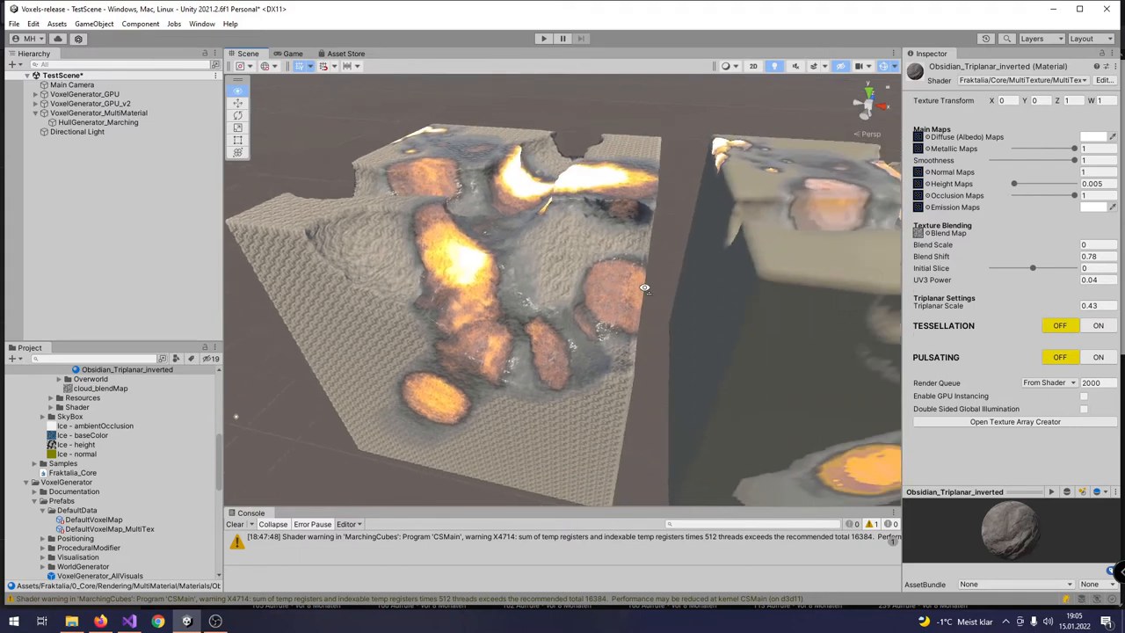
pyautogui.moveTo(643, 288); pyautogui.dragTo(677, 290)
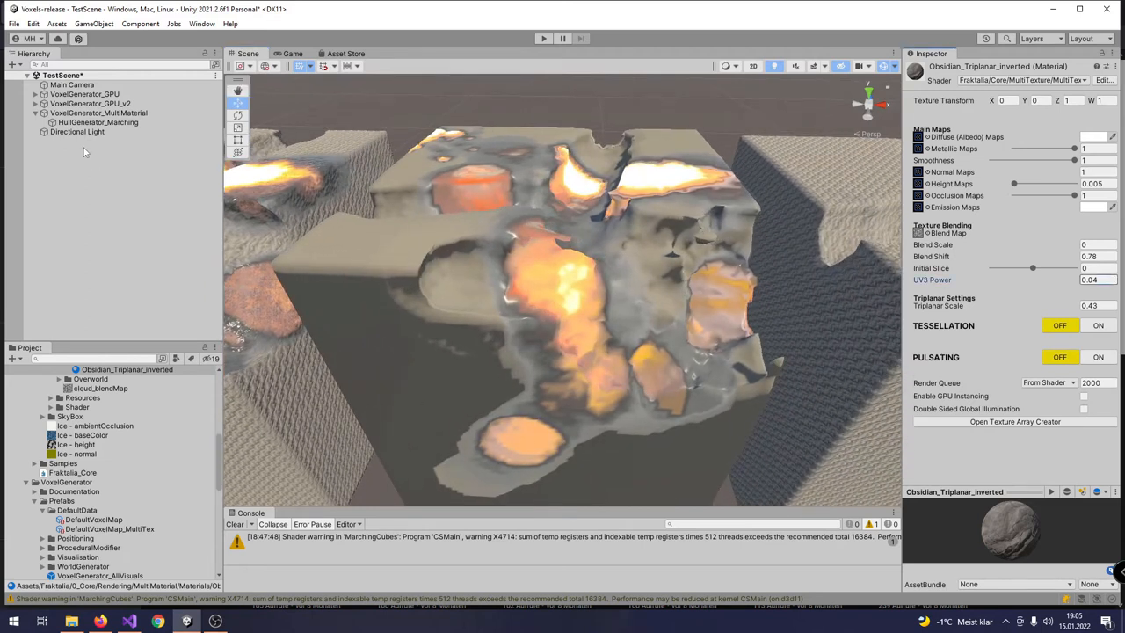
# Expand VoxelGenerator_GPU and show its HullGenerator_Marching's Marching Cubes GPU component.
pyautogui.click(88, 94)
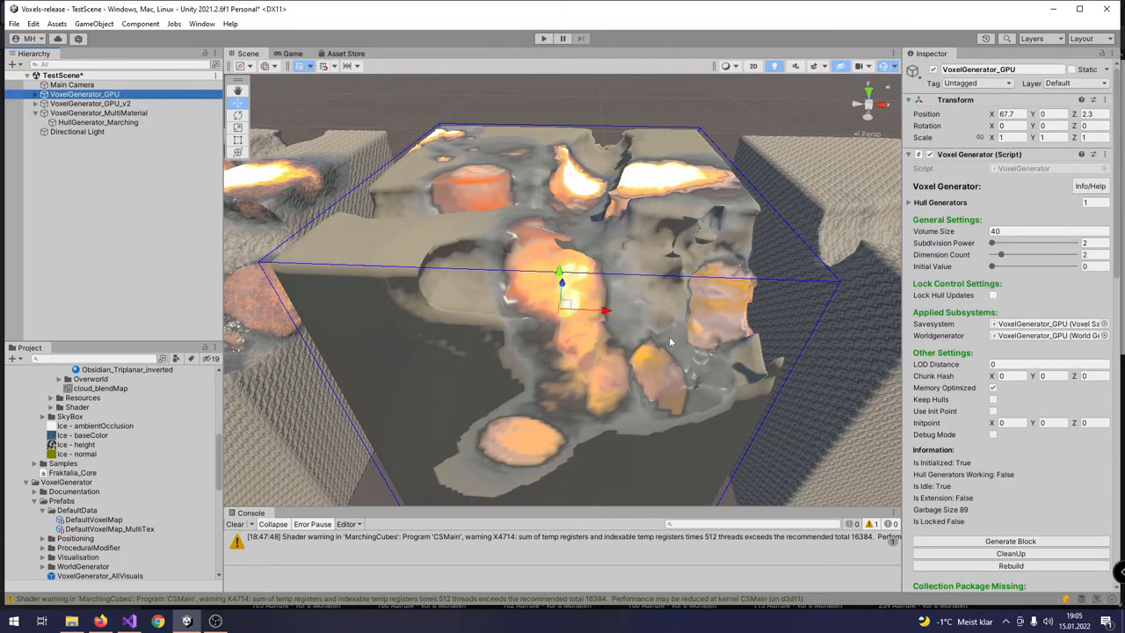
pyautogui.click(33, 92)
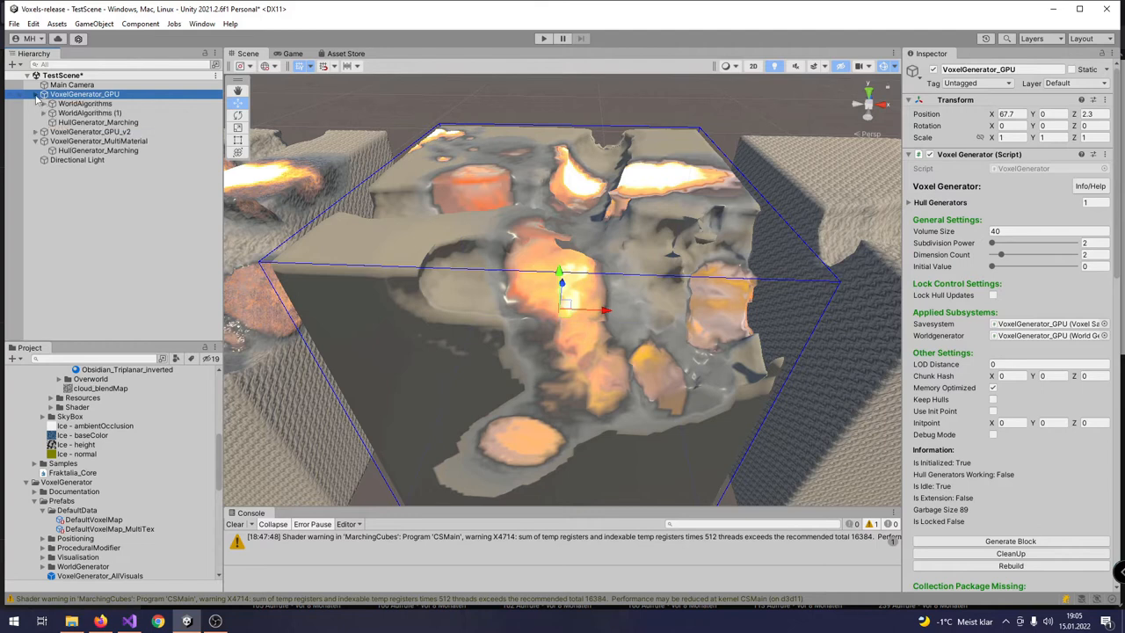
pyautogui.click(93, 121)
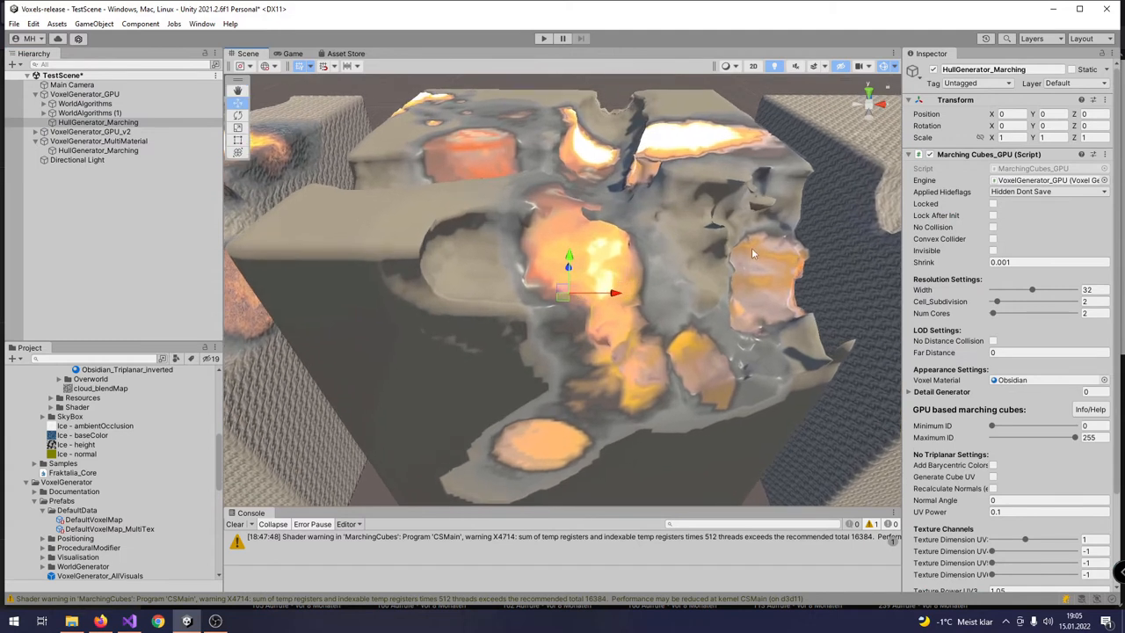
pyautogui.moveTo(835, 411)
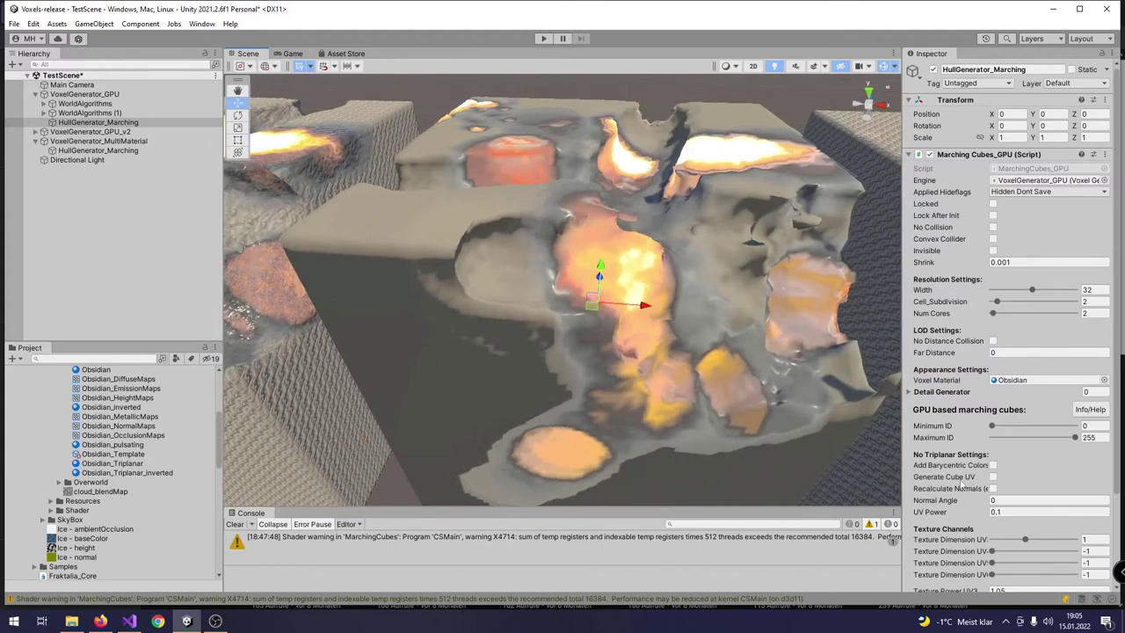
# Adjust a hull texturing setting and review the rest of the GPU component's options.
pyautogui.click(992, 476)
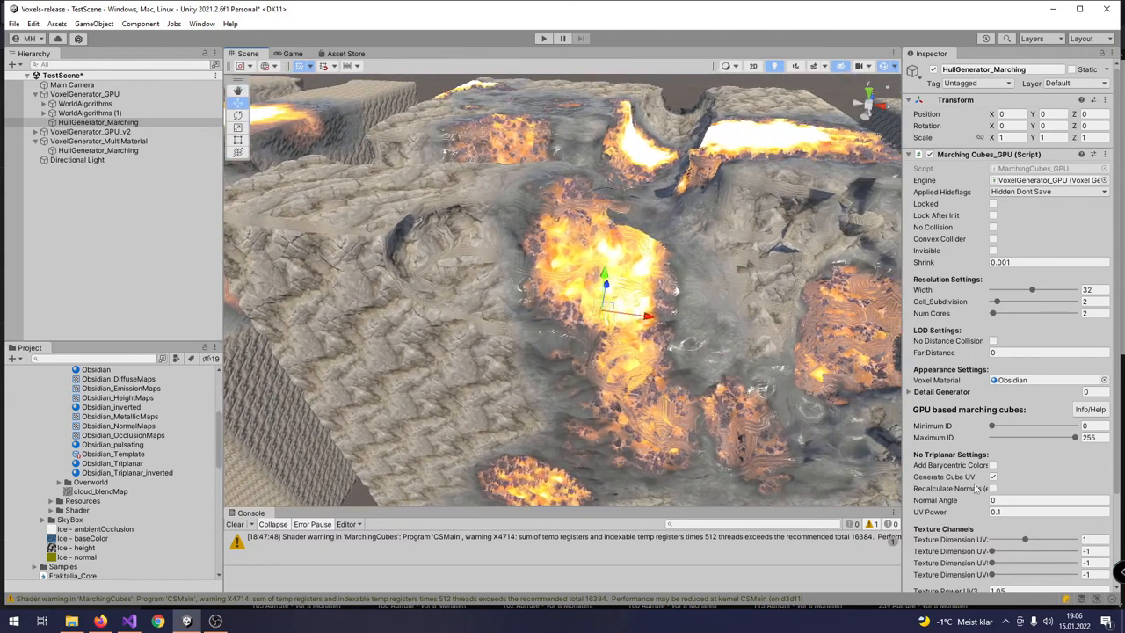
pyautogui.scroll(-3)
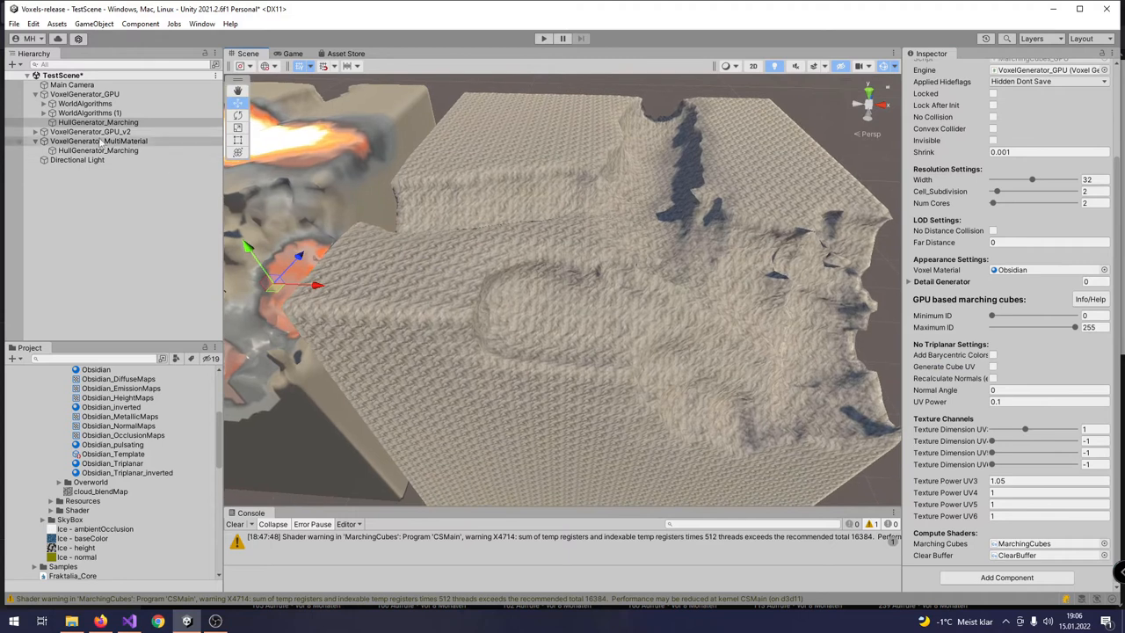
# Select VoxelGenerator_GPU_v2 and set its LOD Distance to 2.
pyautogui.click(91, 130)
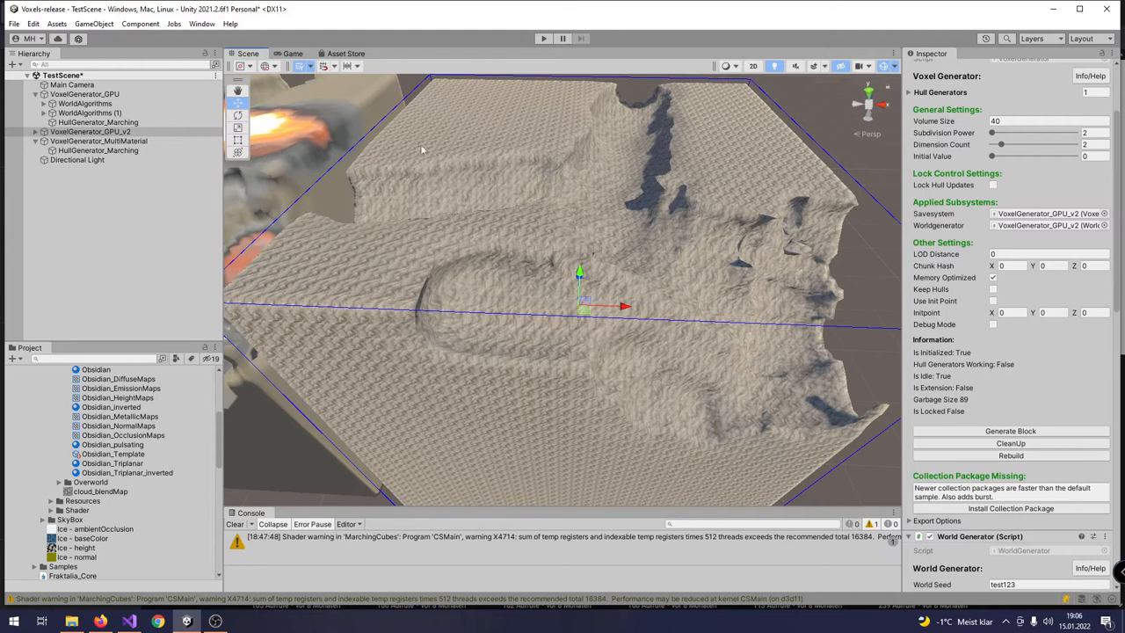
pyautogui.moveTo(563, 360)
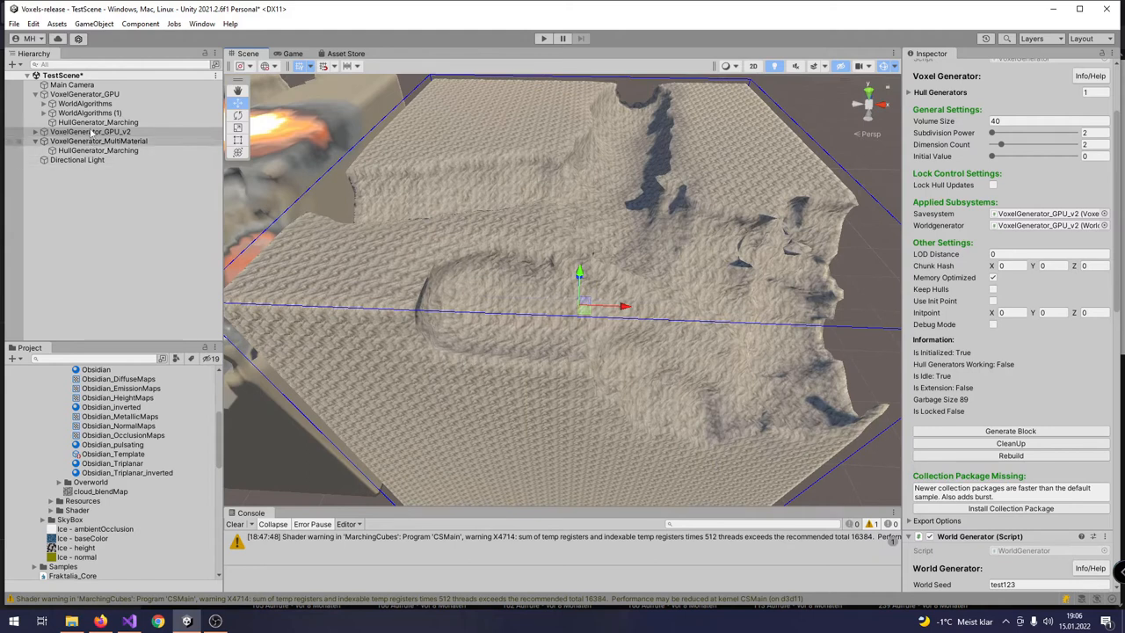
pyautogui.click(78, 92)
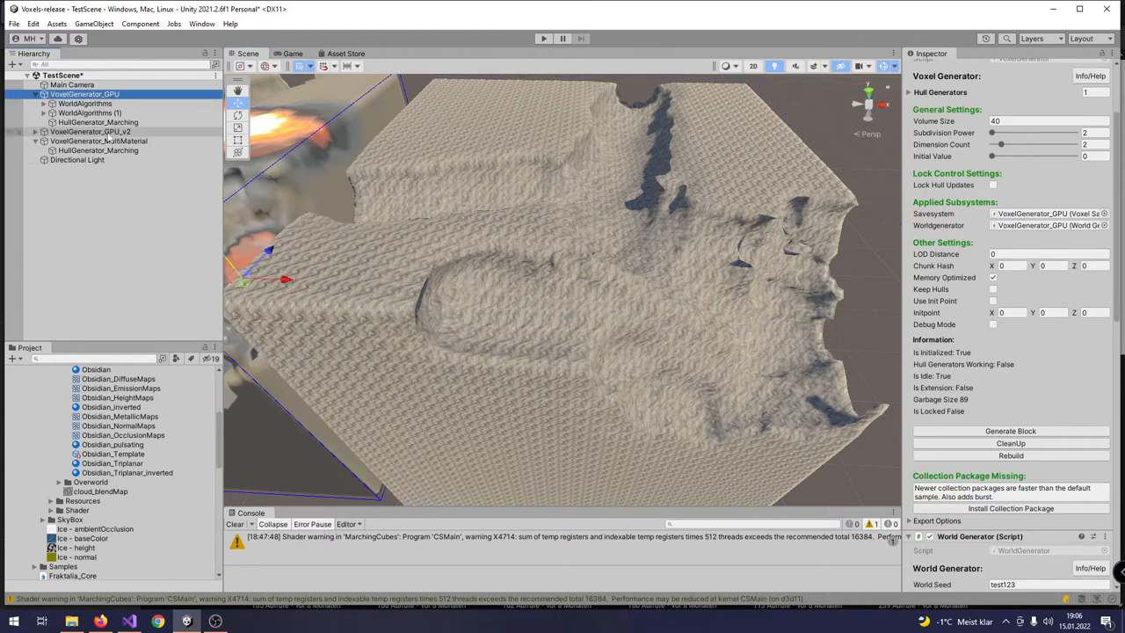
pyautogui.click(92, 130)
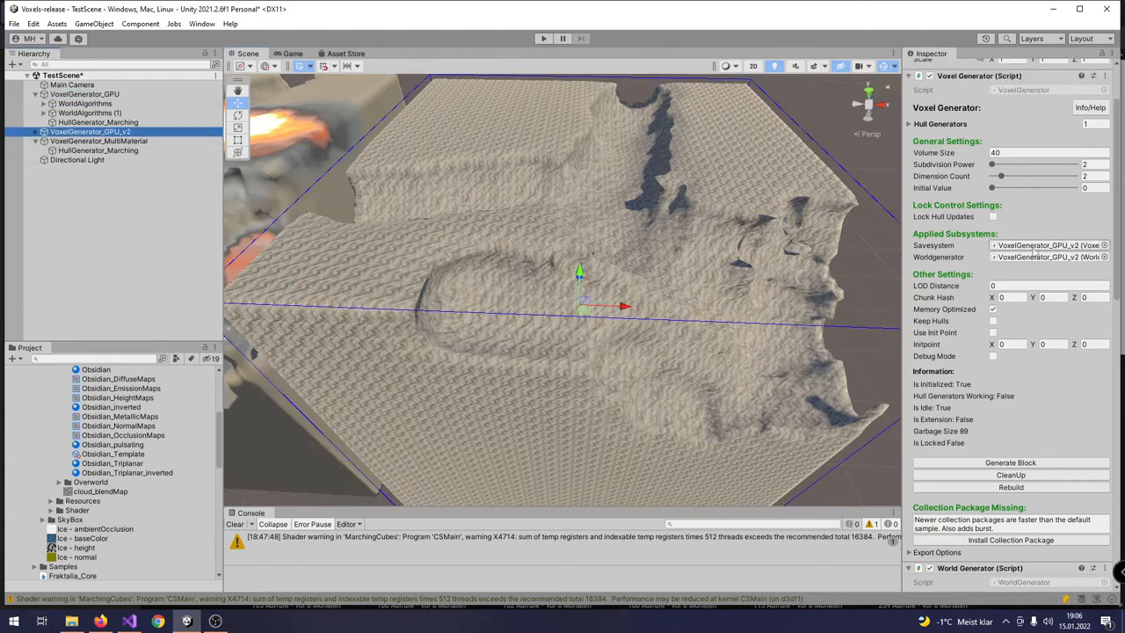
pyautogui.click(1046, 285)
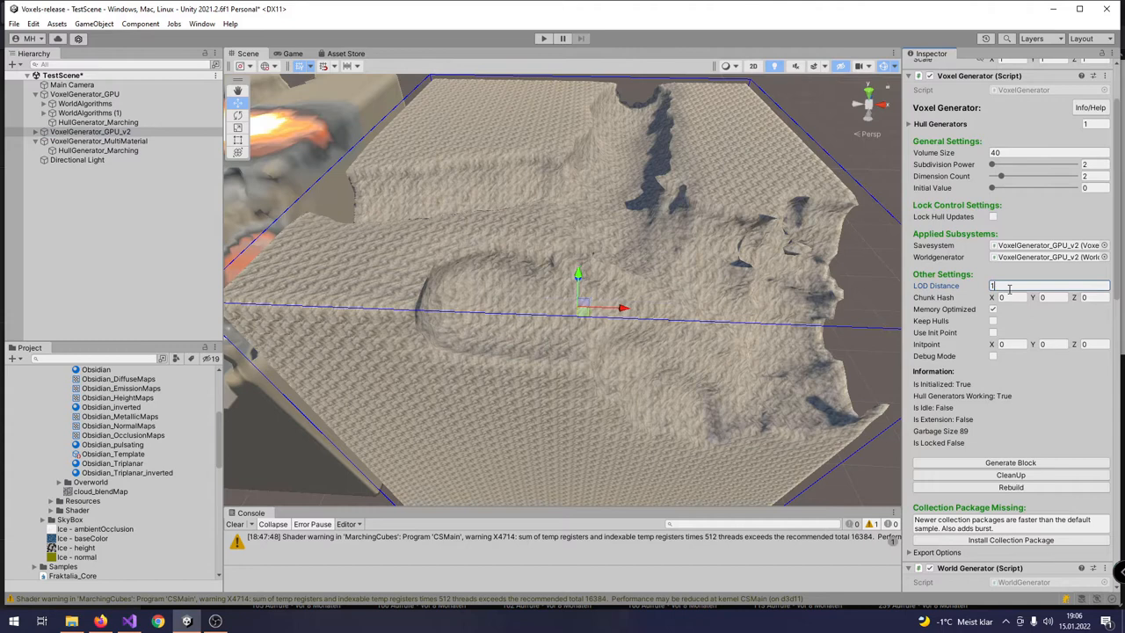
pyautogui.write('2')
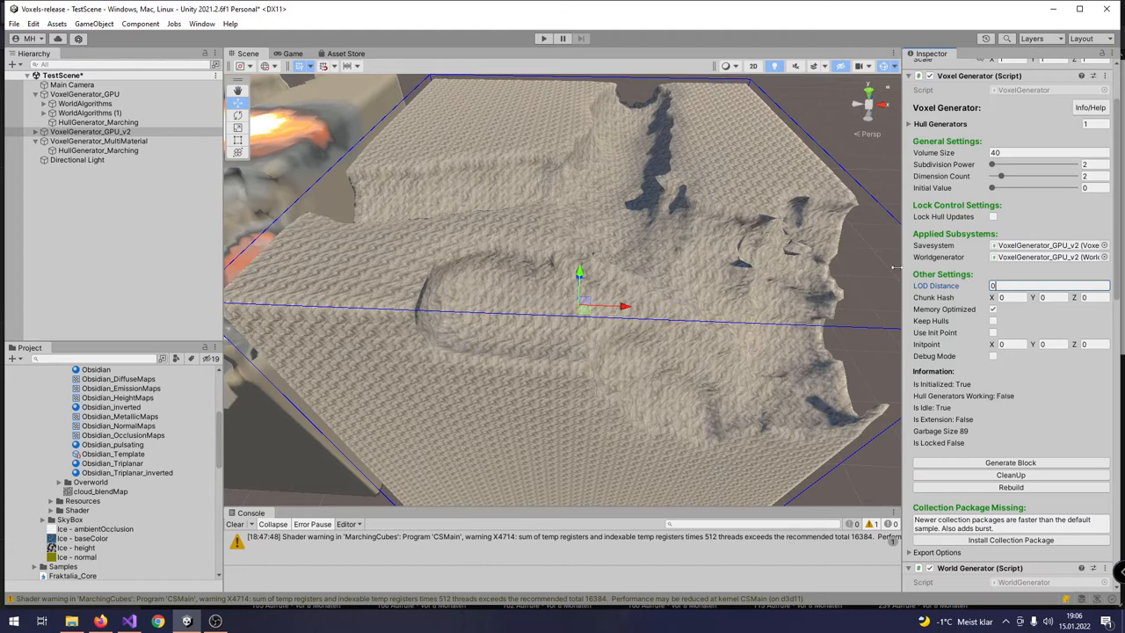
pyautogui.moveTo(257, 239)
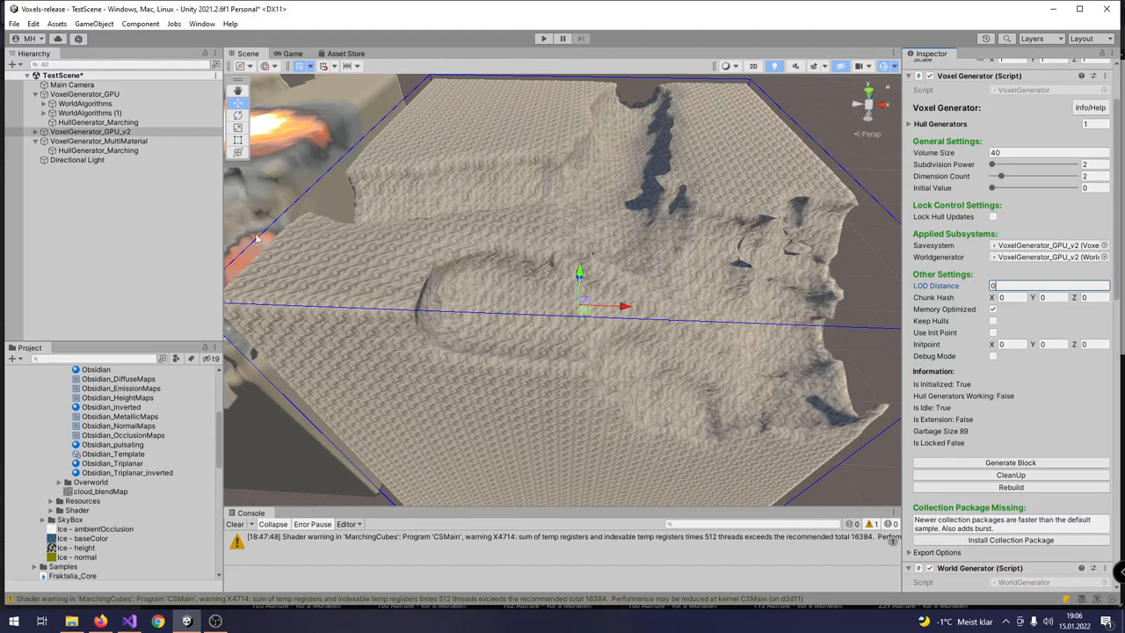
# Expand VoxelGenerator_GPU_v2 and show its HullGenerator_Marching child's settings.
pyautogui.click(91, 130)
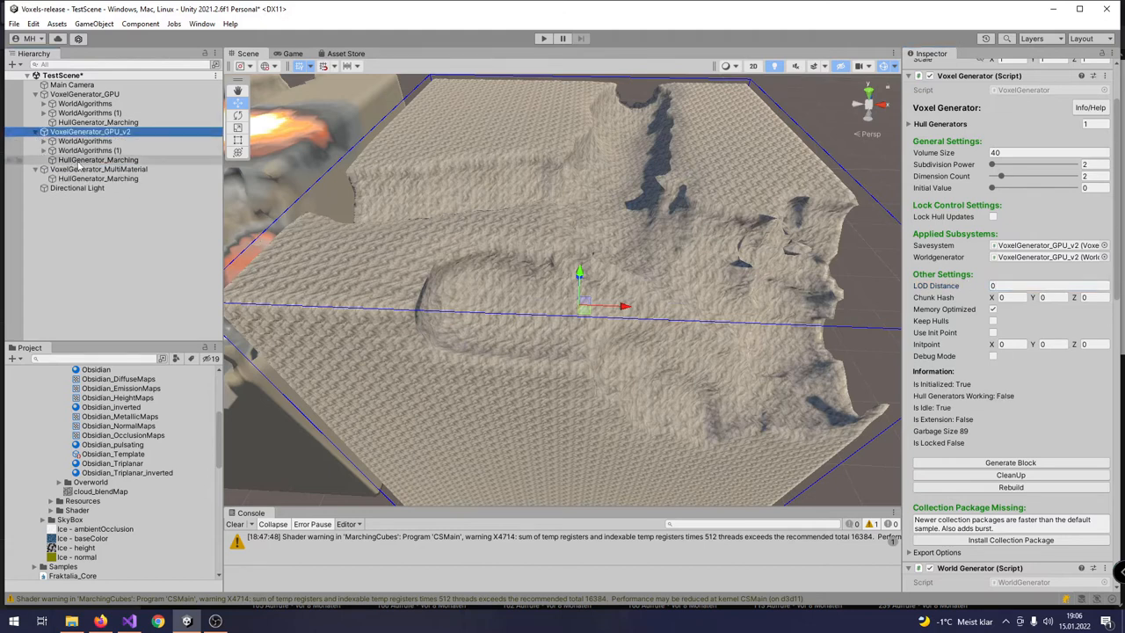
pyautogui.click(98, 158)
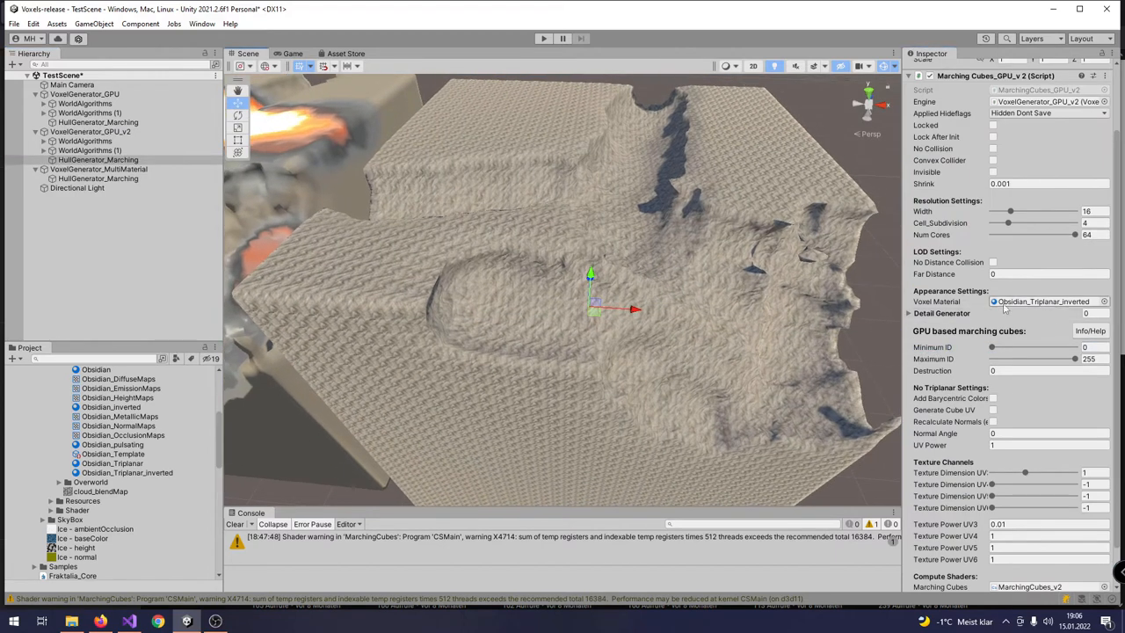
# Edit the Obsidian_Triplanar_inverted material's UV5 Power (0.9) so lava patches appear, then view the MultiMaterial hull generator.
pyautogui.click(127, 471)
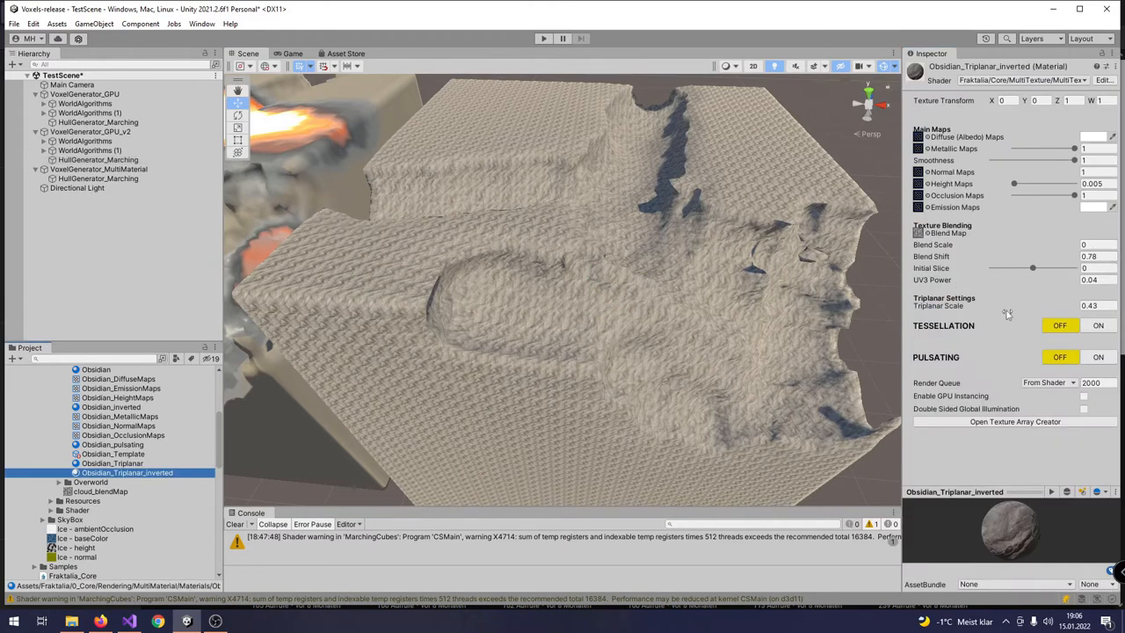
pyautogui.write('0.9')
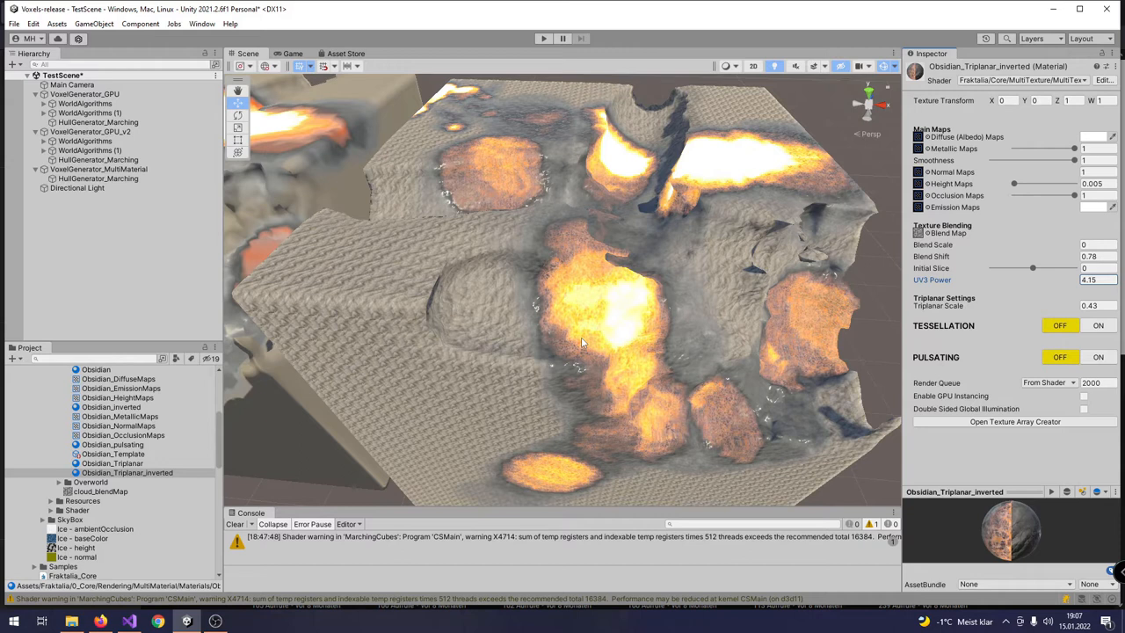
pyautogui.click(98, 179)
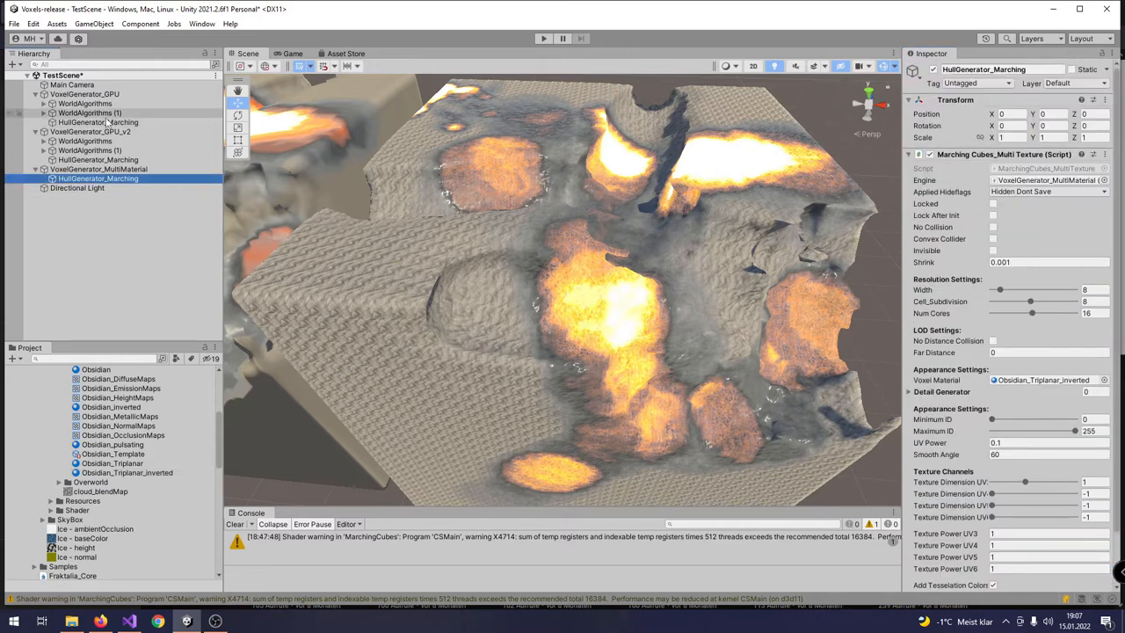
# Show the GPU_v2 HullGenerator_Marching settings and browse to the MarchingCubes_GPU/ComputeShader folder.
pyautogui.click(96, 121)
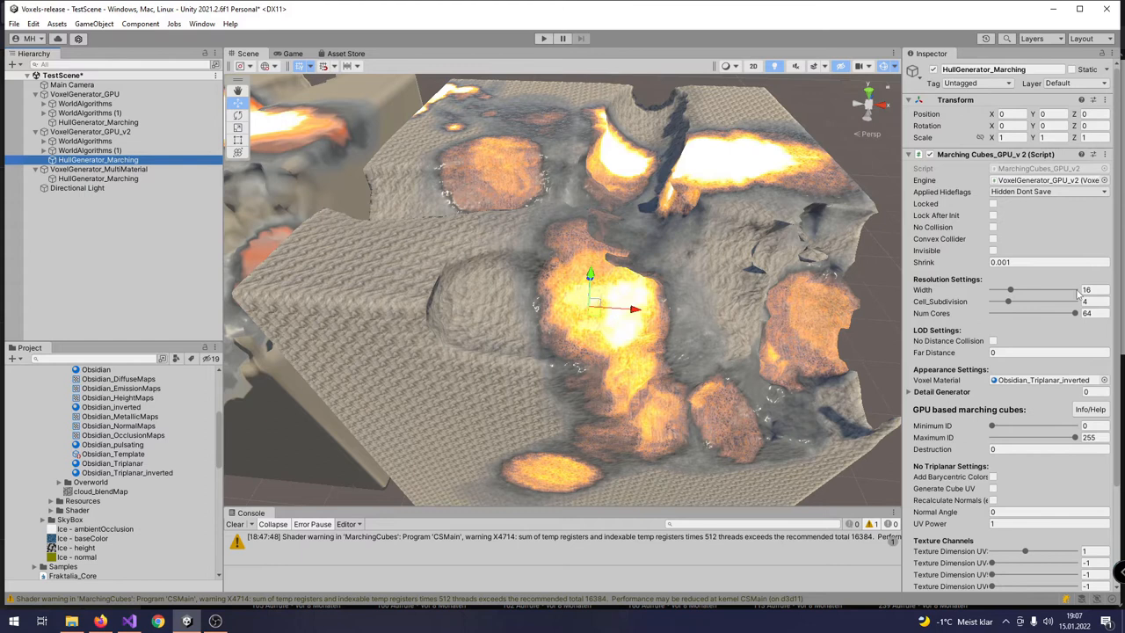
pyautogui.scroll(-3)
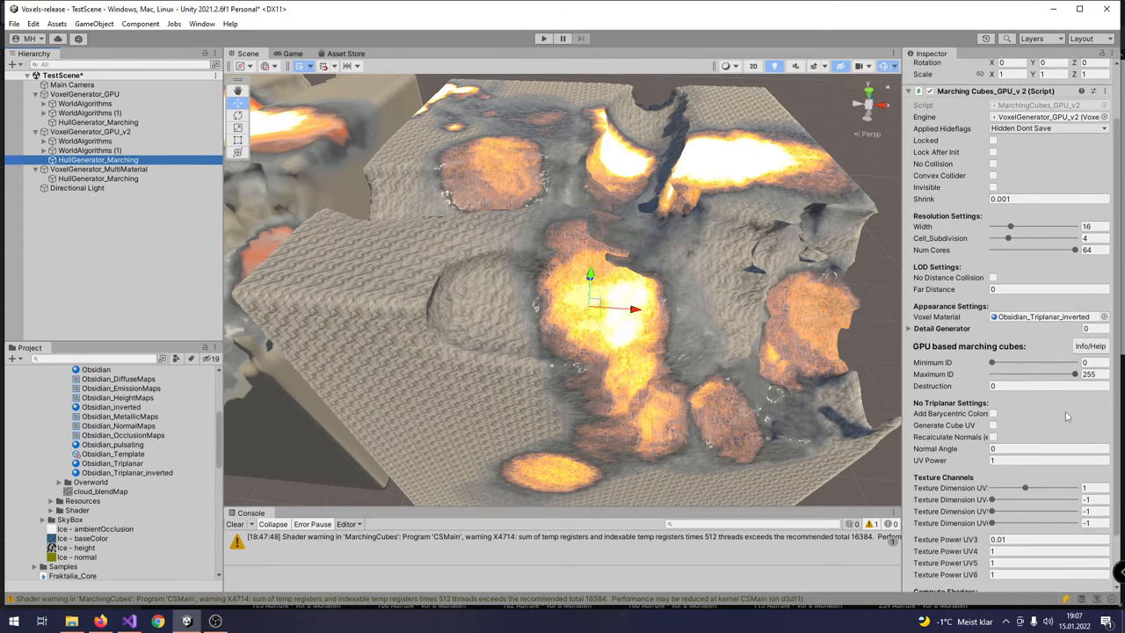
pyautogui.scroll(-3)
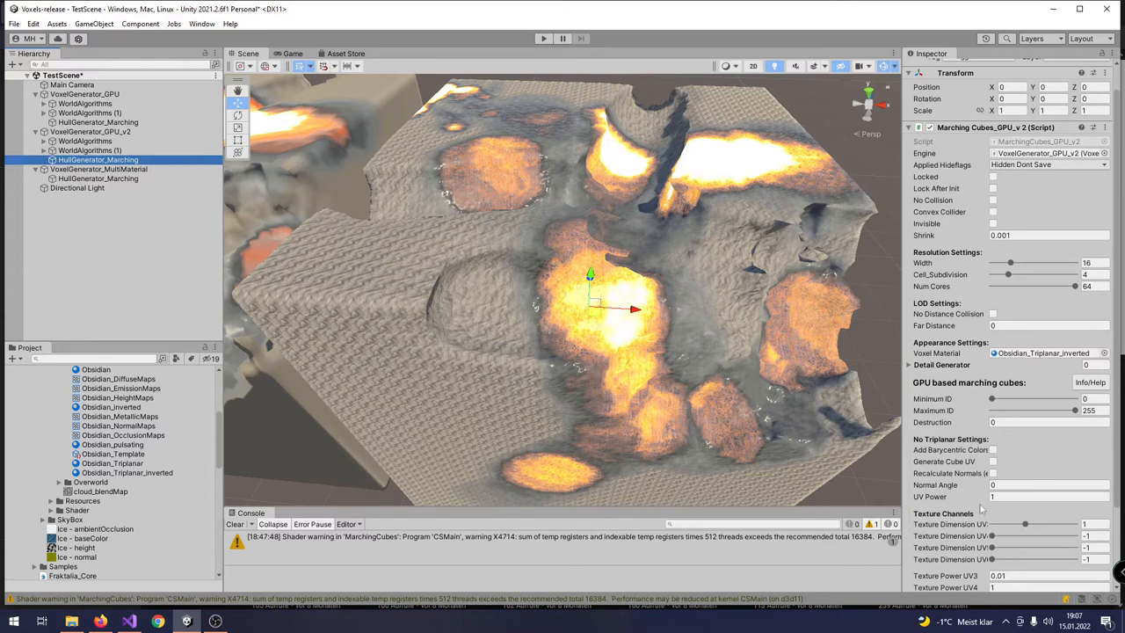
pyautogui.moveTo(1020, 445)
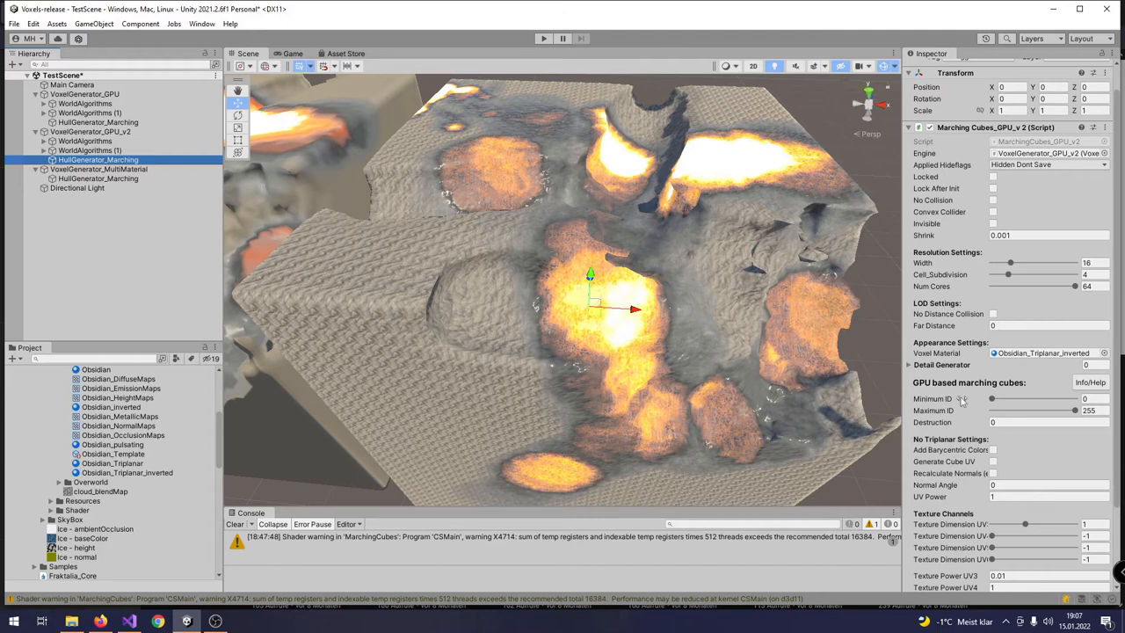
pyautogui.scroll(-3)
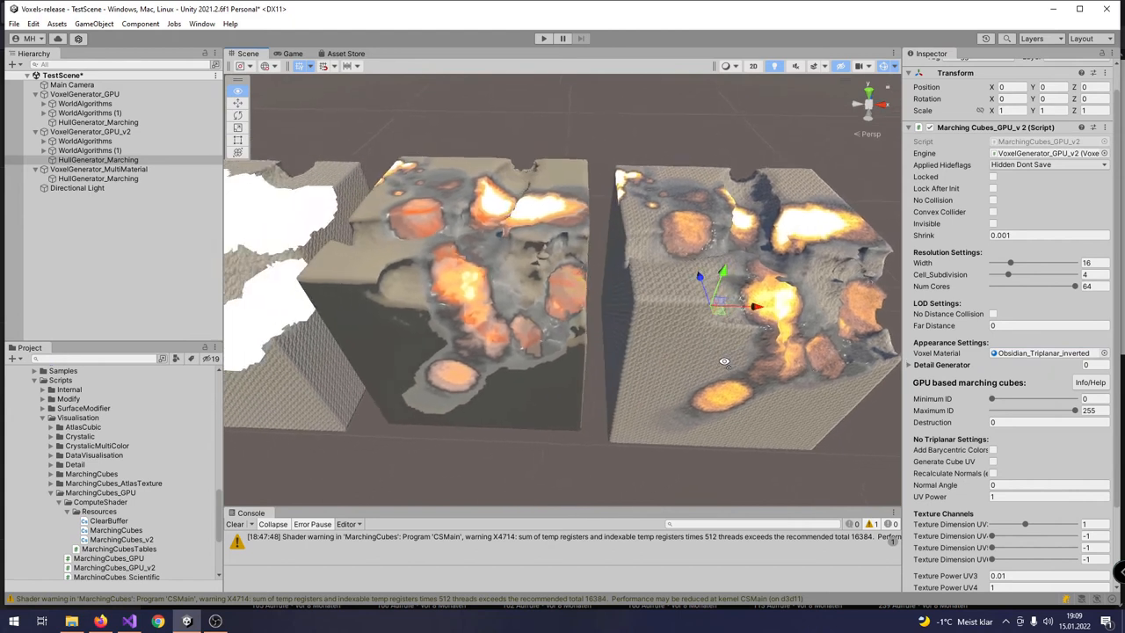
# Inspect VoxelGenerator_GPU_v2 and both HullGenerator_Marching objects, leaving the left cube rendering plain white.
pyautogui.click(84, 94)
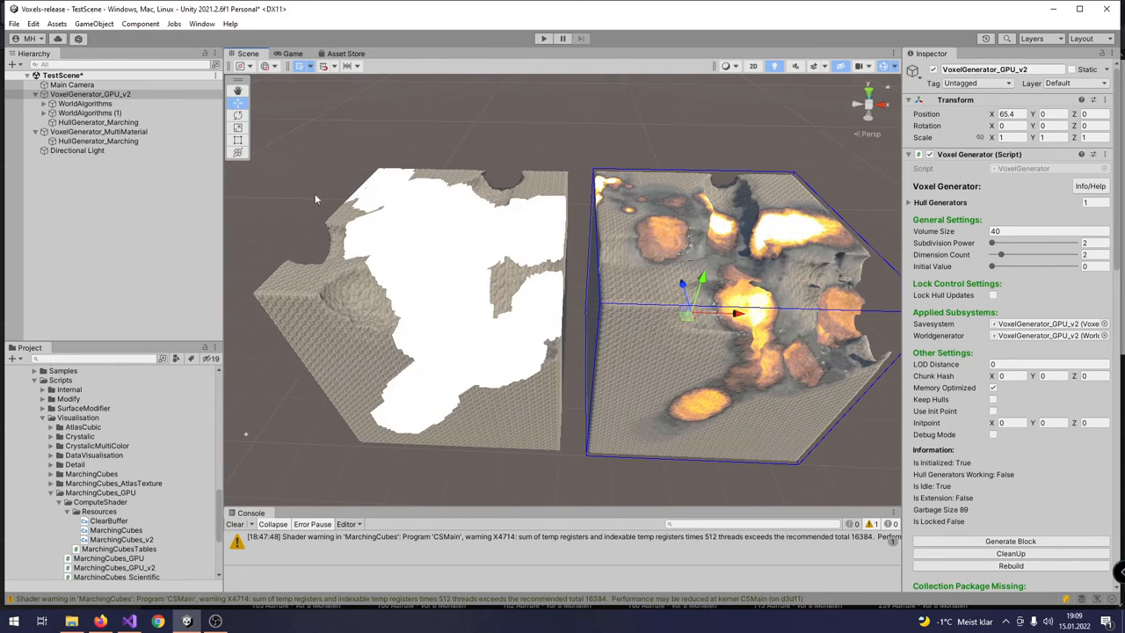
pyautogui.click(98, 122)
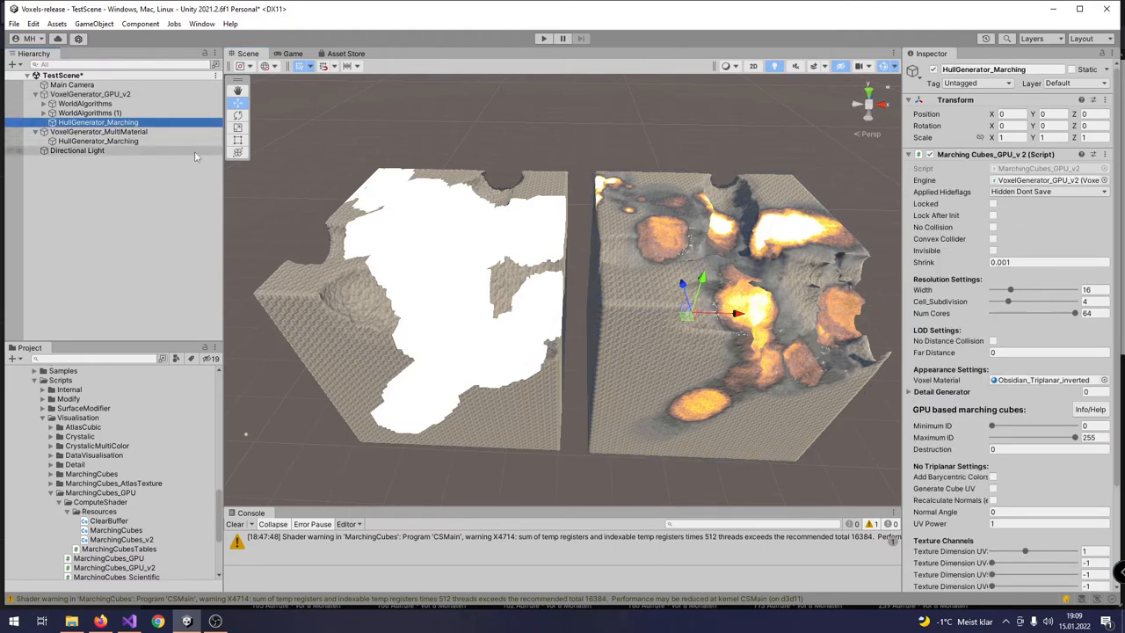
pyautogui.click(95, 140)
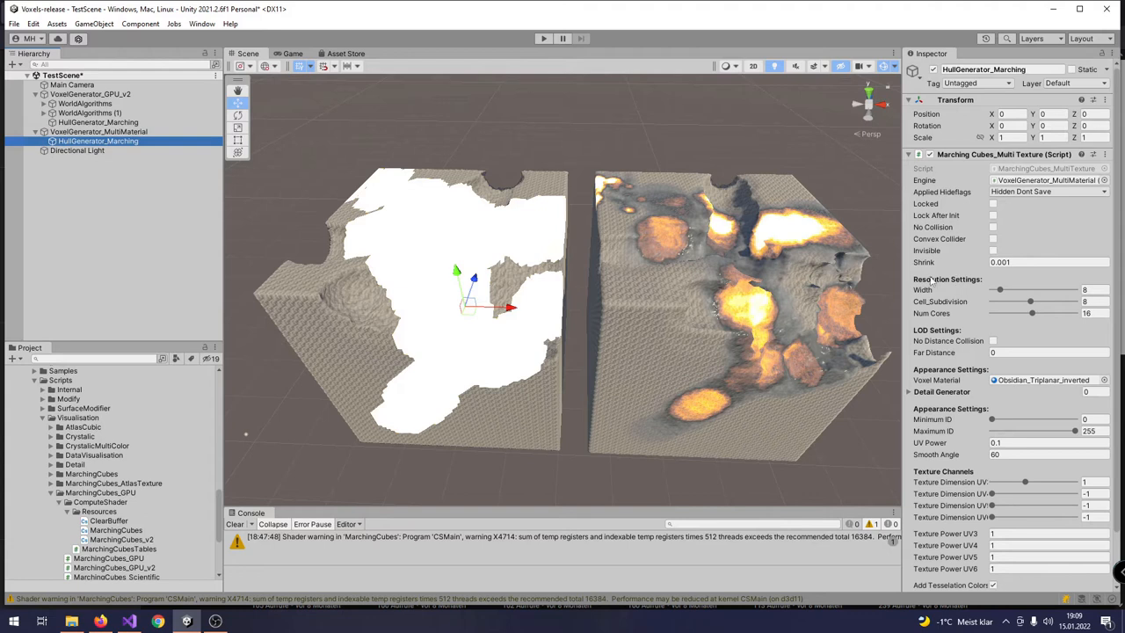
pyautogui.click(1081, 288)
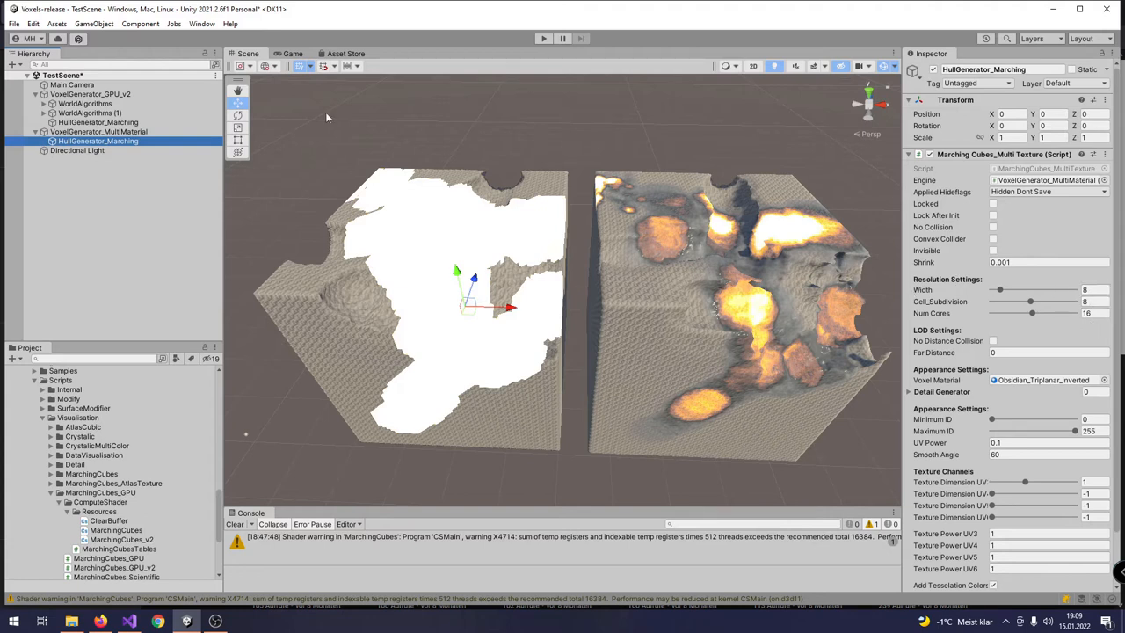
pyautogui.click(95, 122)
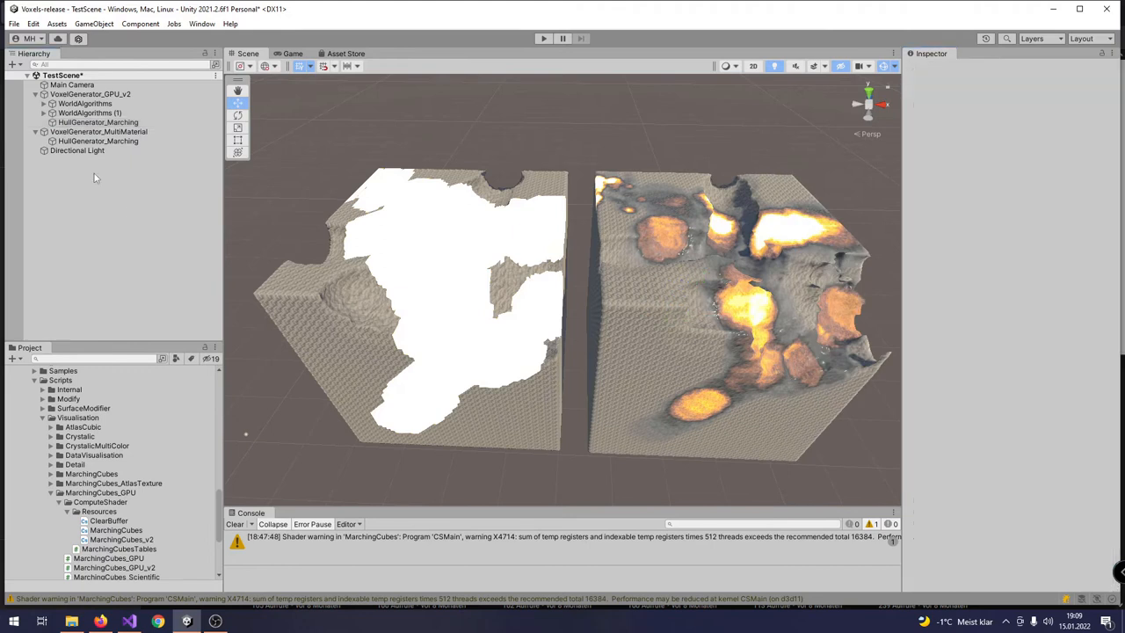
# Review VoxelGenerator_MultiMaterial's settings, then show the GPU_v2 marching-cubes hull generator.
pyautogui.click(89, 91)
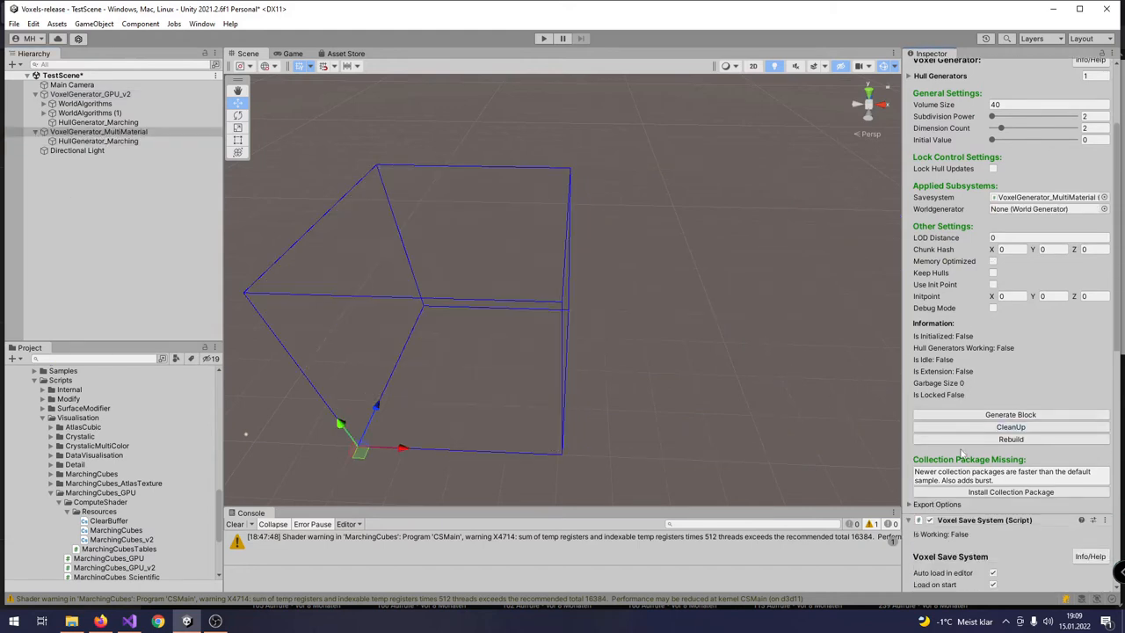
pyautogui.scroll(-3)
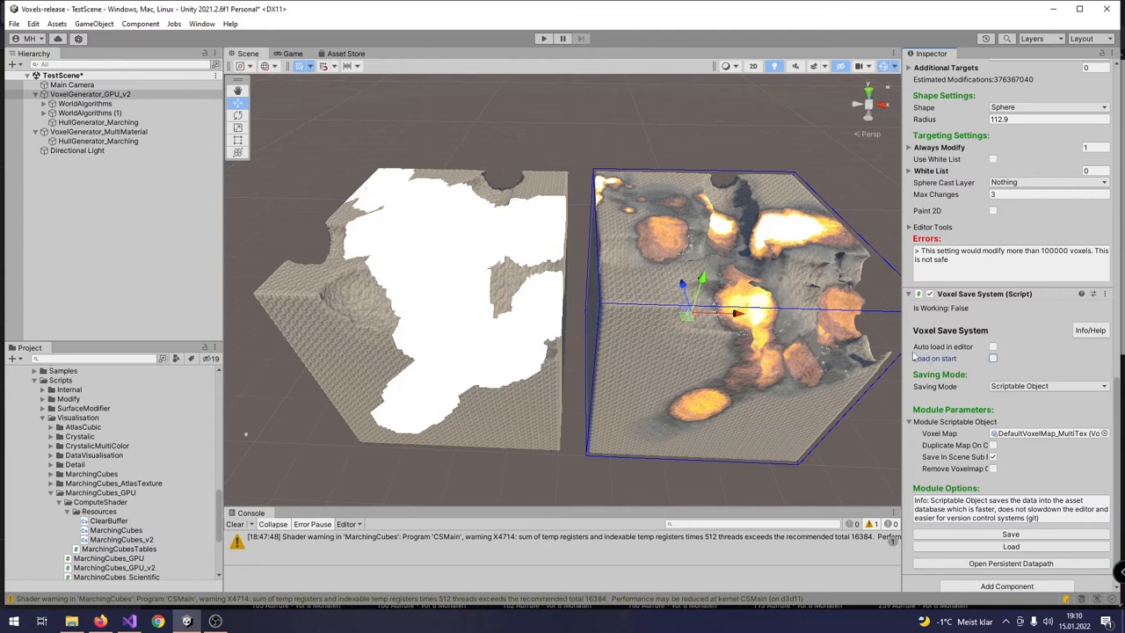
pyautogui.moveTo(418, 379)
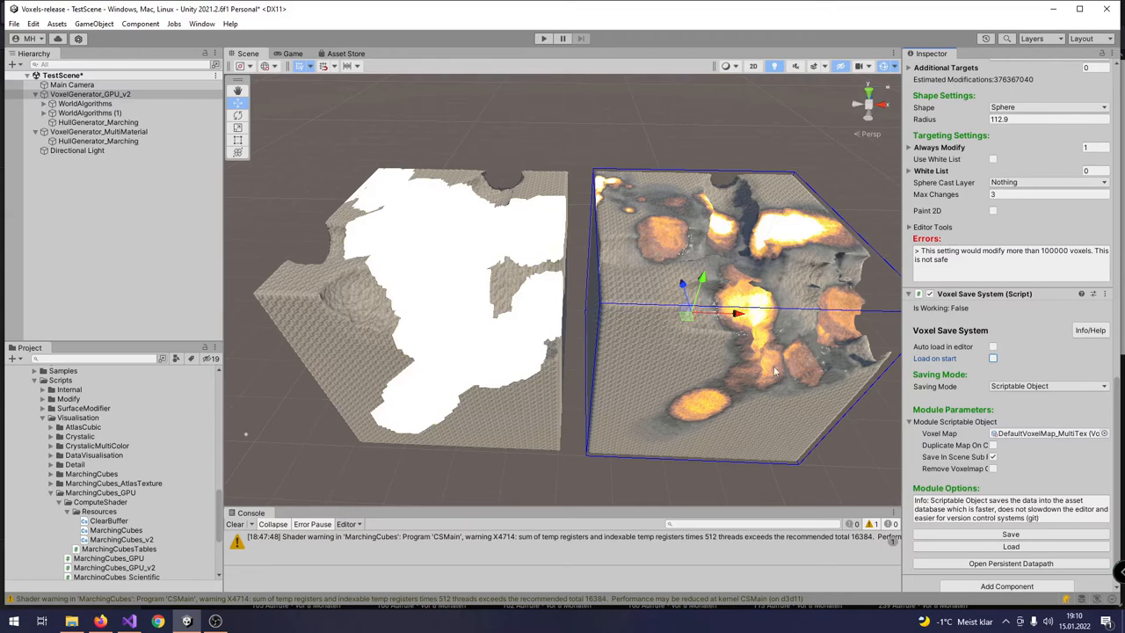
pyautogui.moveTo(154, 162)
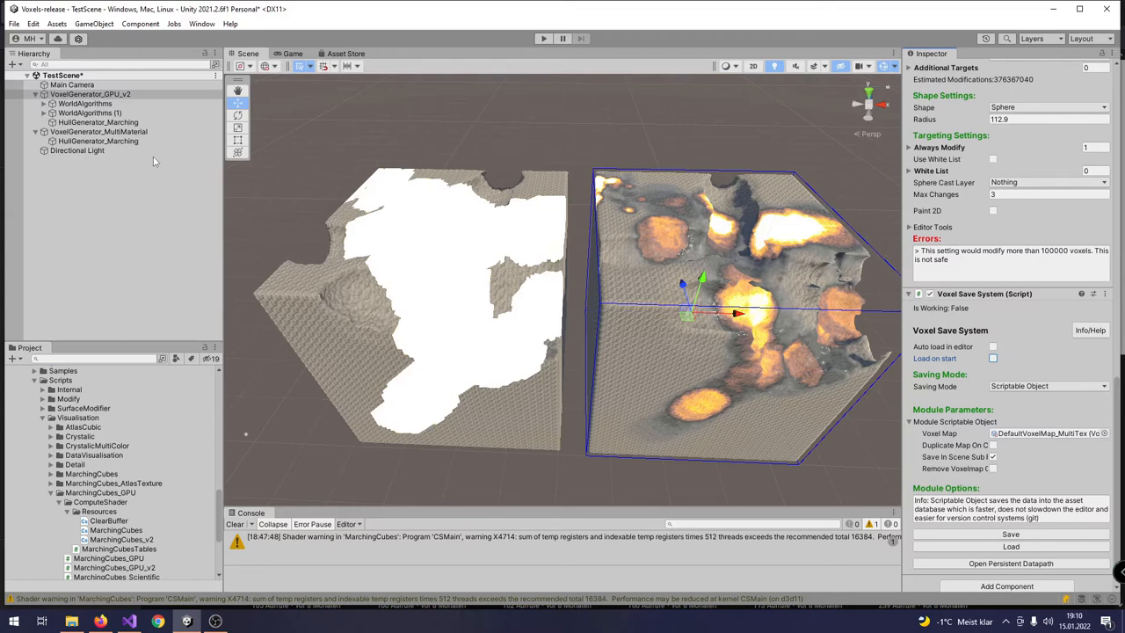
pyautogui.click(95, 121)
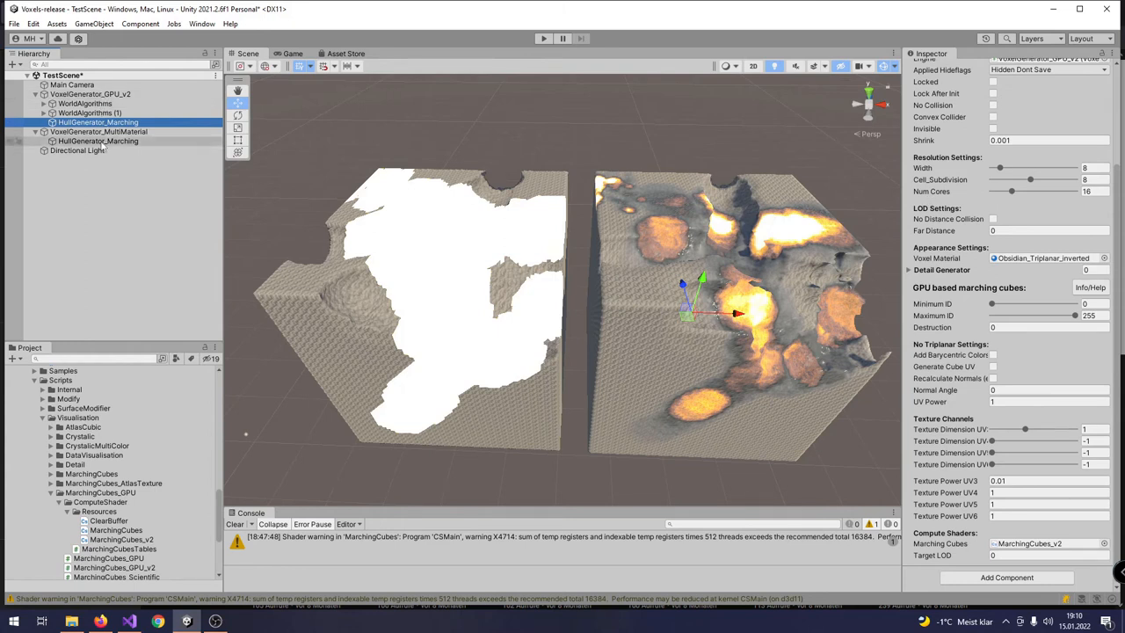
# Set the MultiMaterial marching hull generator to width 32 and 32 cores.
pyautogui.click(88, 140)
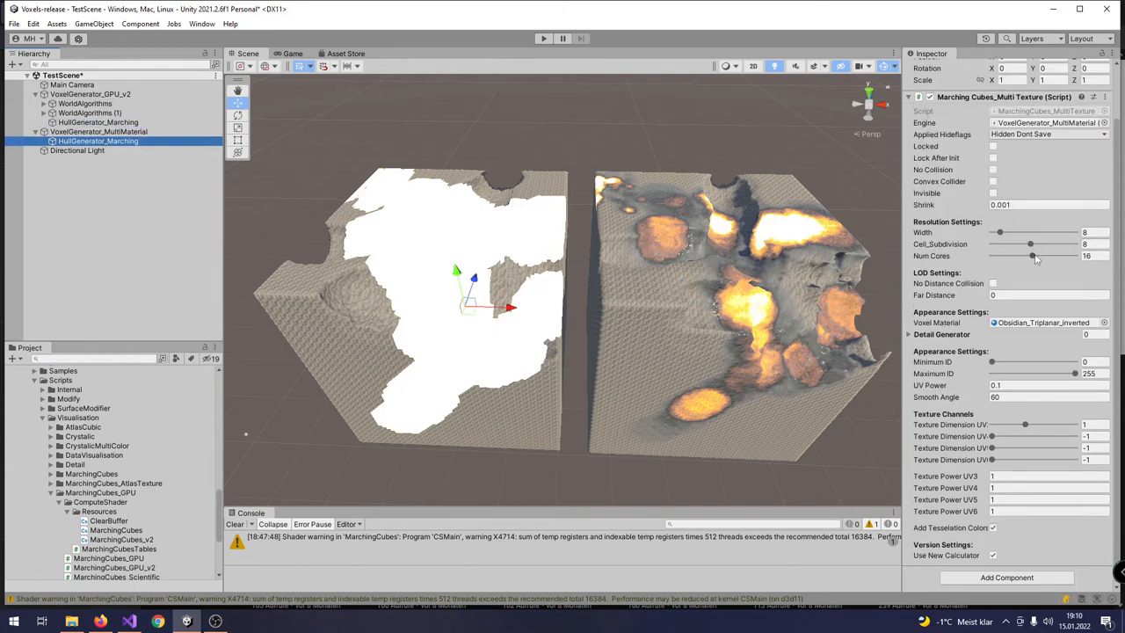
pyautogui.moveTo(1034, 256); pyautogui.dragTo(1076, 256)
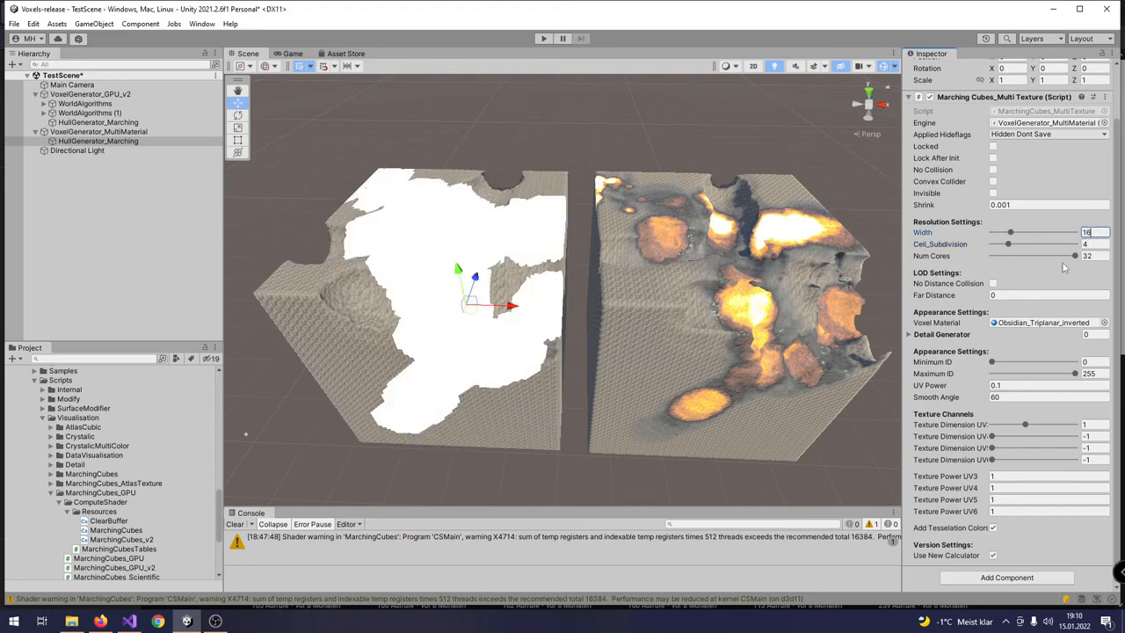
pyautogui.click(1082, 243)
pyautogui.write('32')
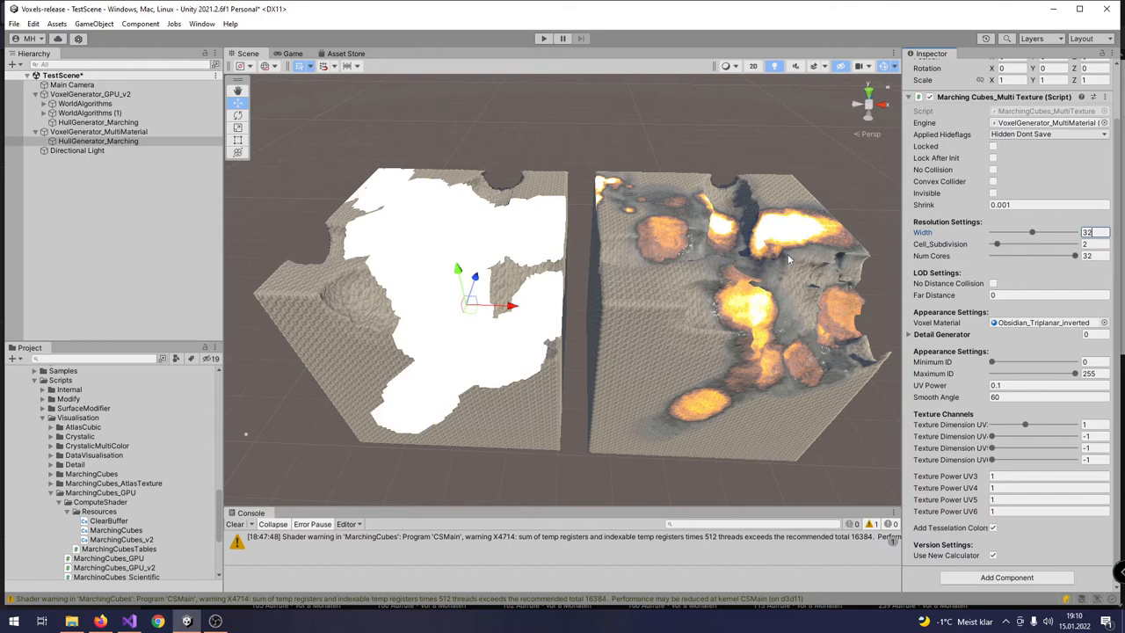
pyautogui.moveTo(1086, 267)
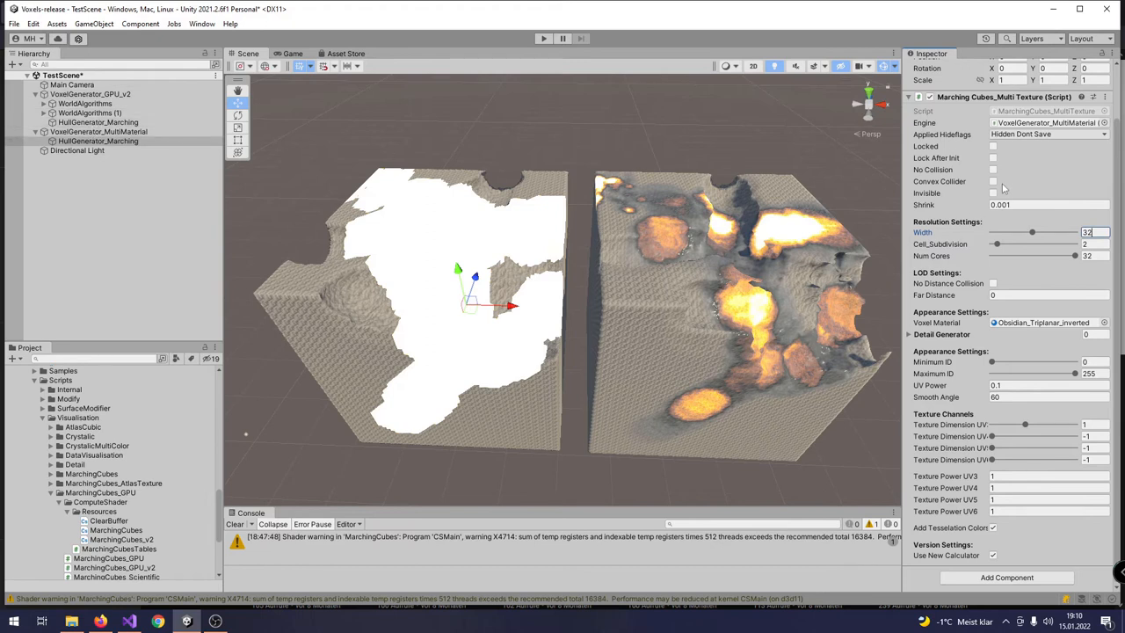
pyautogui.click(992, 169)
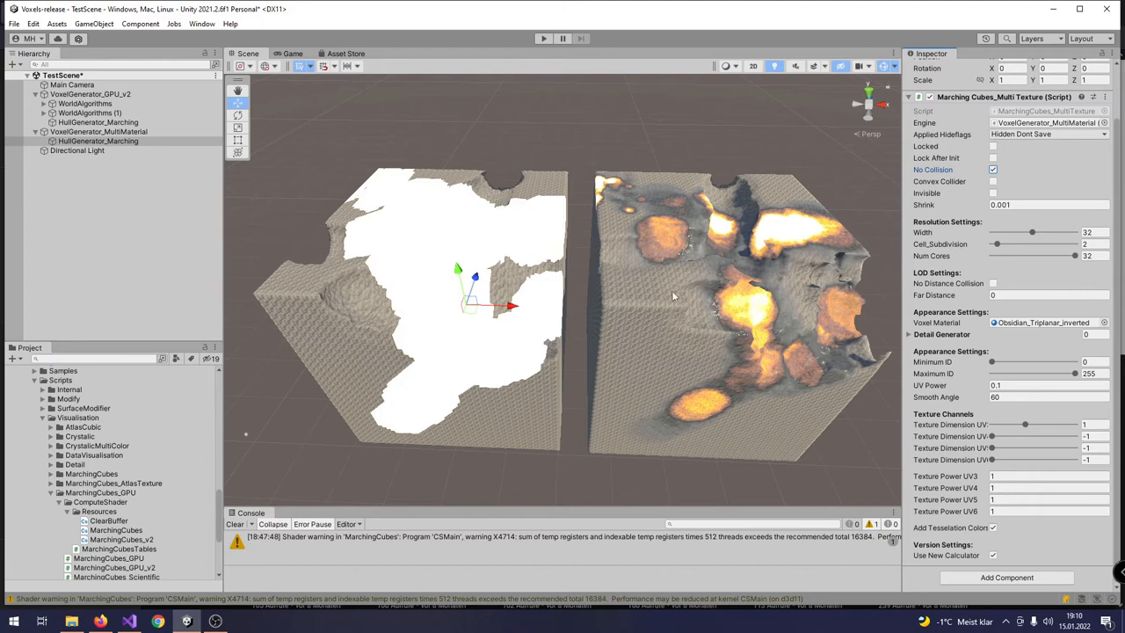
pyautogui.moveTo(404, 282)
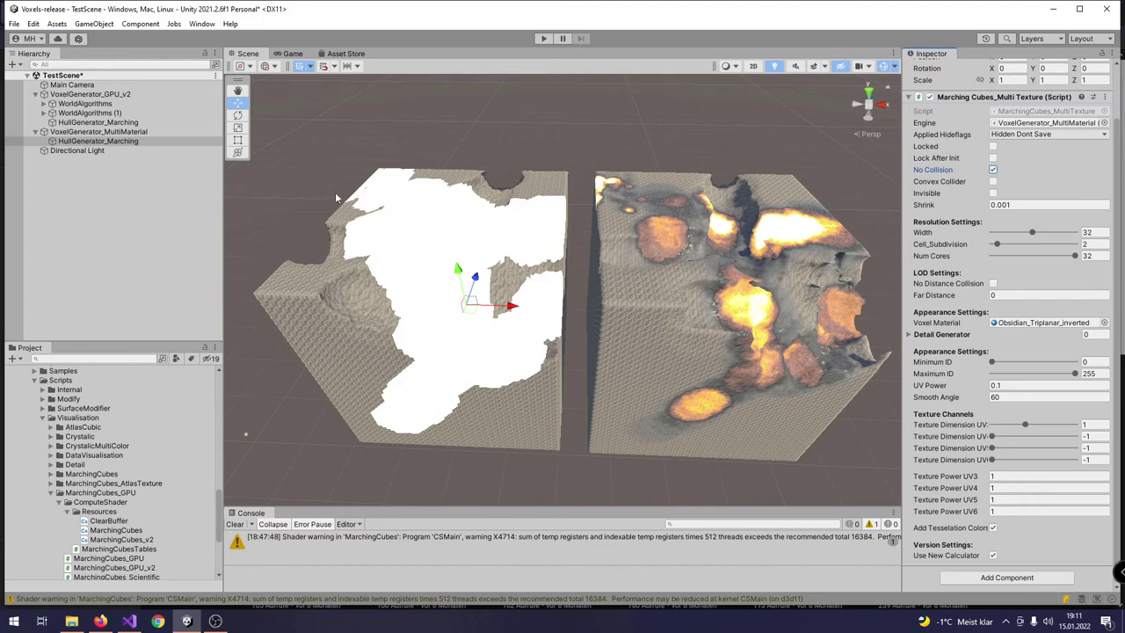
pyautogui.moveTo(285, 237)
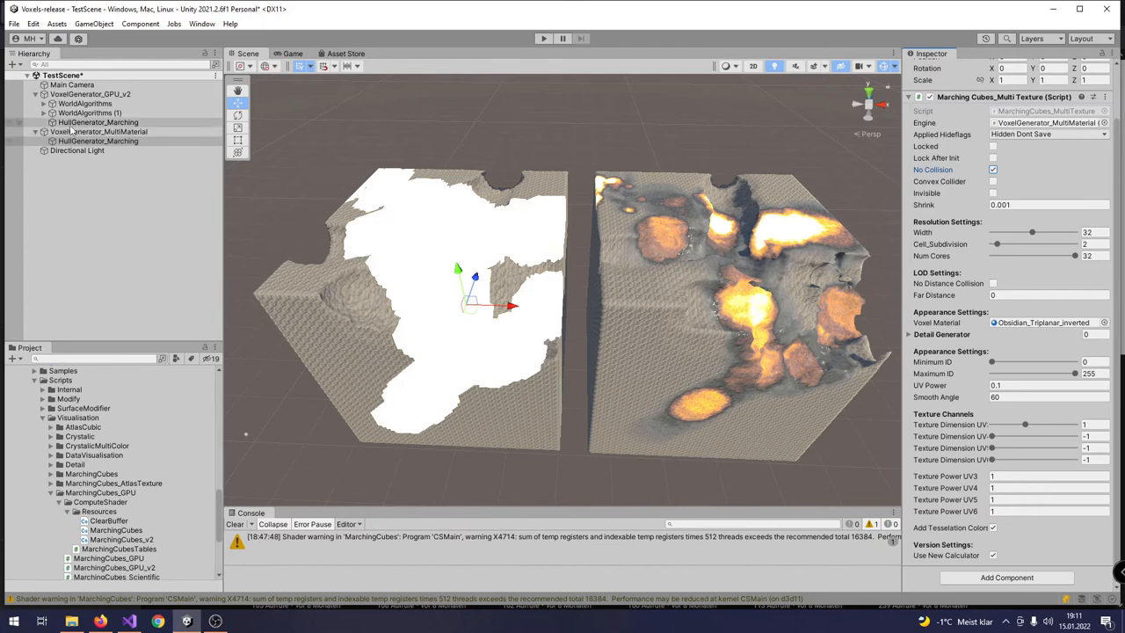
# Set the GPU_v2 hull generator to width 32 and 32 cores and rebuild the GPU terrain cube.
pyautogui.click(98, 140)
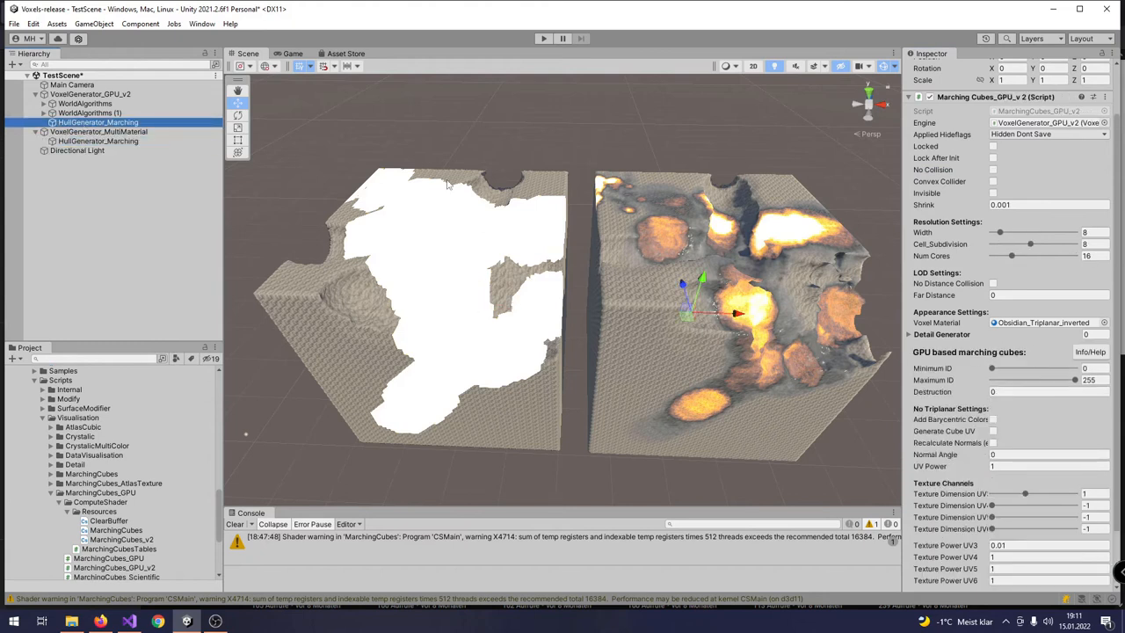
pyautogui.click(1090, 232)
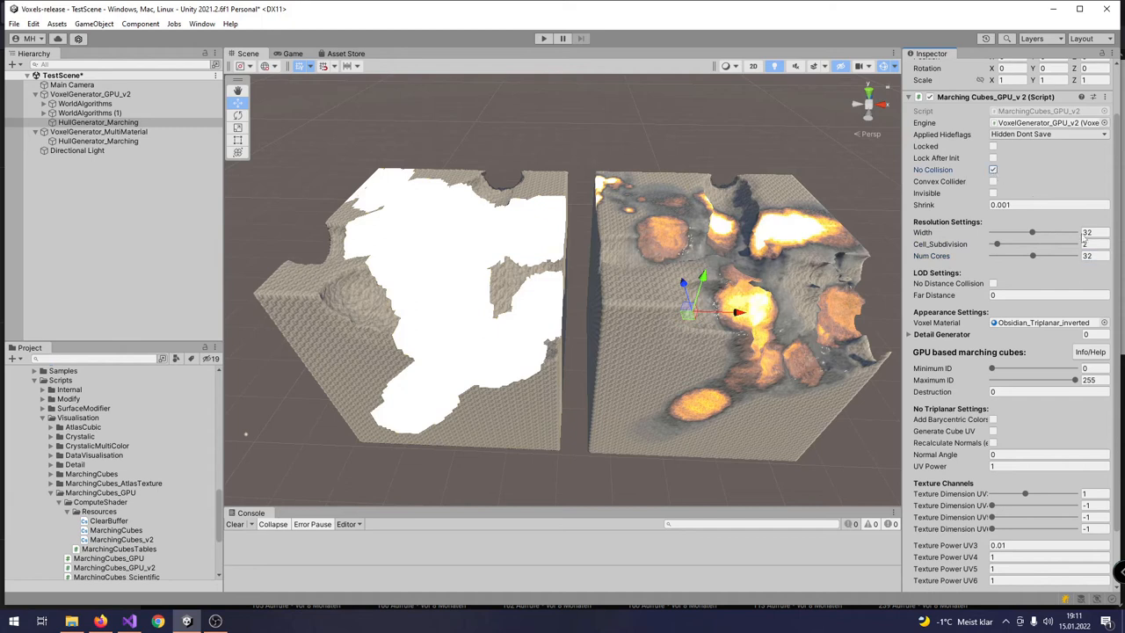
pyautogui.click(92, 93)
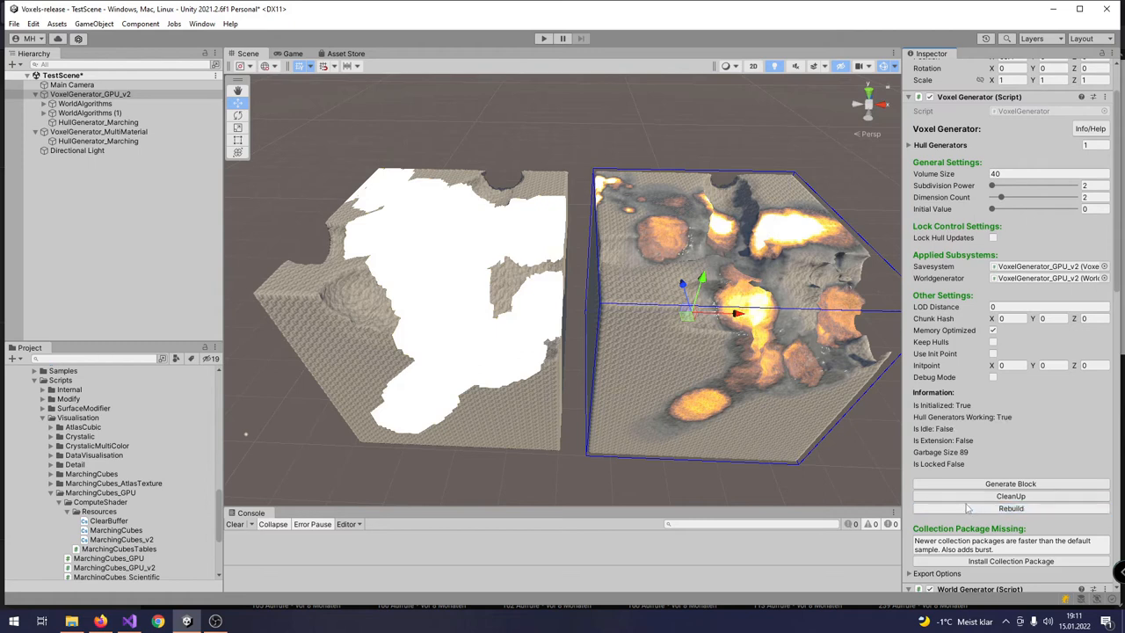
pyautogui.click(1009, 508)
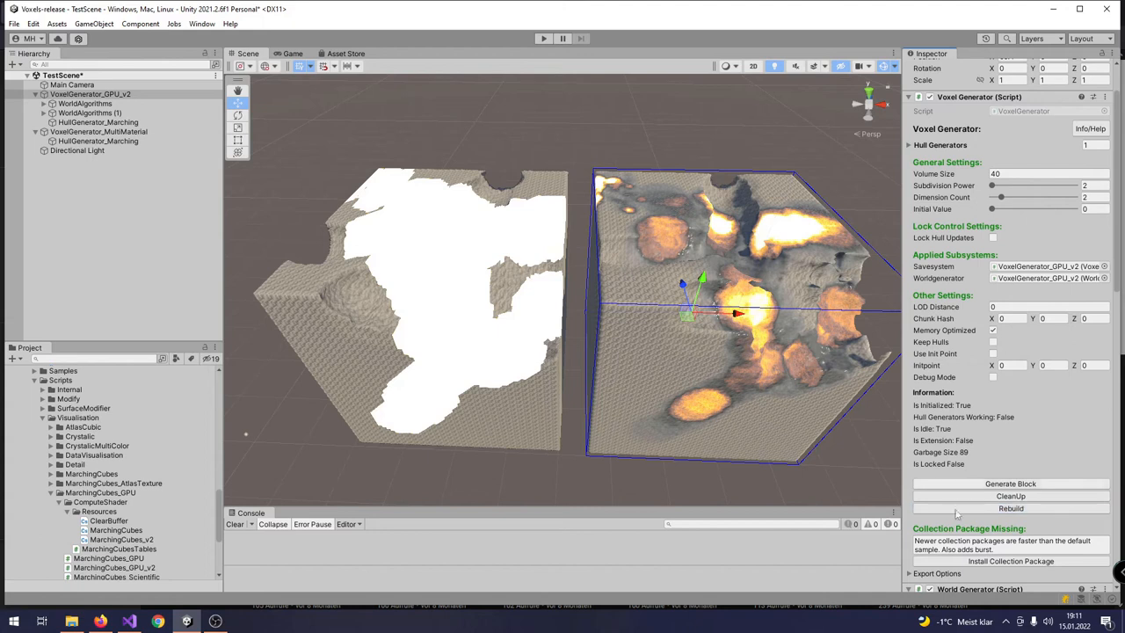
pyautogui.moveTo(985, 425)
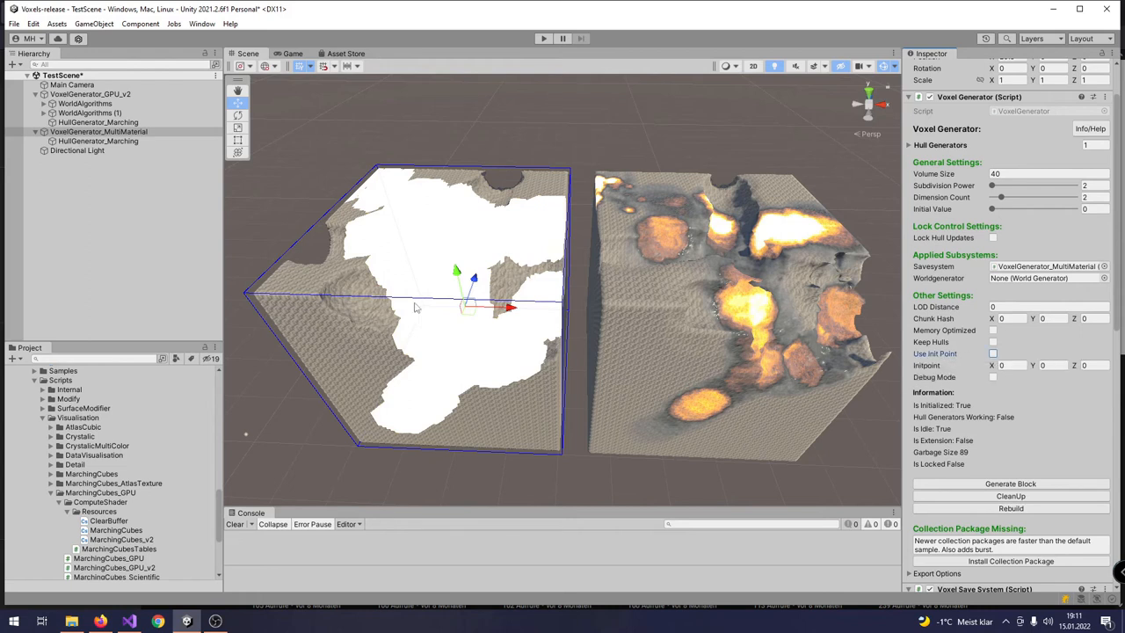
pyautogui.moveTo(186, 38)
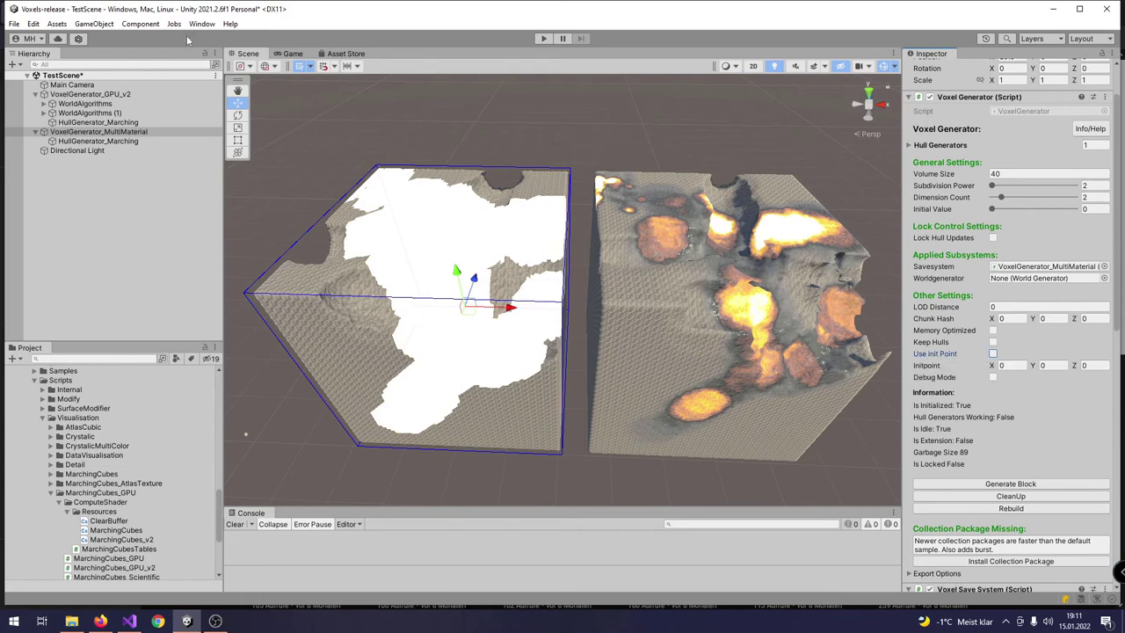
# Start the Profiler recording in Edit Mode and inspect a CPU spike frame's EditorLoop breakdown.
pyautogui.click(186, 25)
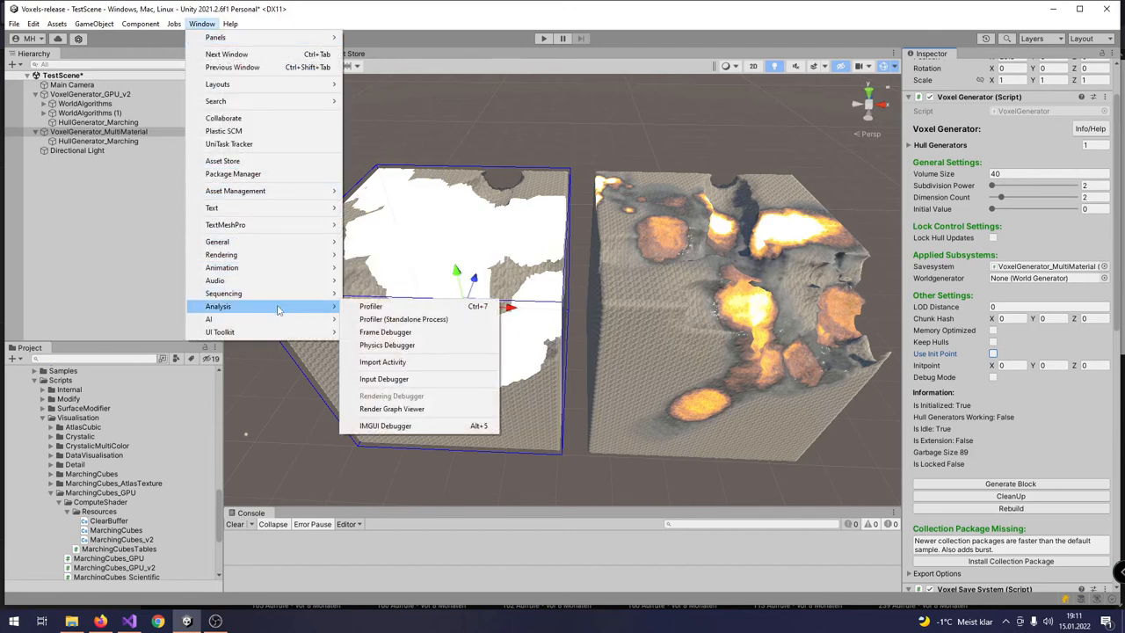
pyautogui.click(369, 306)
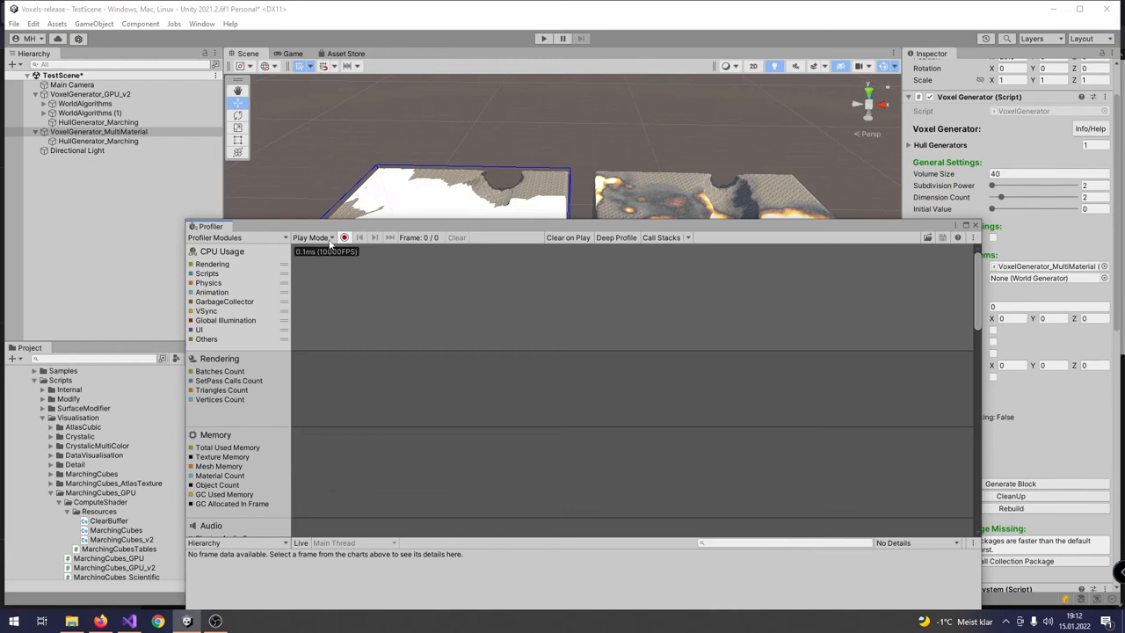
pyautogui.click(313, 238)
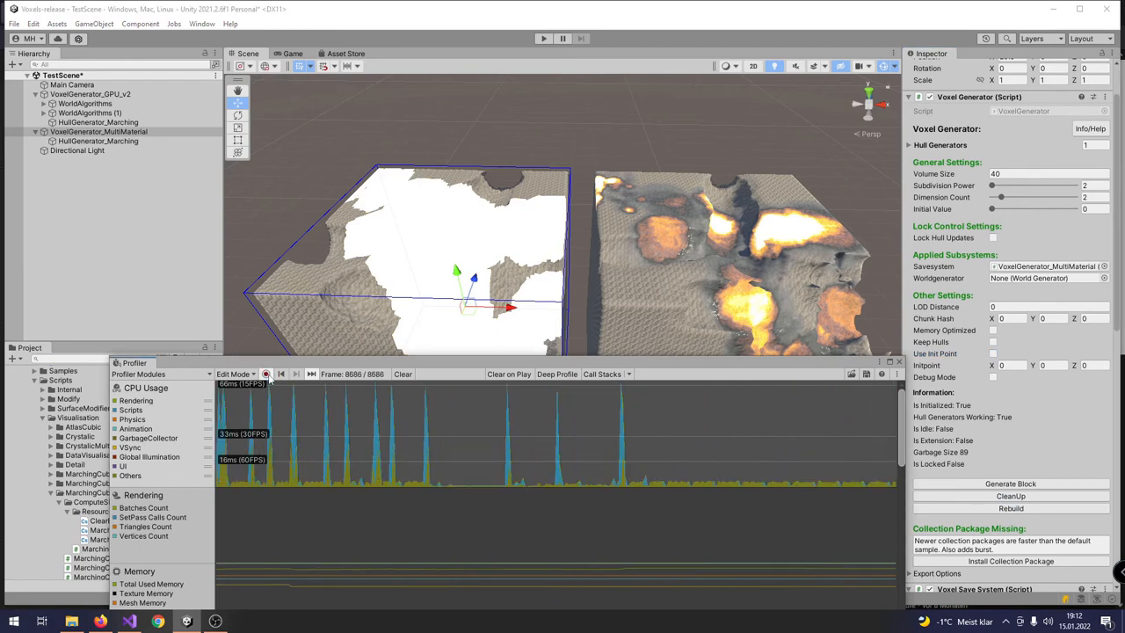
pyautogui.click(384, 440)
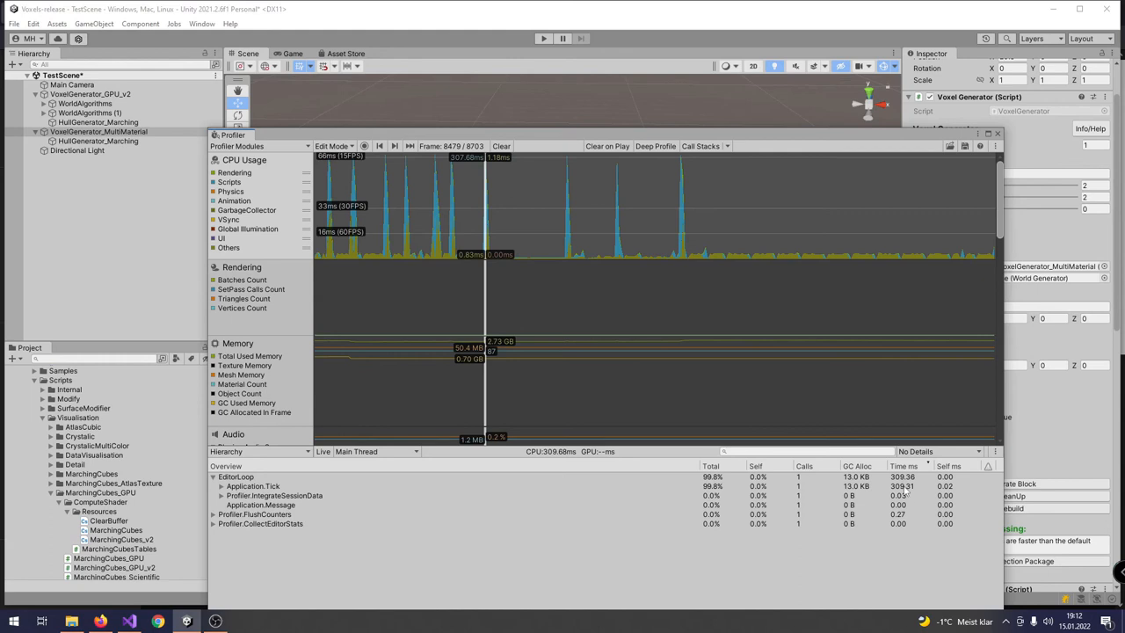
pyautogui.moveTo(502, 218)
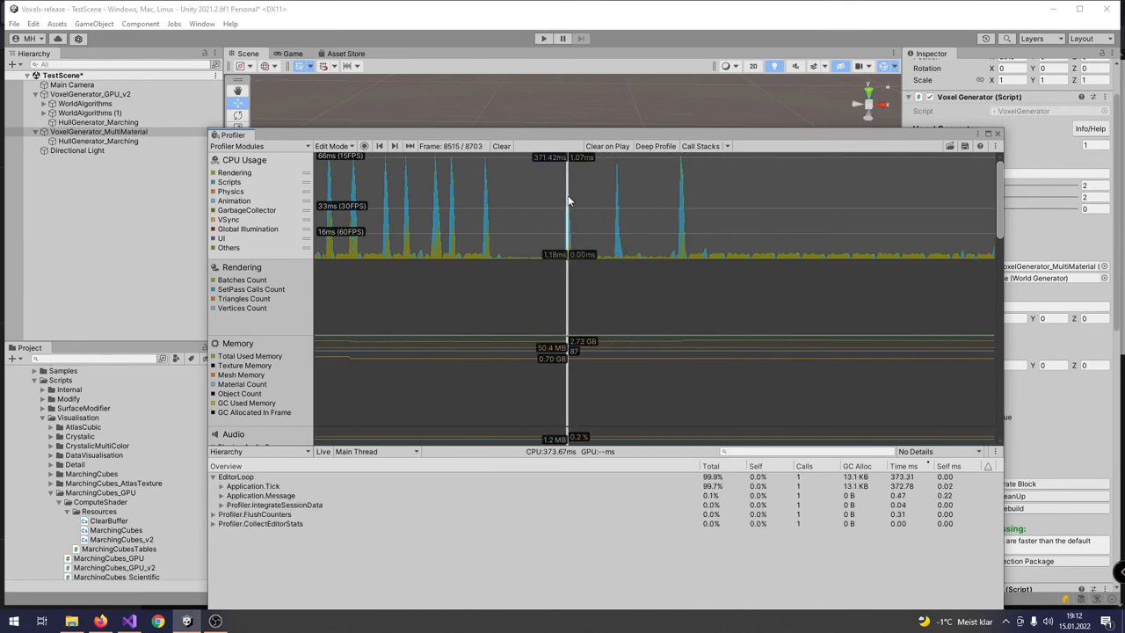
pyautogui.click(366, 145)
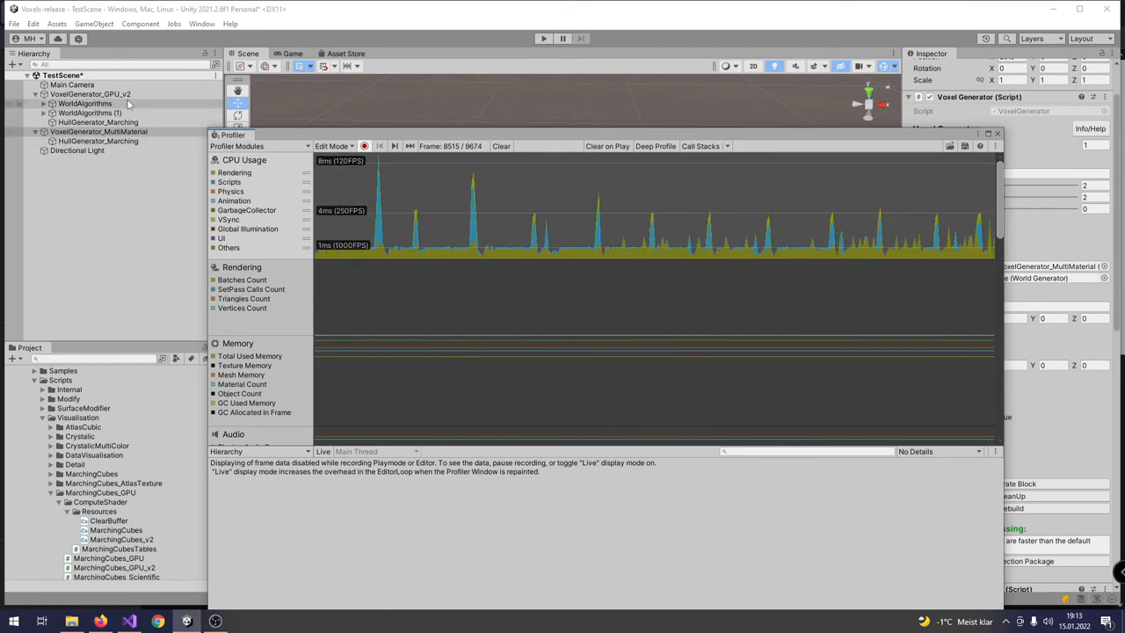
# Rebuild the GPU terrain while profiling and highlight the spike's Application.Tick time under EditorLoop.
pyautogui.click(84, 93)
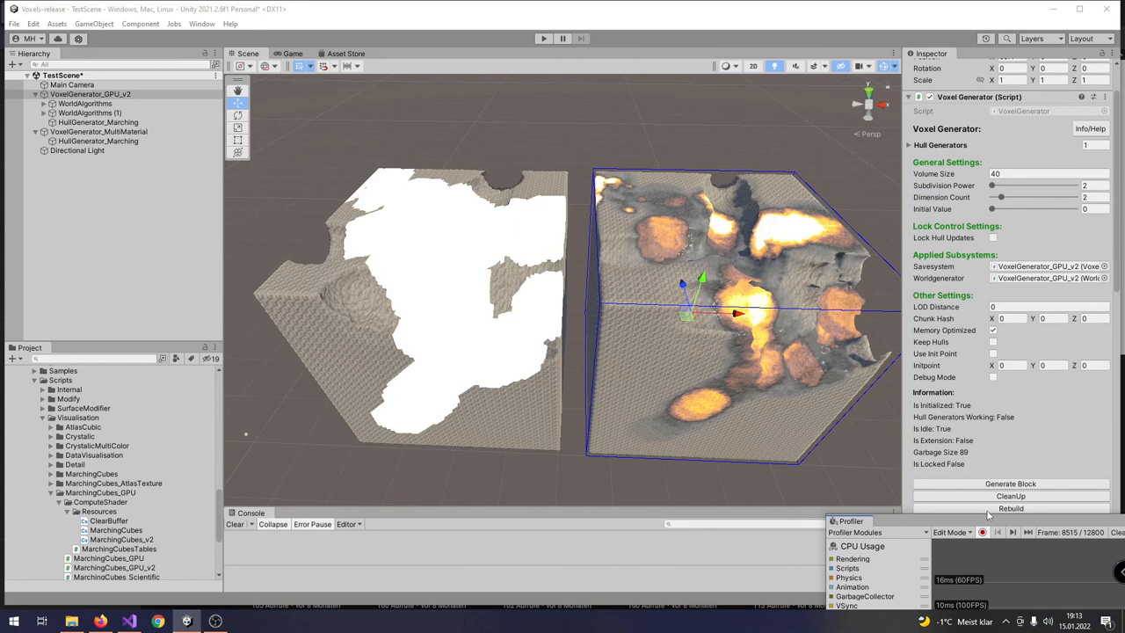
pyautogui.click(1023, 508)
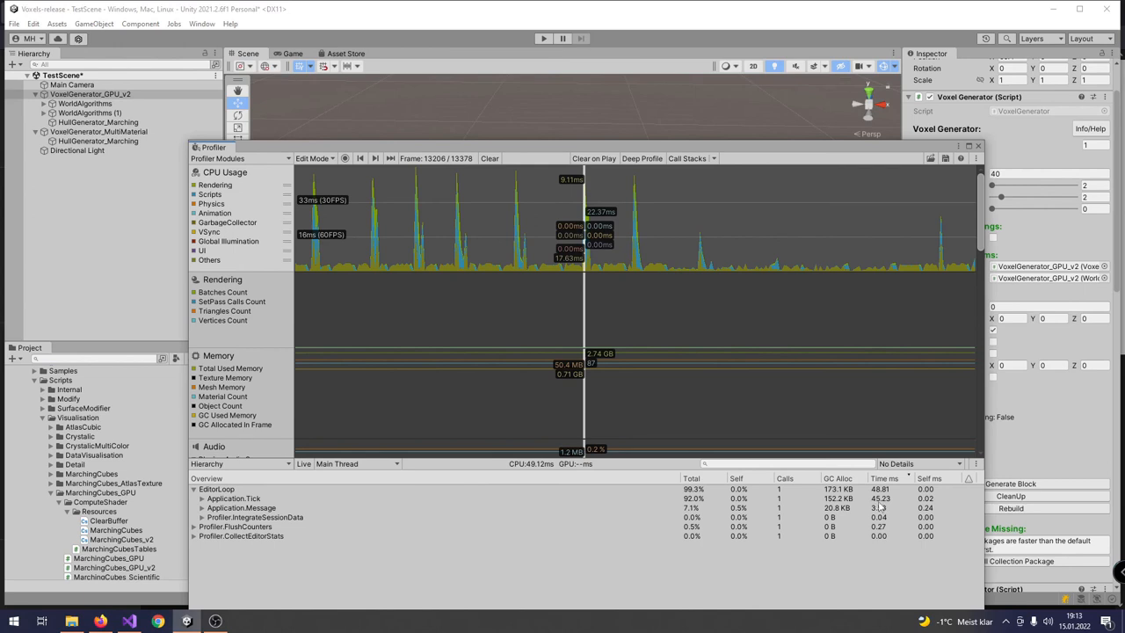
pyautogui.moveTo(599, 479)
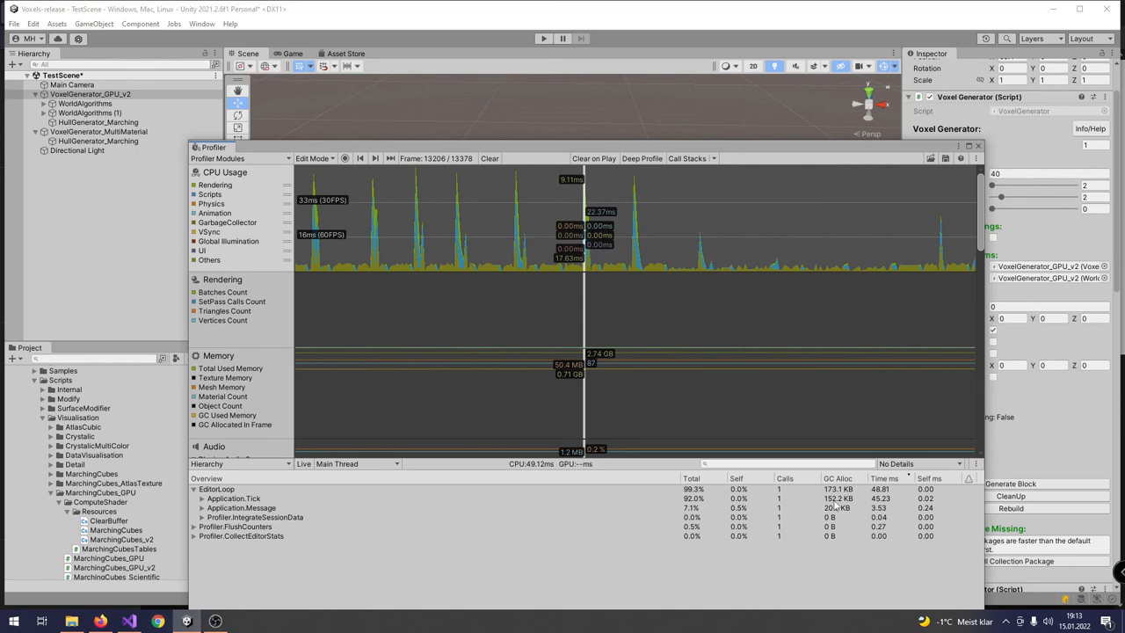
pyautogui.click(232, 499)
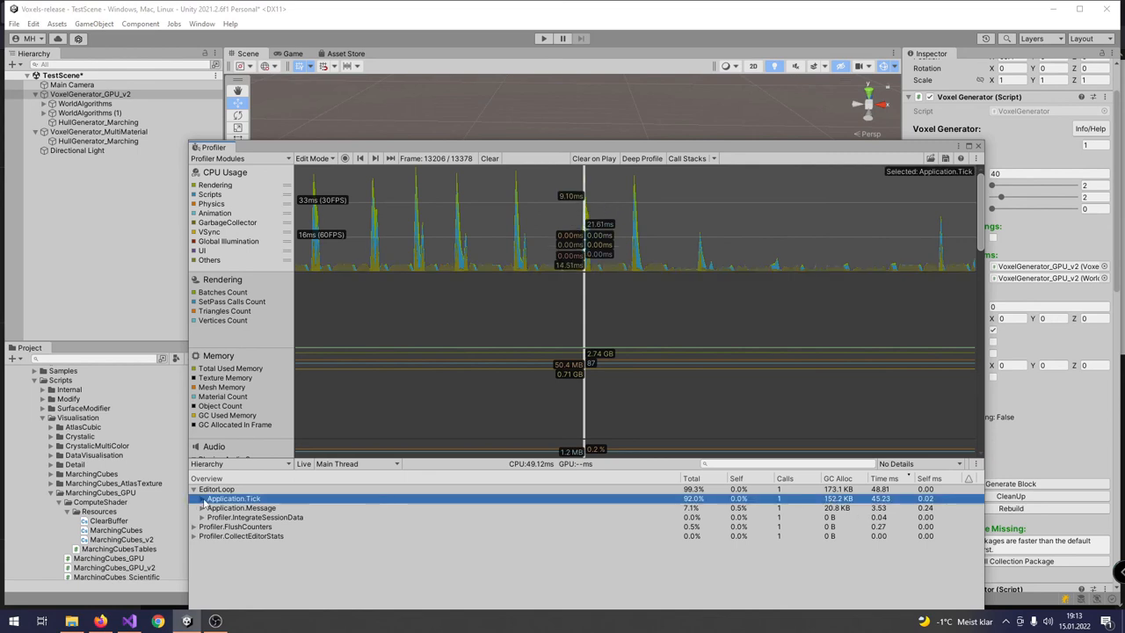
pyautogui.click(201, 499)
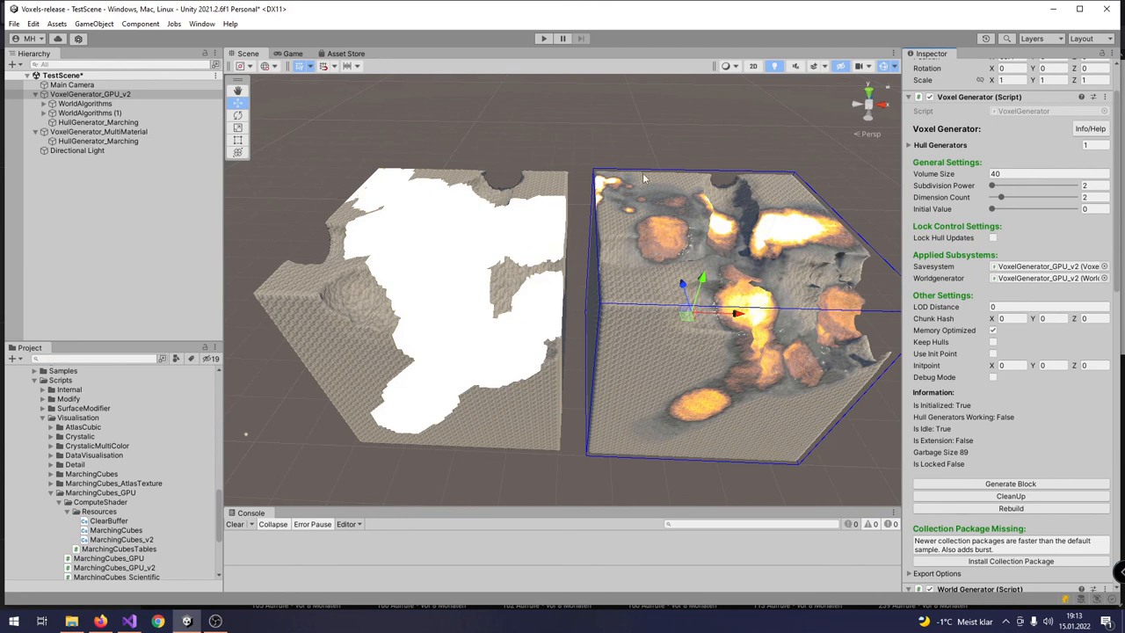
pyautogui.moveTo(531, 186)
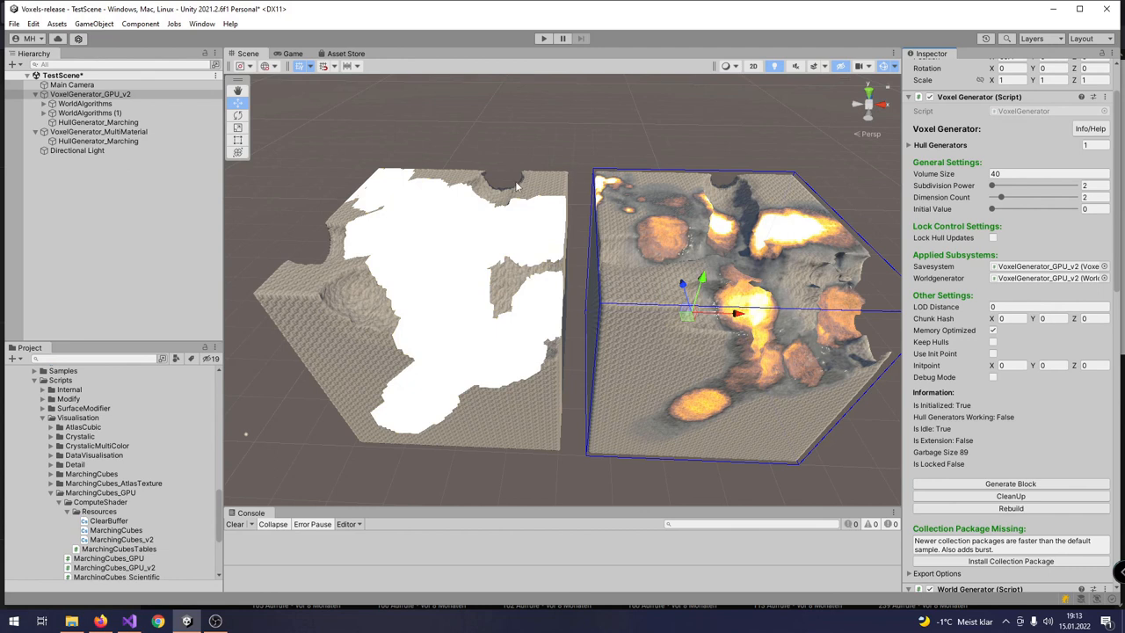
pyautogui.moveTo(740, 197)
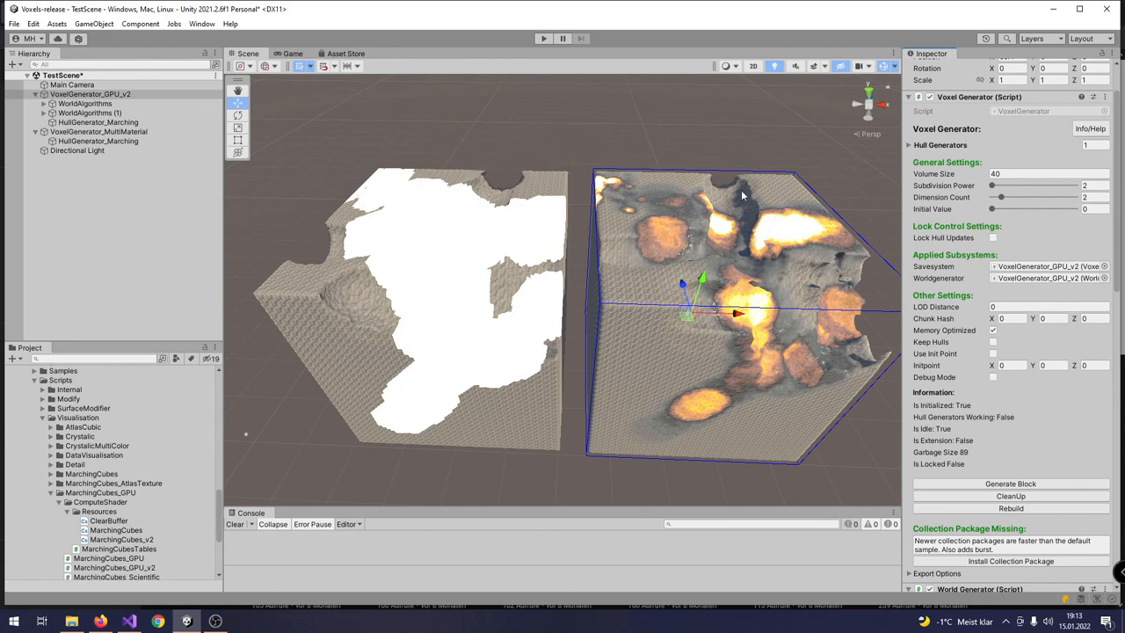
pyautogui.moveTo(879, 310)
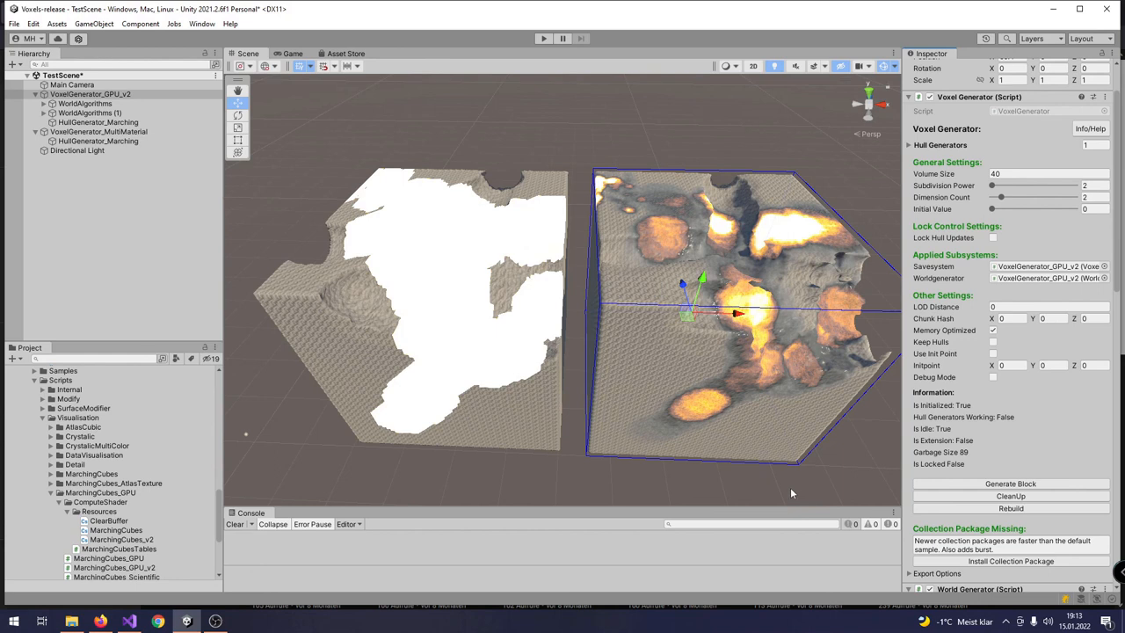
pyautogui.moveTo(689, 468)
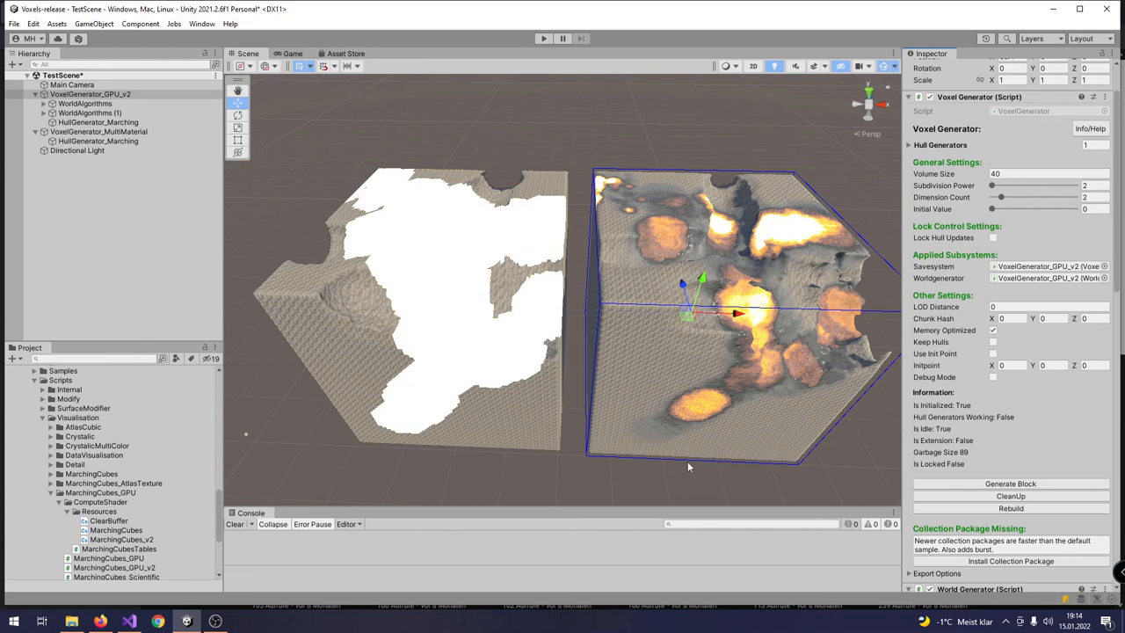
pyautogui.moveTo(700, 468)
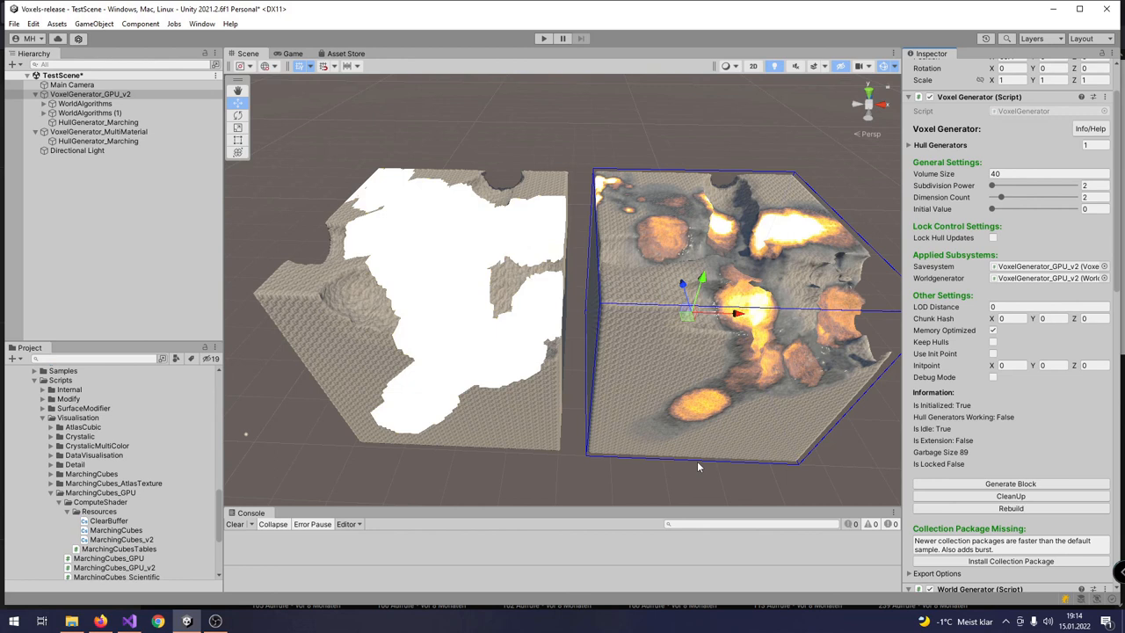
pyautogui.moveTo(707, 433)
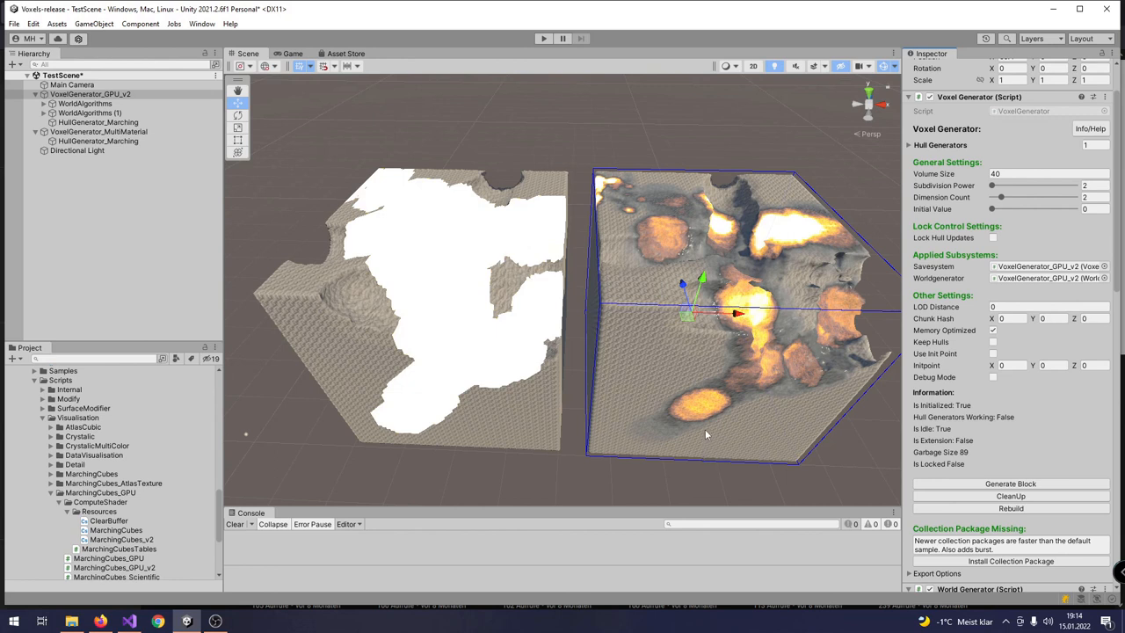
pyautogui.moveTo(847, 439)
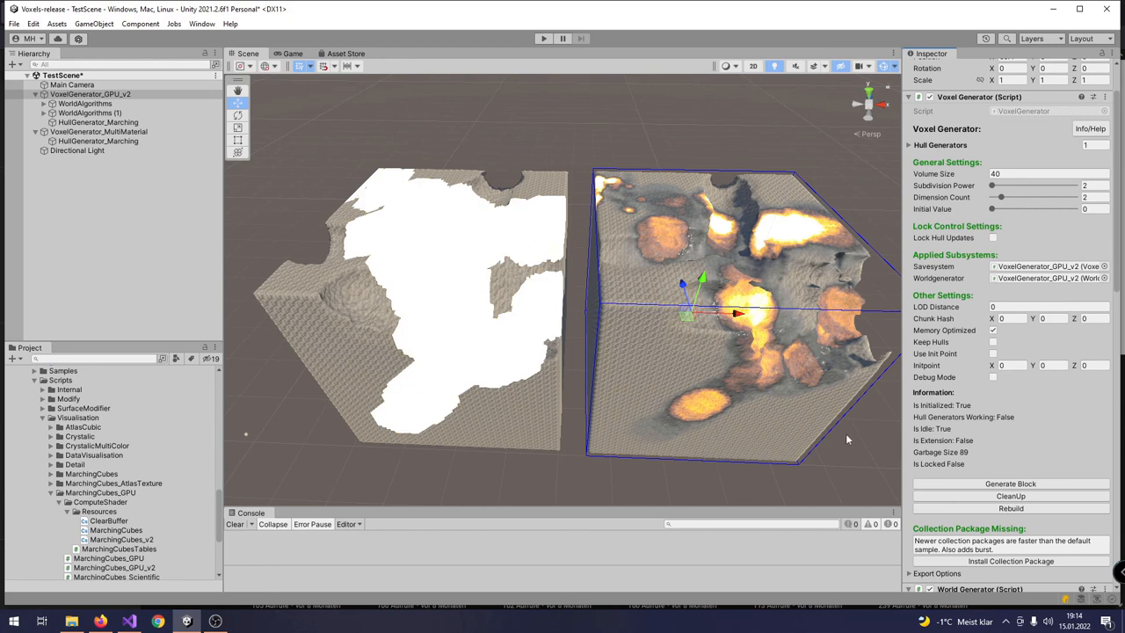
pyautogui.moveTo(808, 456)
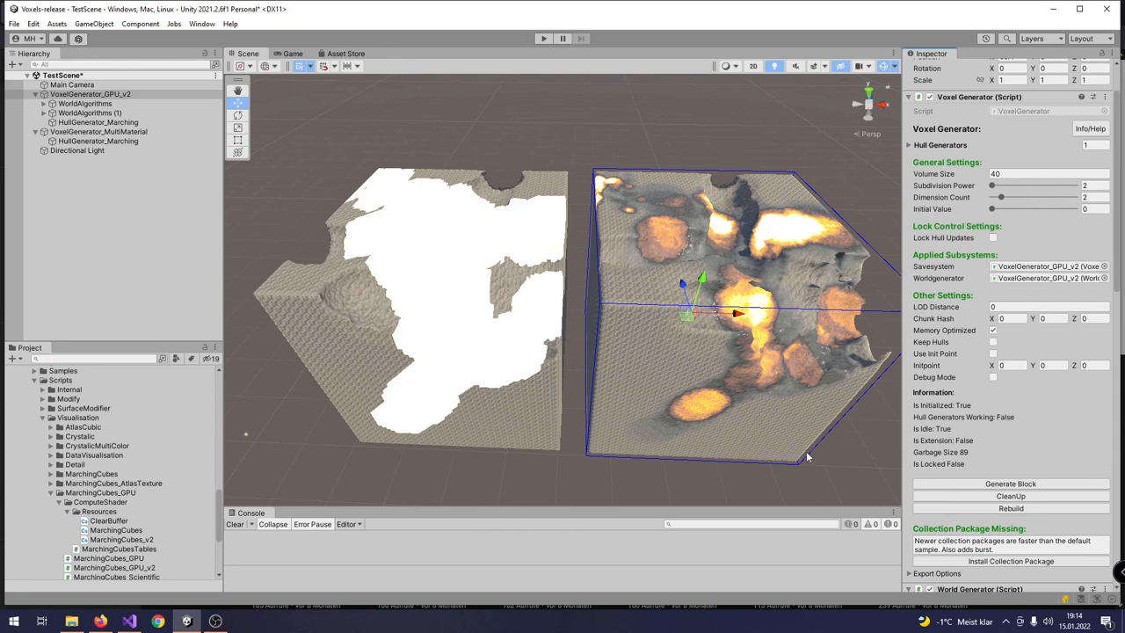
pyautogui.moveTo(828, 448)
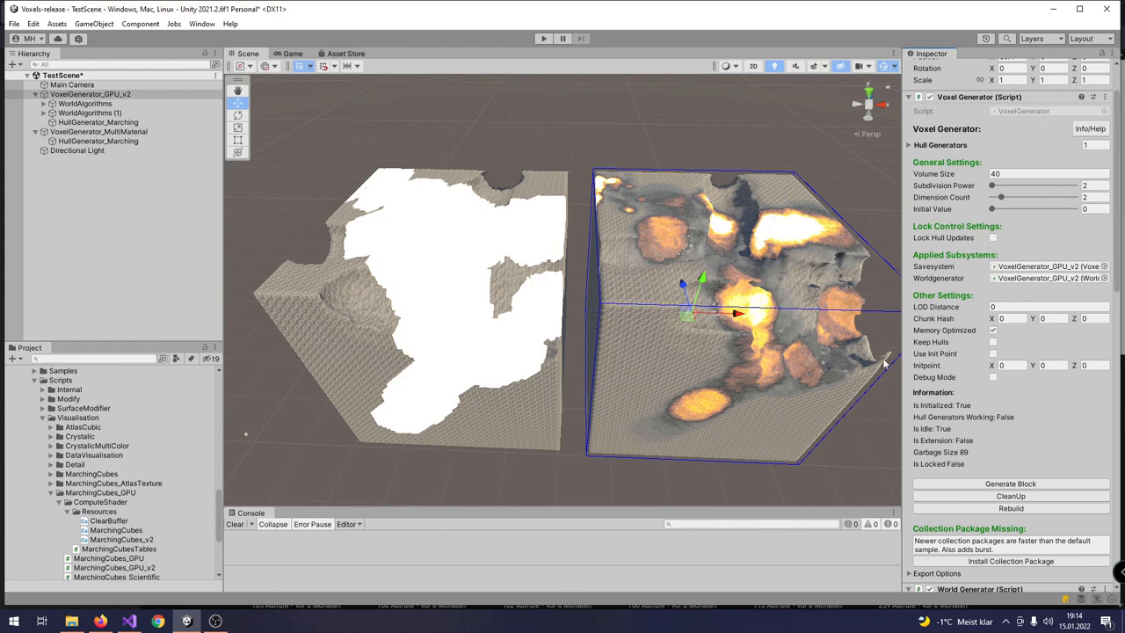
pyautogui.moveTo(862, 241)
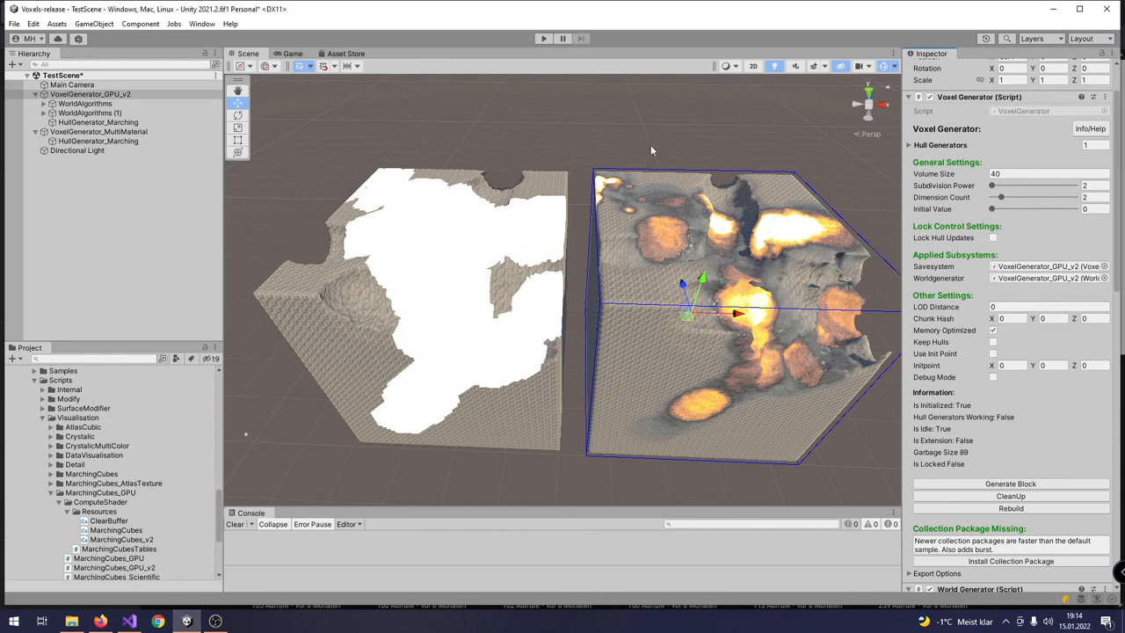
pyautogui.moveTo(529, 471)
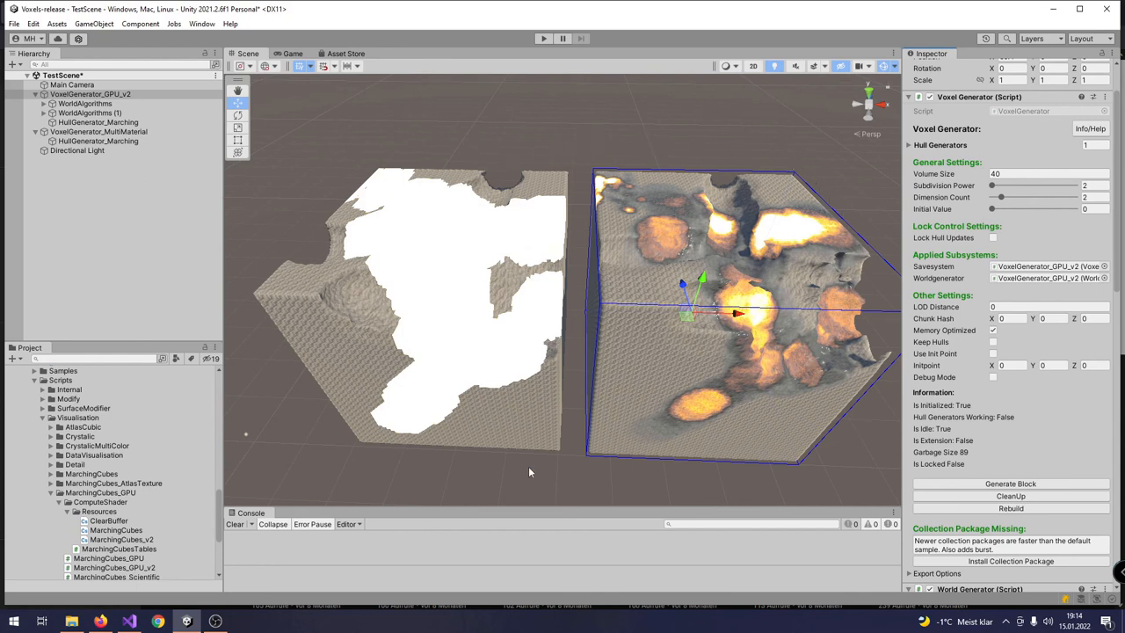
pyautogui.moveTo(311, 193)
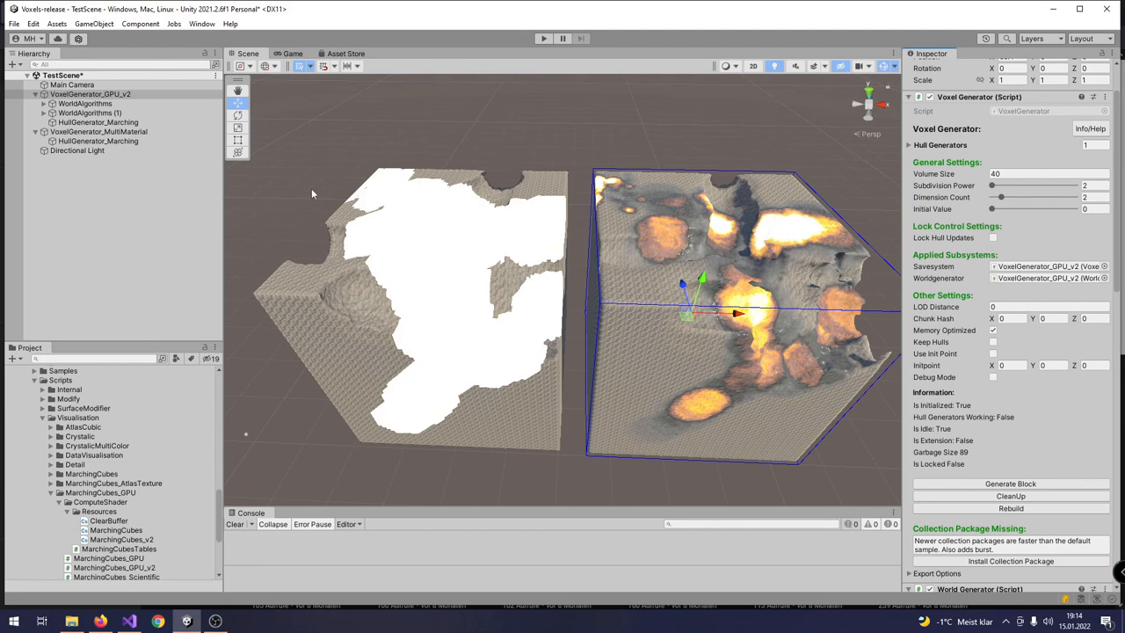